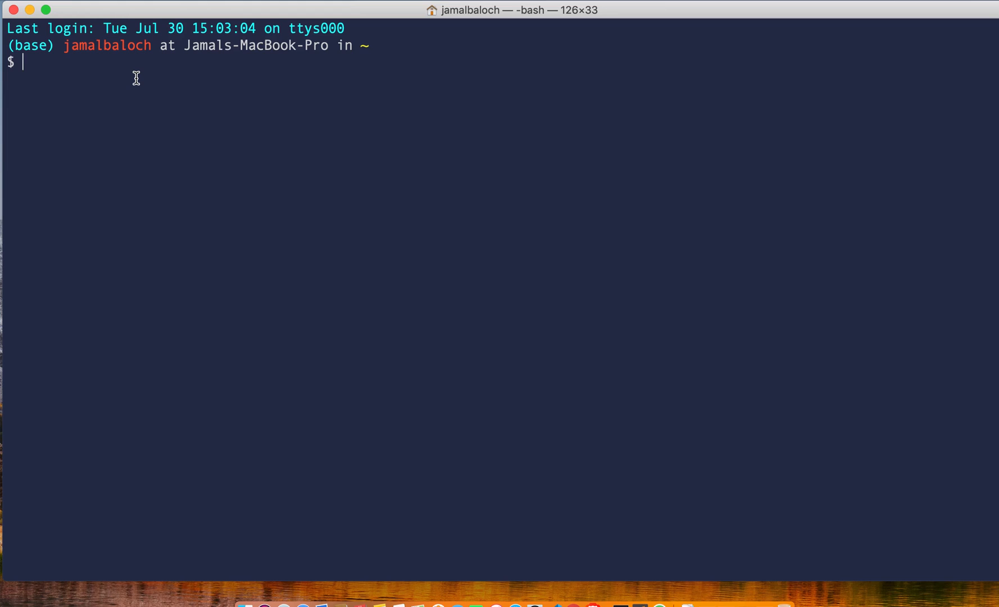
Change into the desktop/myshop project folder in Terminal.
type("cd")
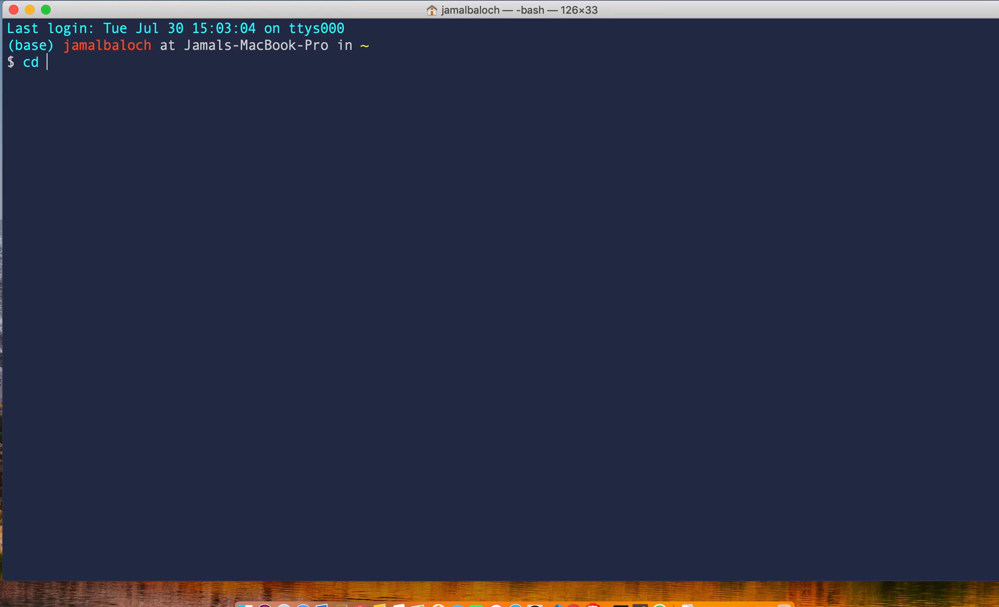
type("desk")
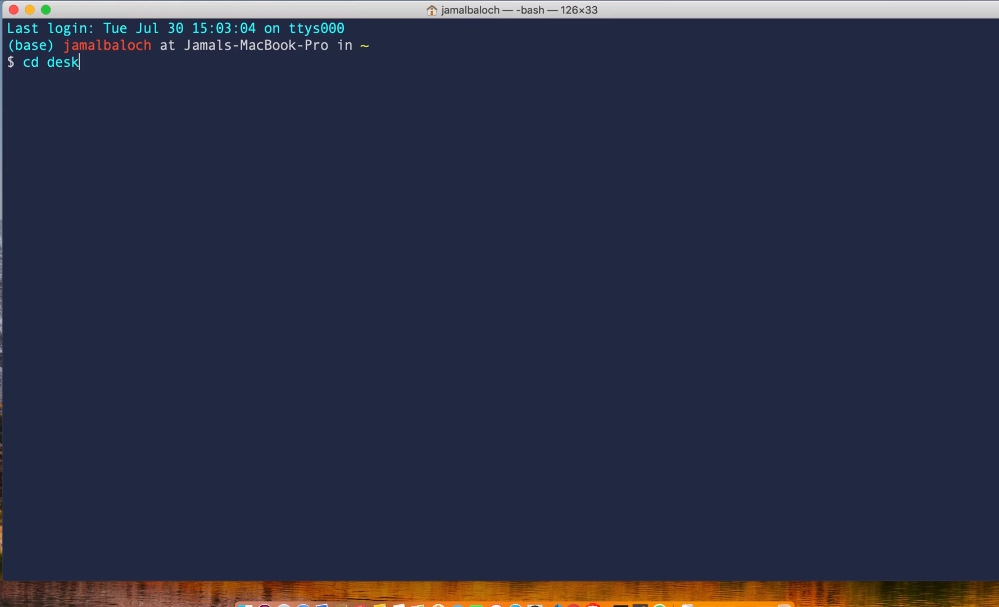
key("Tab")
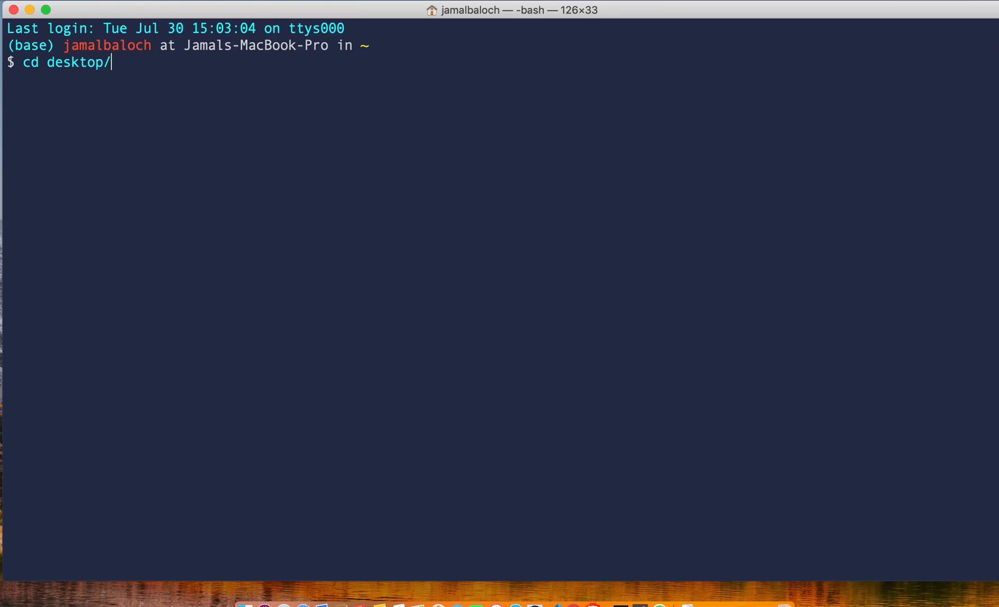
type("mysho")
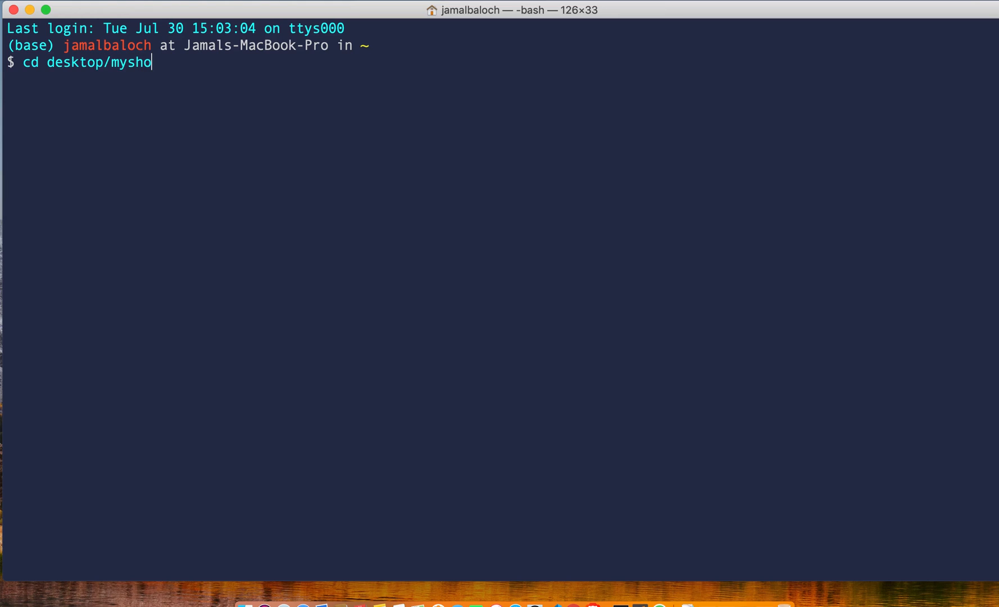
key("Return")
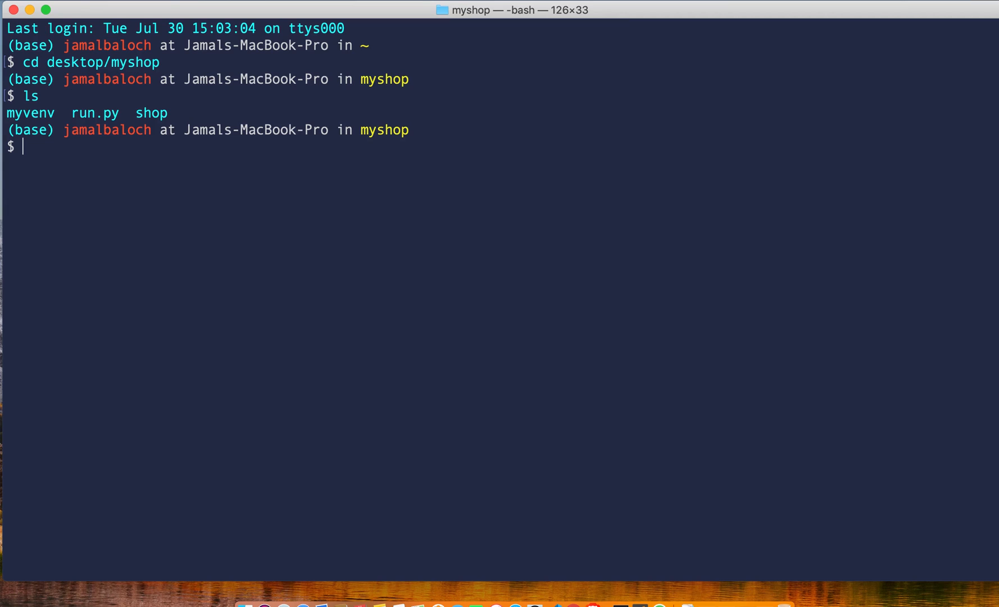
Activate the myvenv virtual environment and pip install flask-bcrypt.
type("source m")
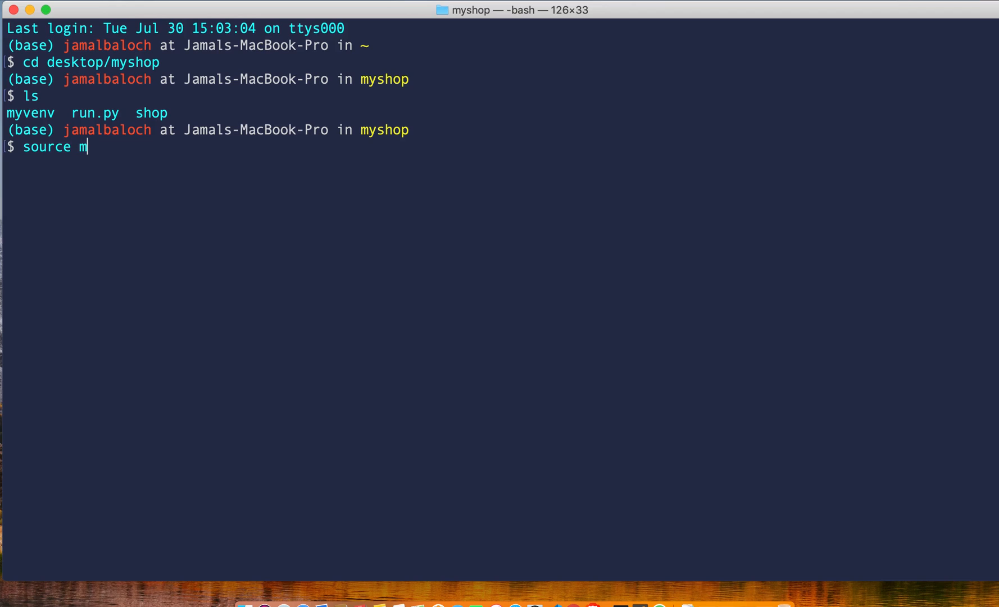
type("yvenv/")
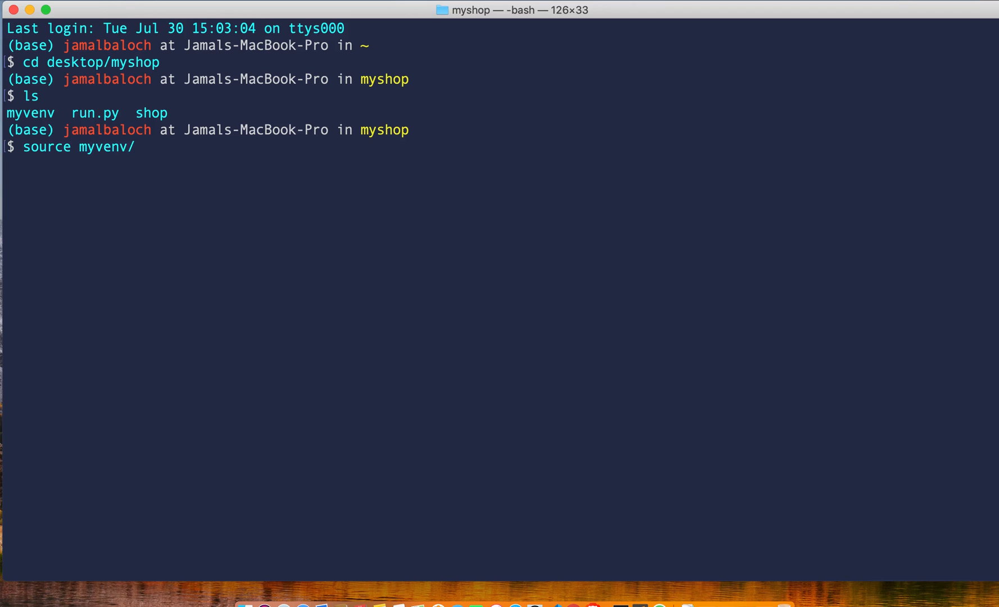
type("bin/activate")
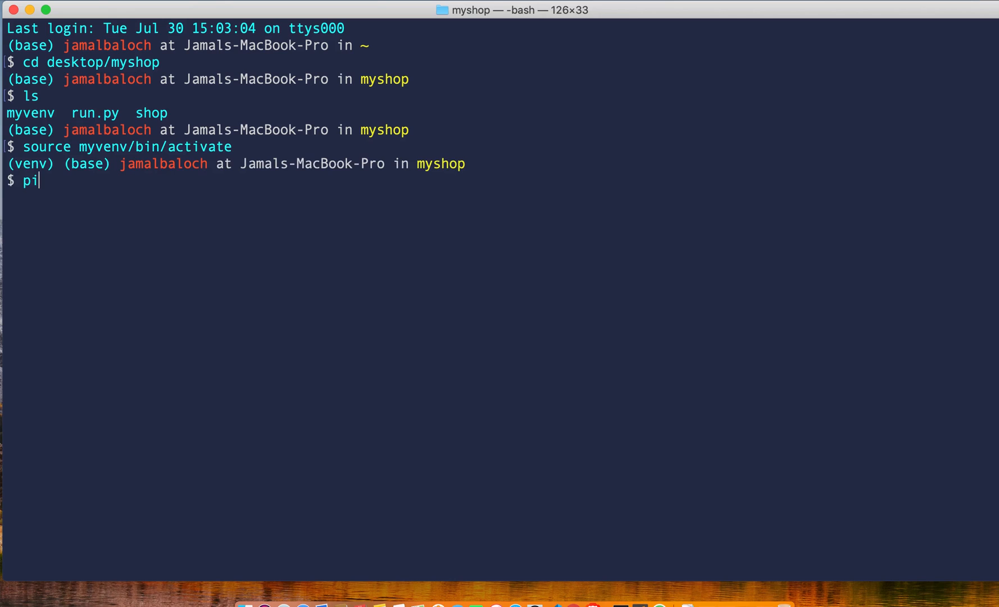
type("p install f")
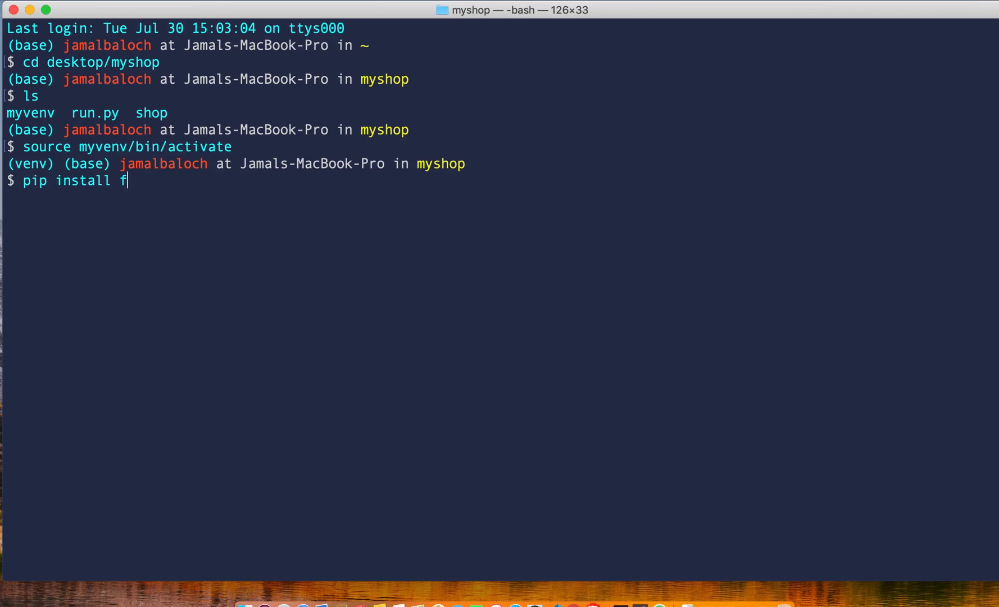
type("lask-")
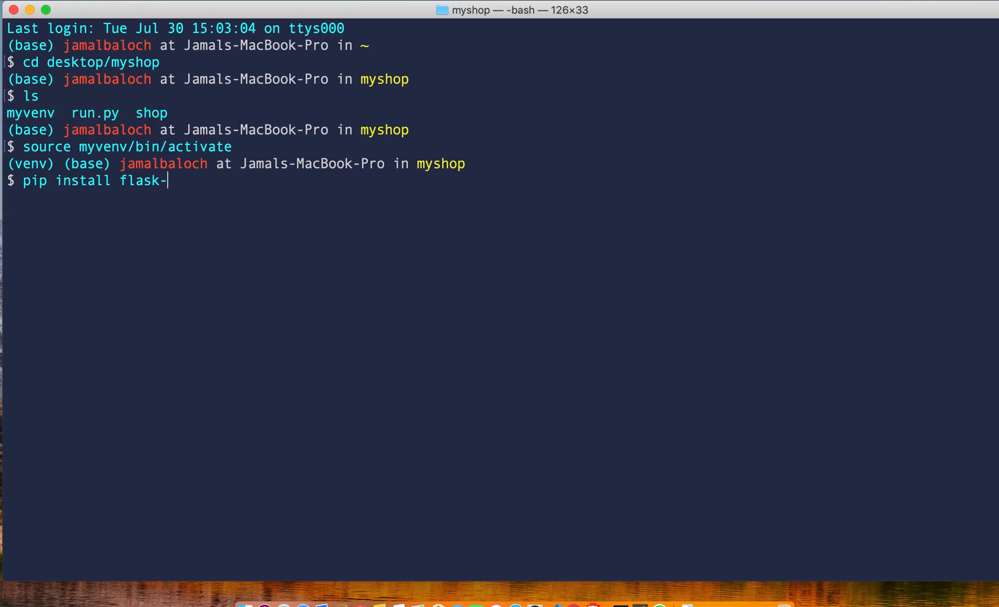
type("bcr")
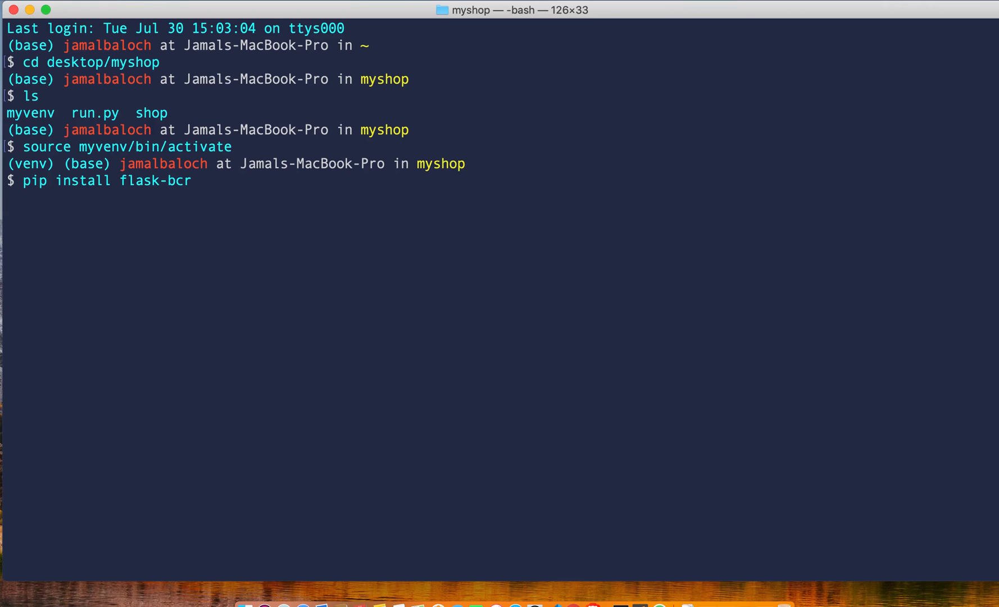
type("ypt")
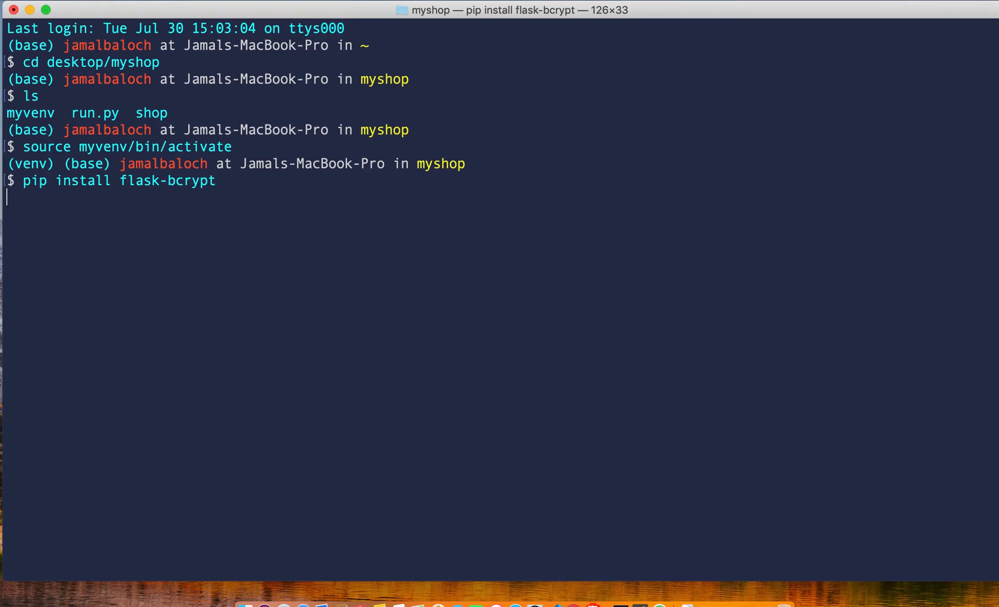
key("Return")
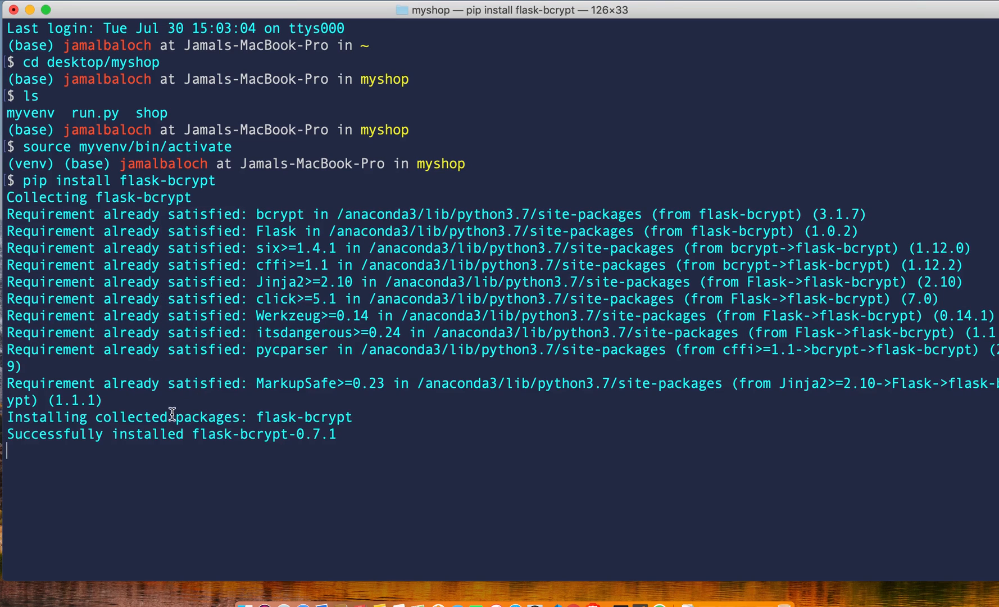
type("code")
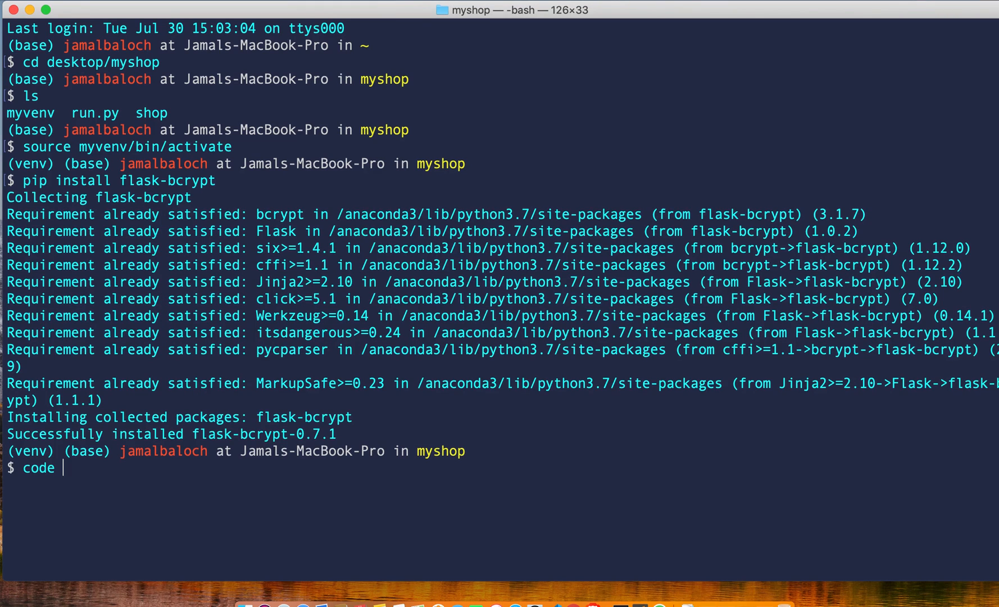
Open the project in VS Code, import Bcrypt and create bcrypt = Bcrypt(app).
key("Return")
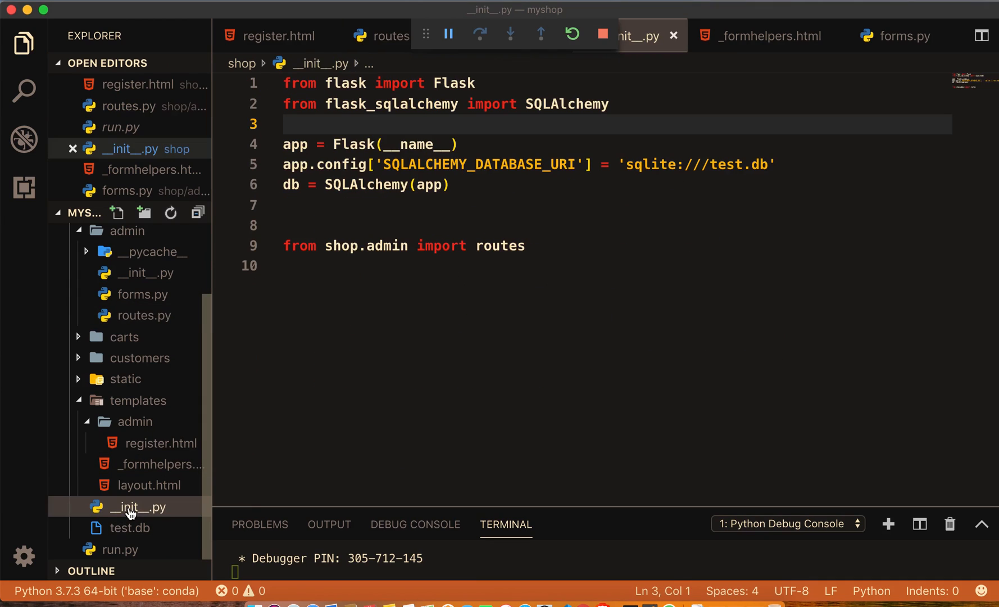
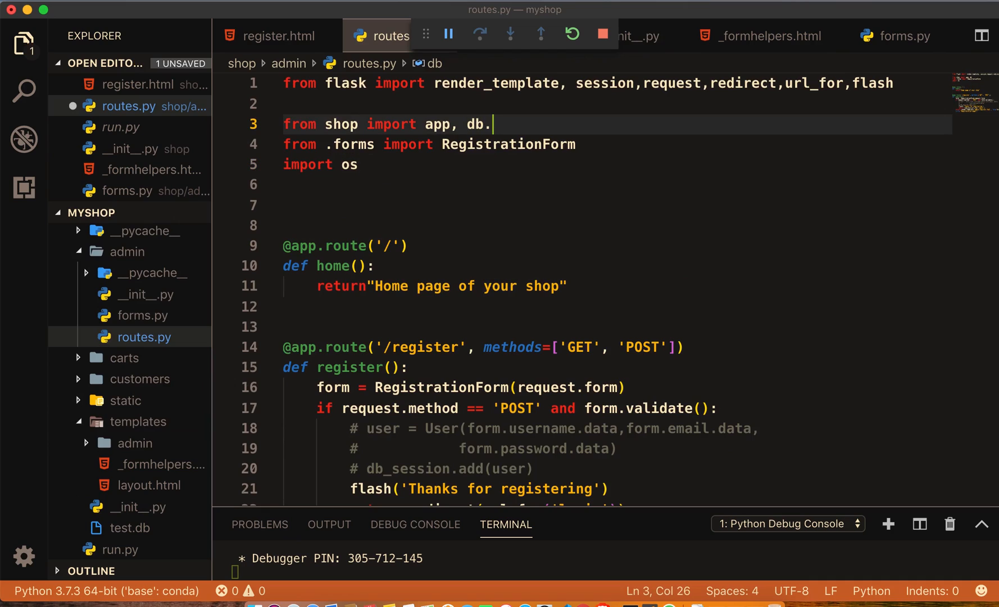
Append bcrypt to the shop import line so it reads 'from shop import app, db, bcrypt'.
type(",")
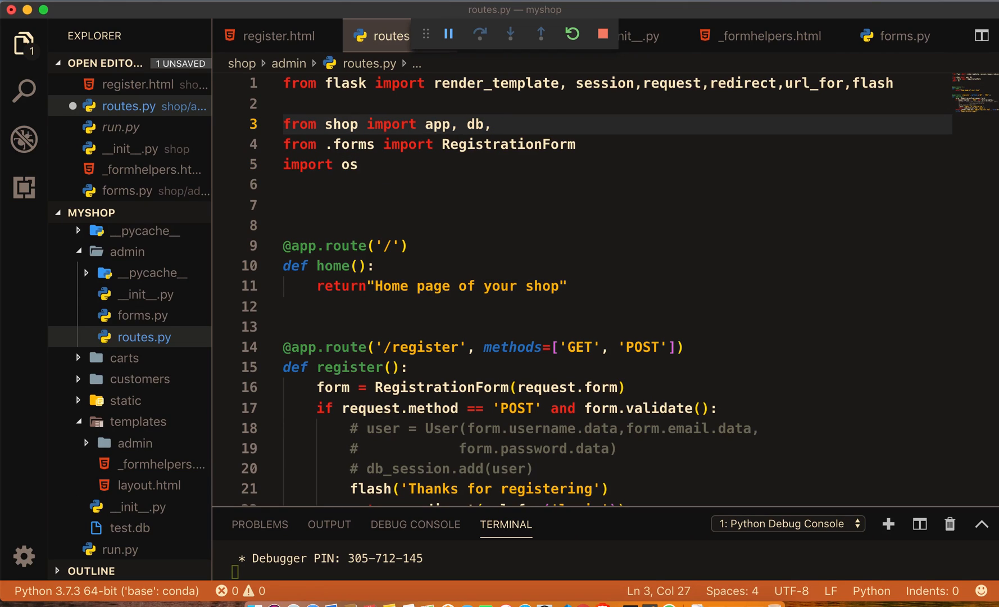
type(", bcrypt")
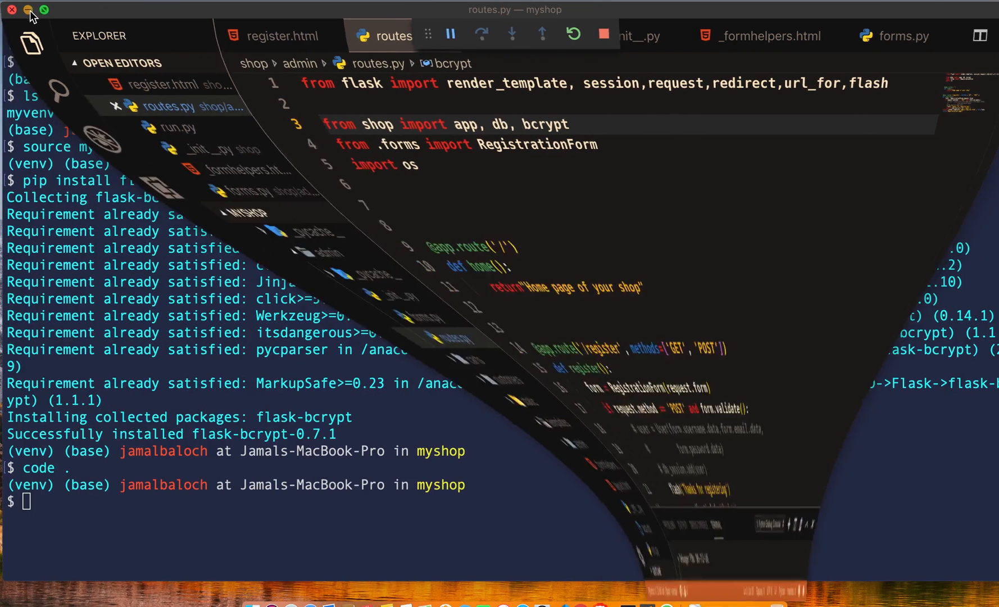
Search Google for flask-sqlalchemy in Brave and open the Quickstart User model example.
left_click(597, 584)
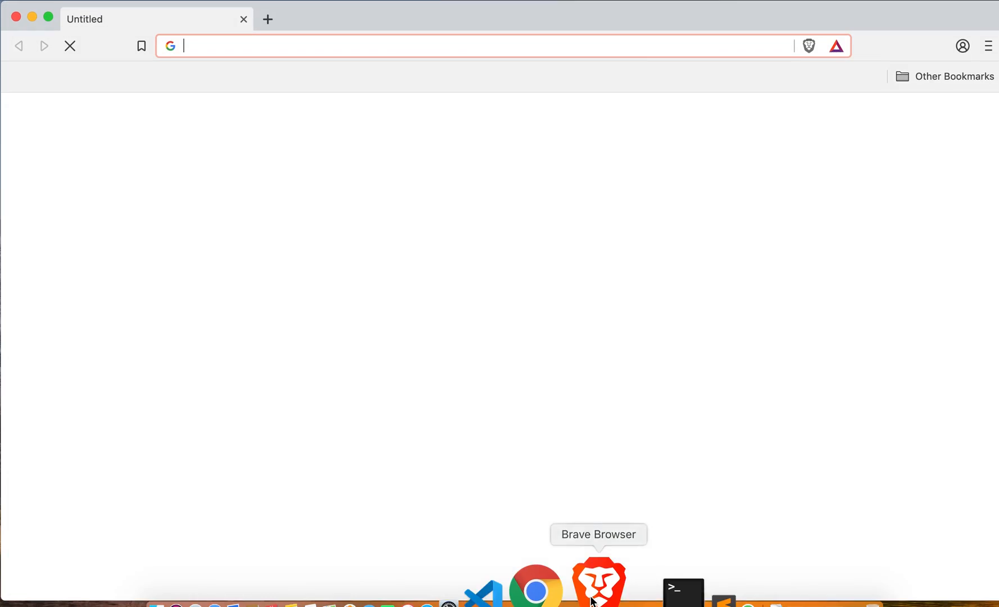
left_click(596, 580)
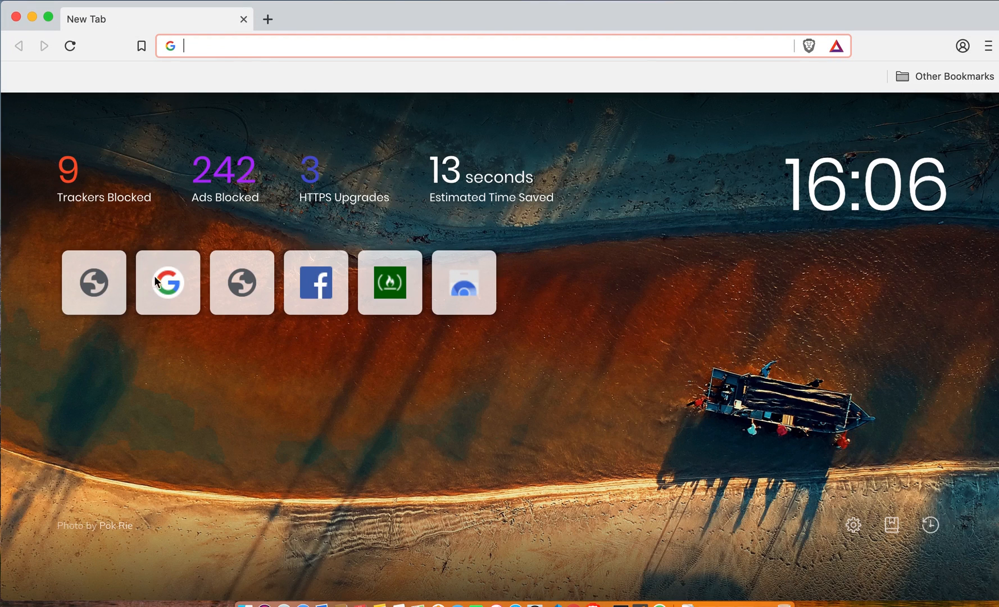
left_click(167, 283)
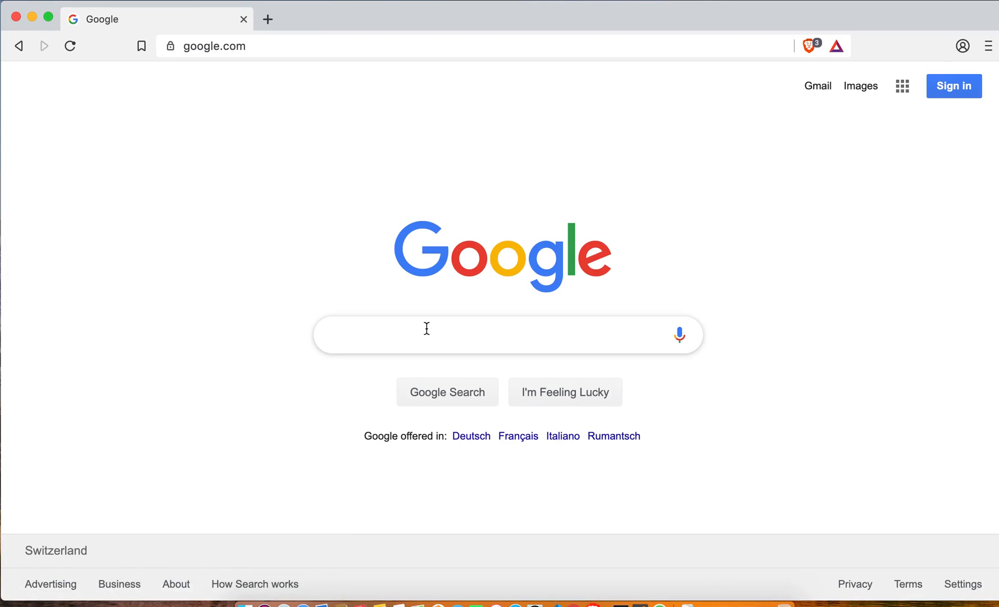
type("flask-sqlalchemy.palletsprojects")
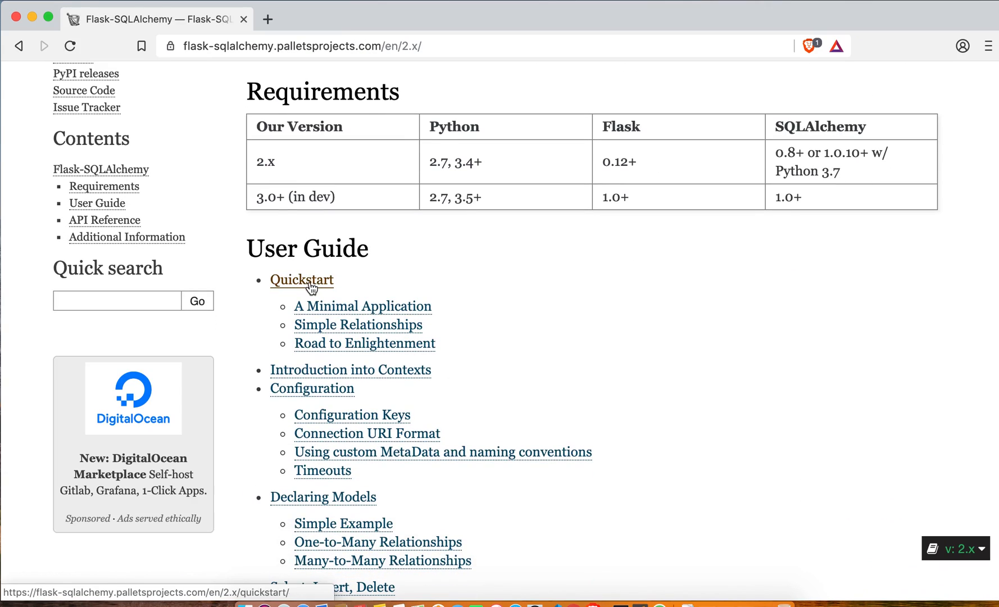
left_click(301, 280)
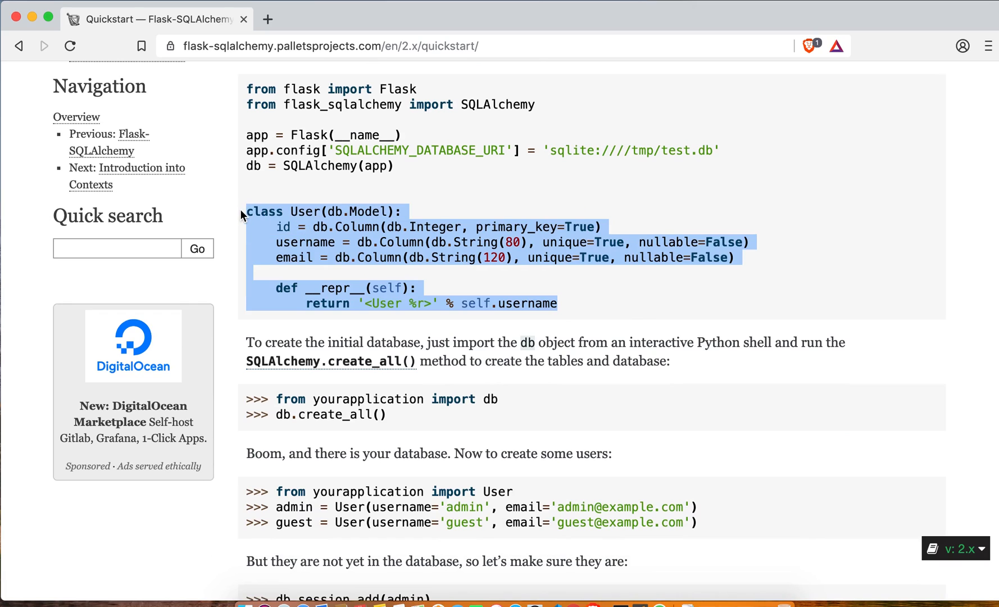
scroll("down", 3)
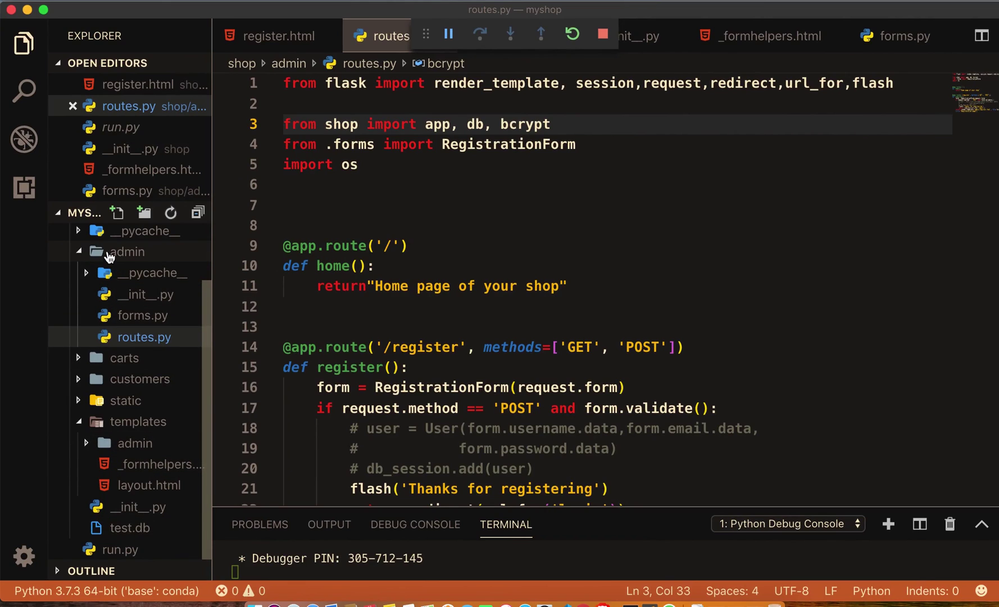
Create models.py in the admin folder with the User class and 'from shop import db'.
right_click(127, 251)
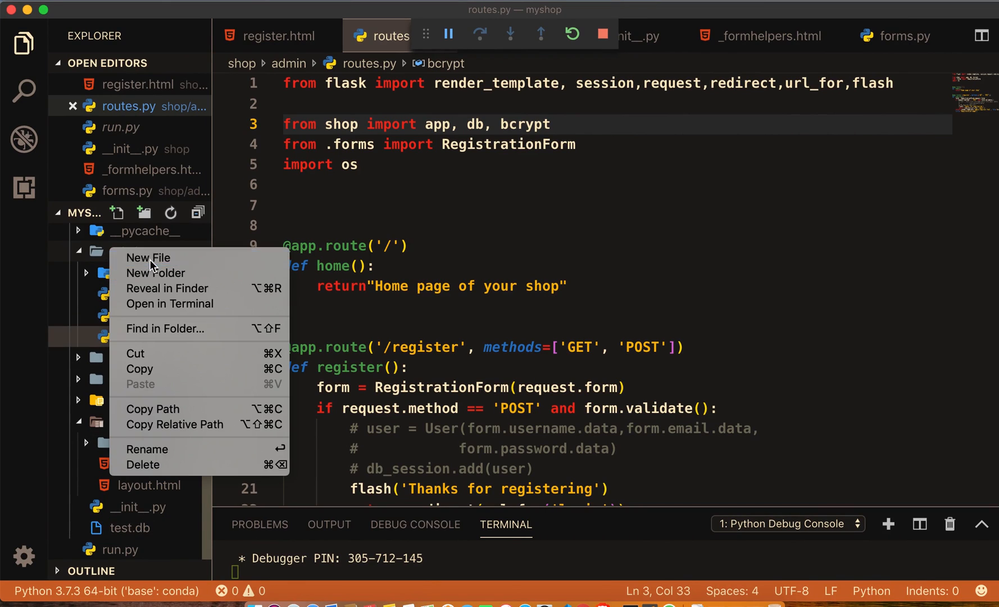
left_click(148, 257)
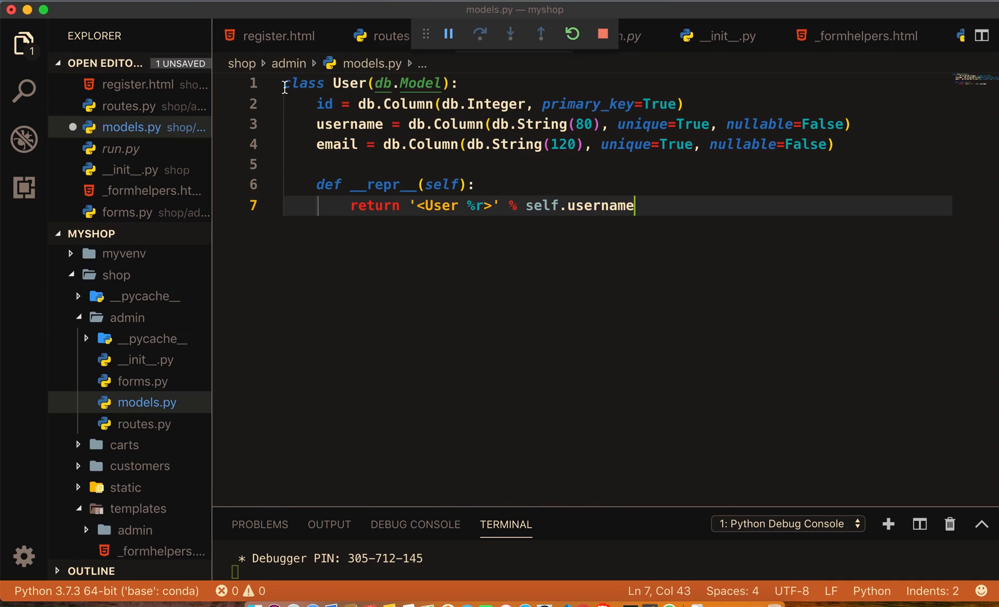
type("f")
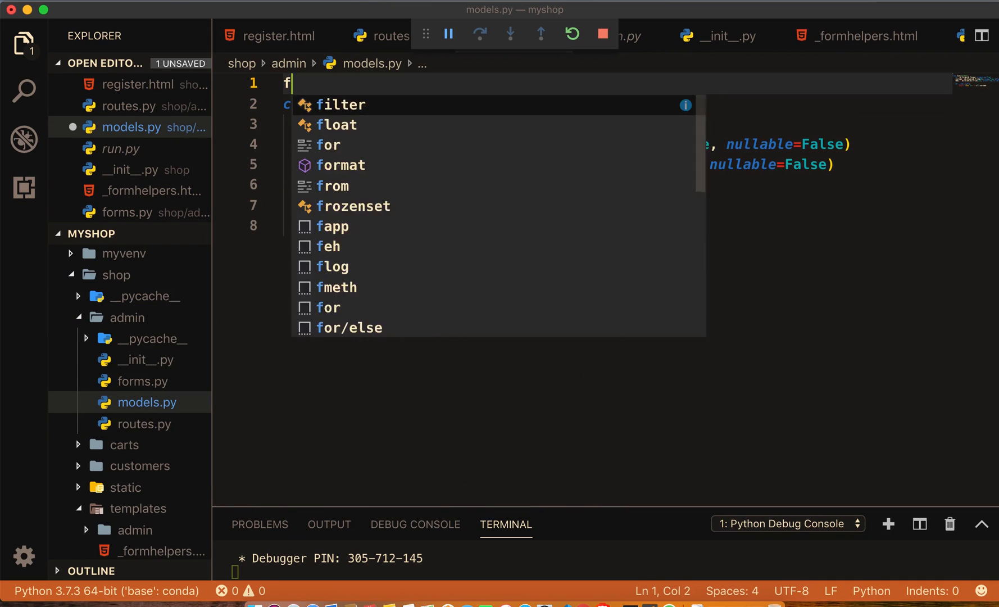
type("rom shop import")
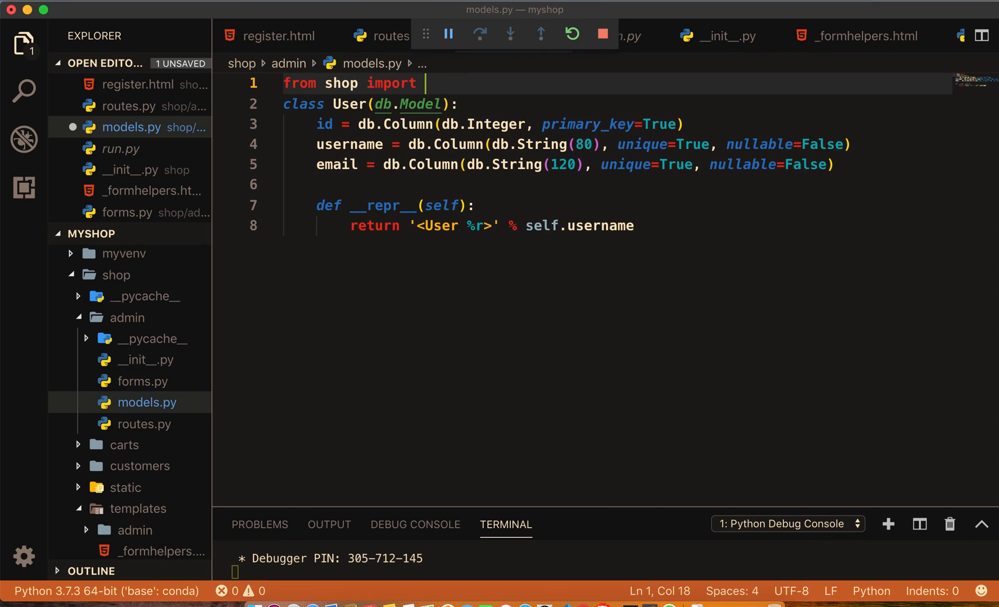
type("db")
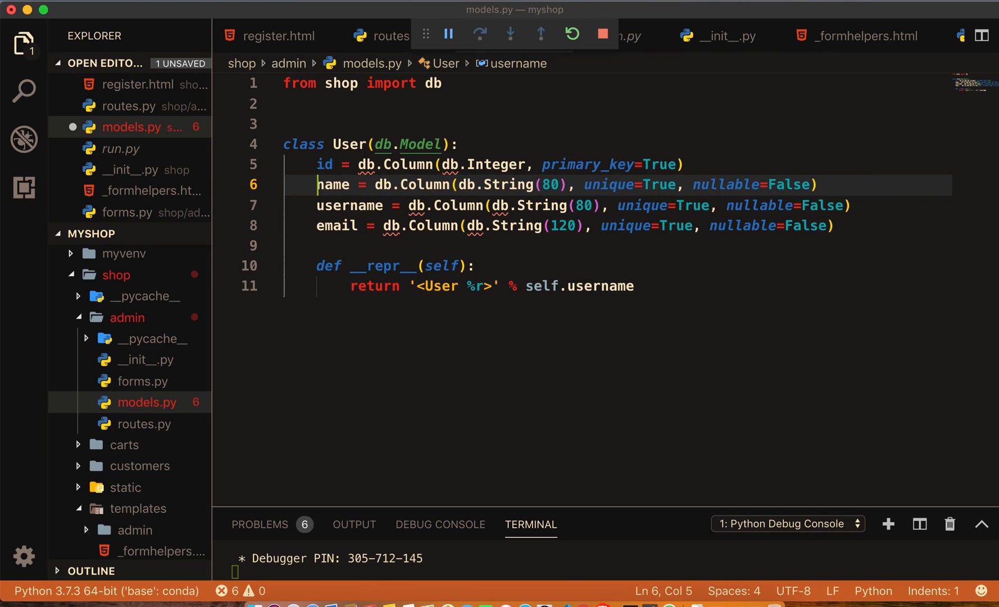
Use a column length of 30 and turn the copied field into a non-nullable password column.
type("30")
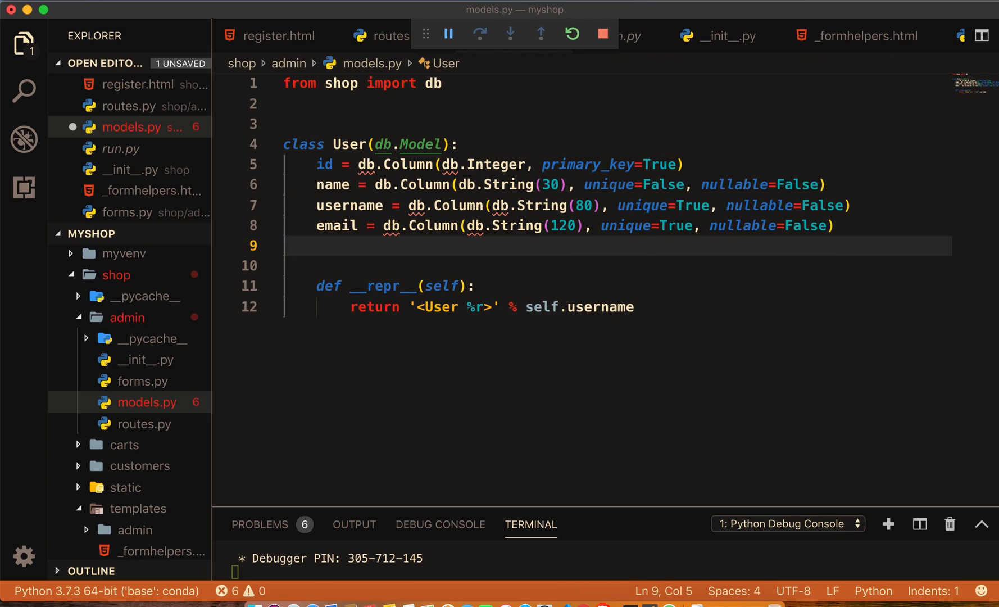
double_click(349, 246)
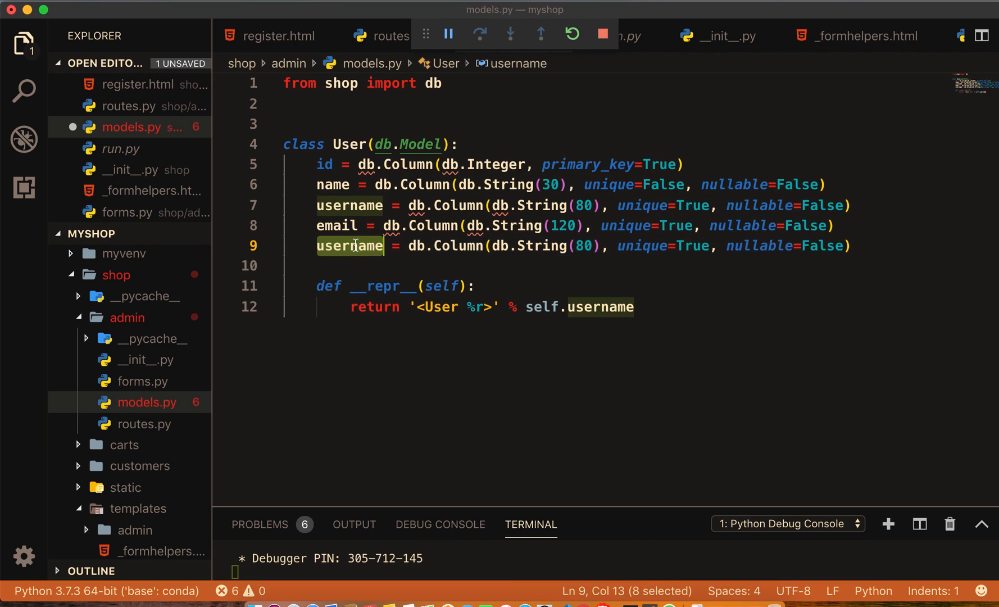
type("passwo")
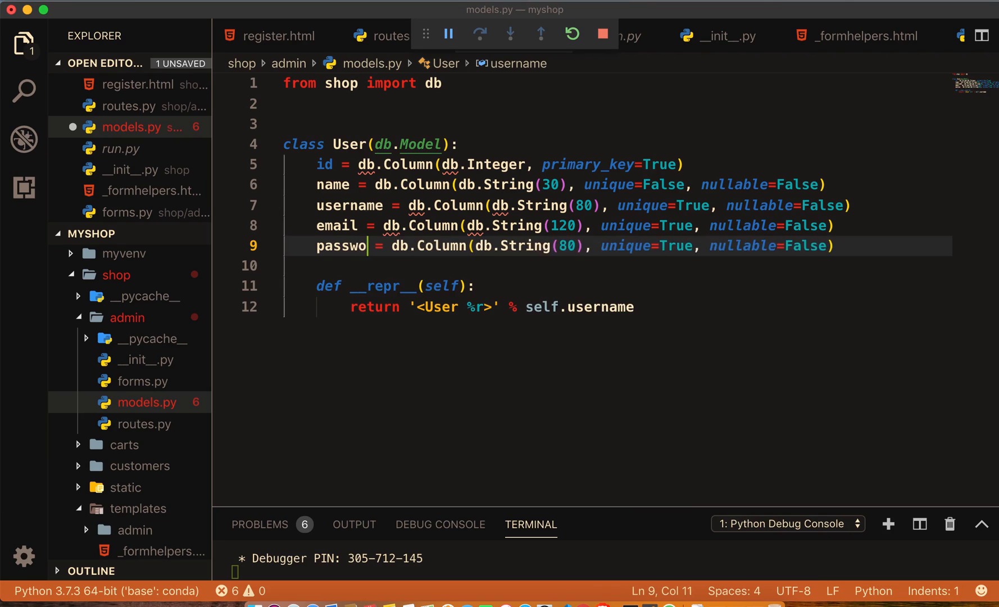
type("rd")
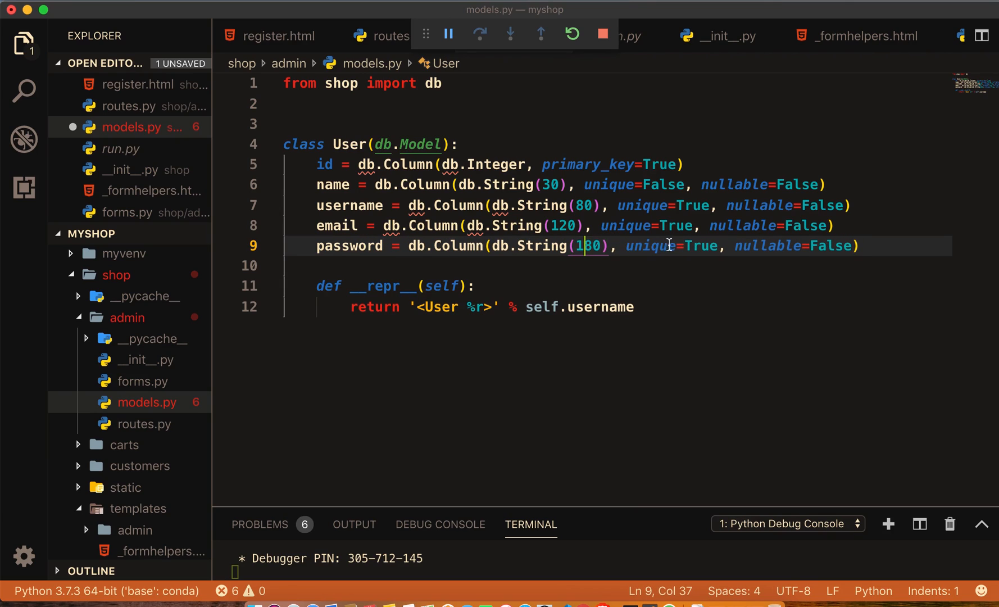
type("F")
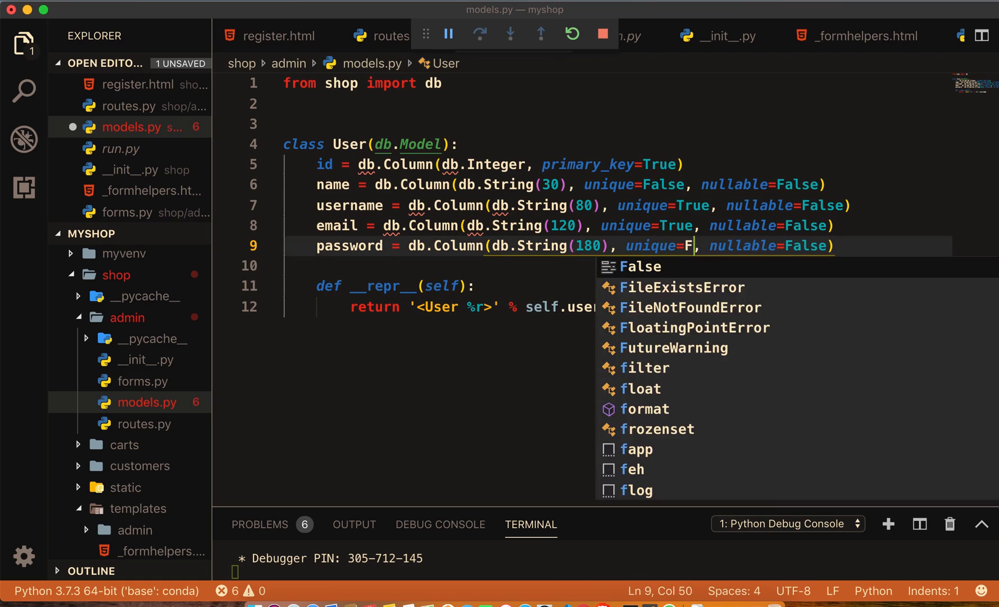
type("l")
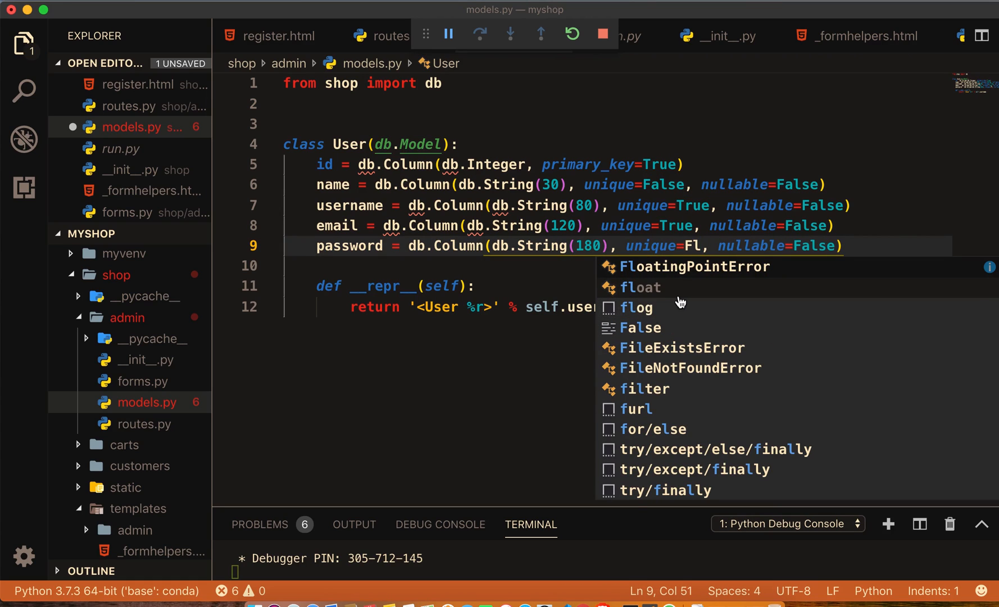
type("alse")
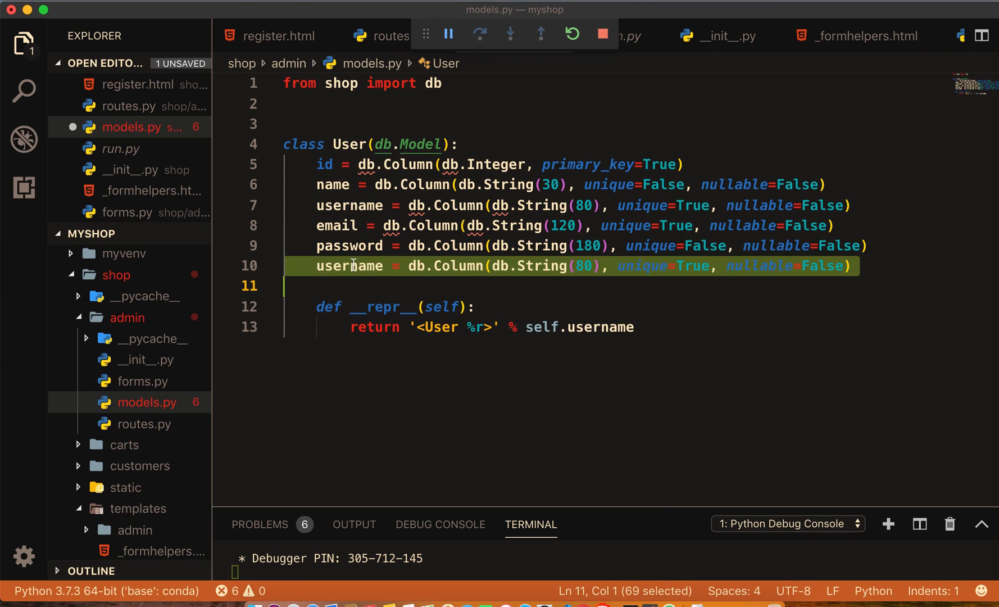
Add a non-nullable profile column with default='profile.jpg'.
double_click(350, 266)
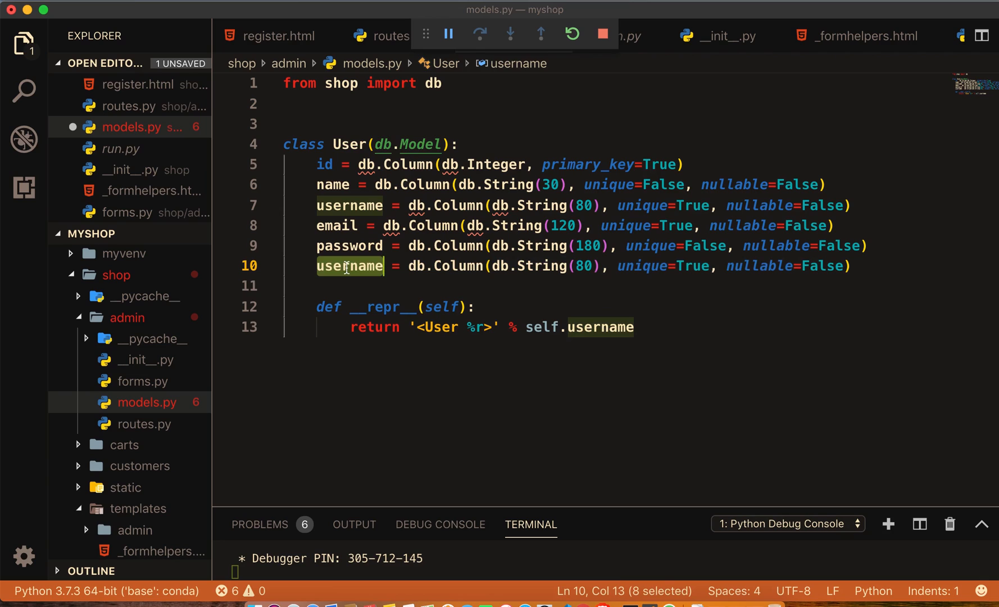
type("profile")
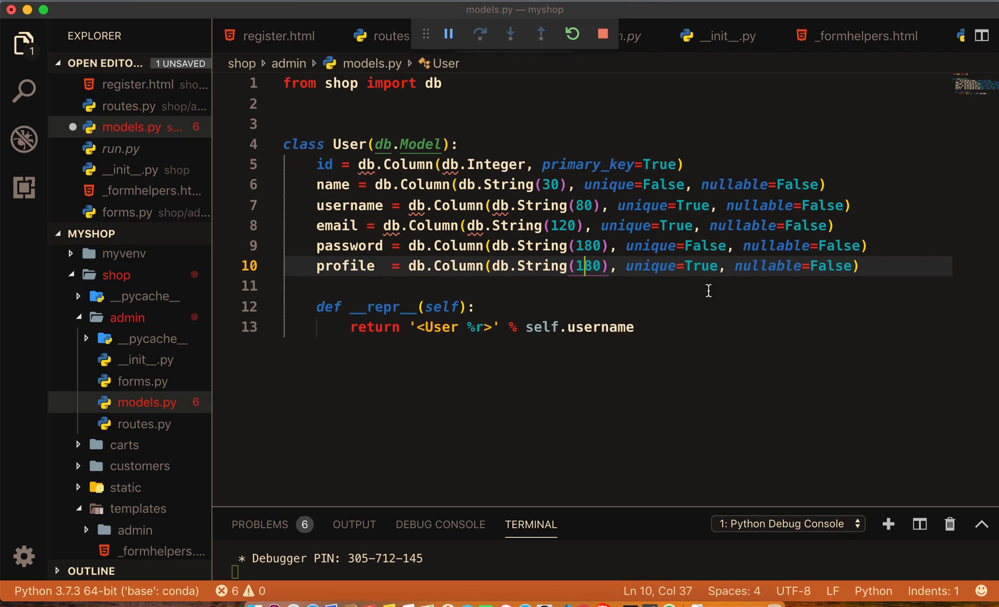
type("False")
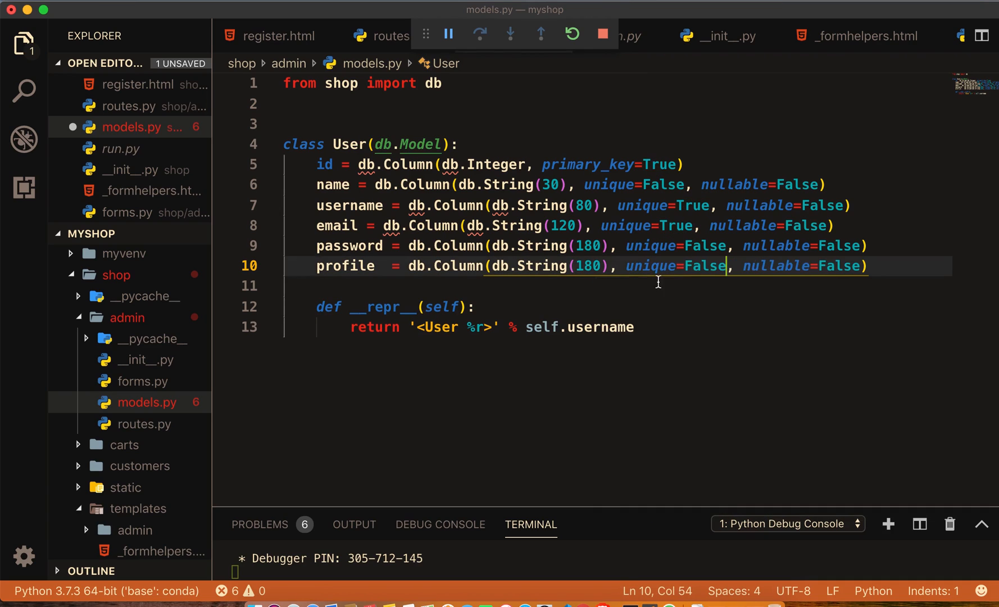
type(",")
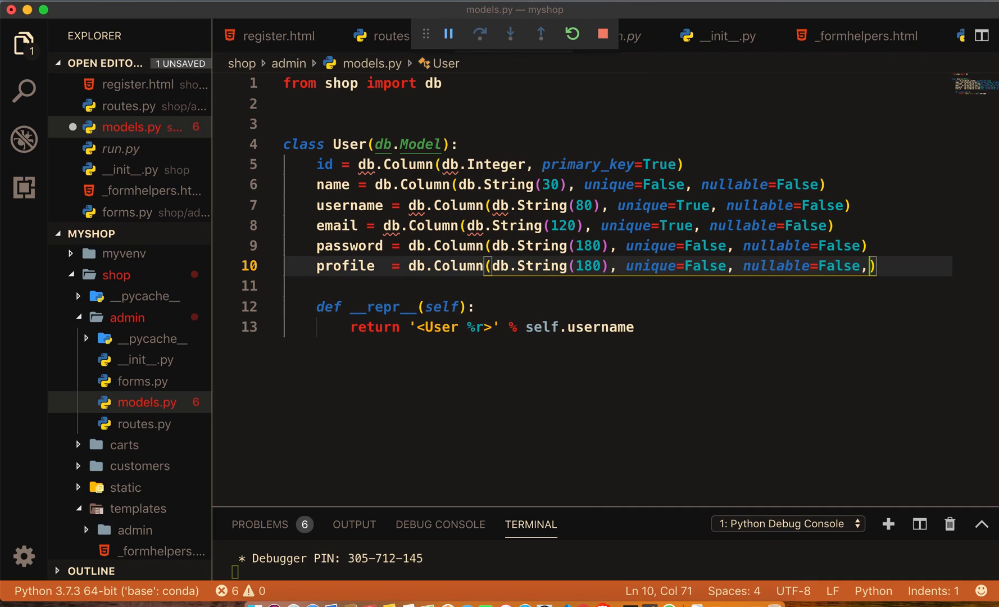
type("default")
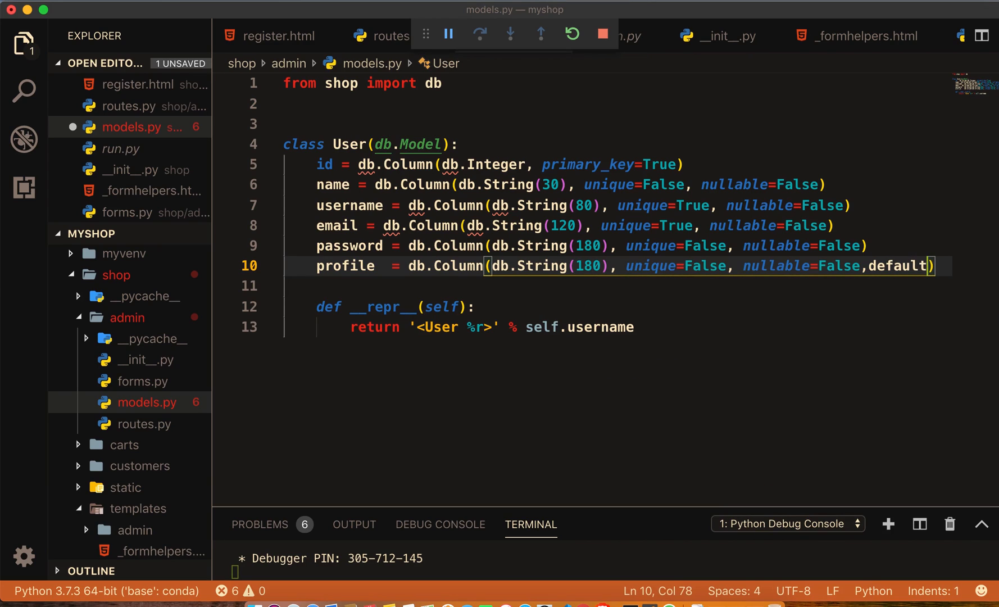
type("=''")
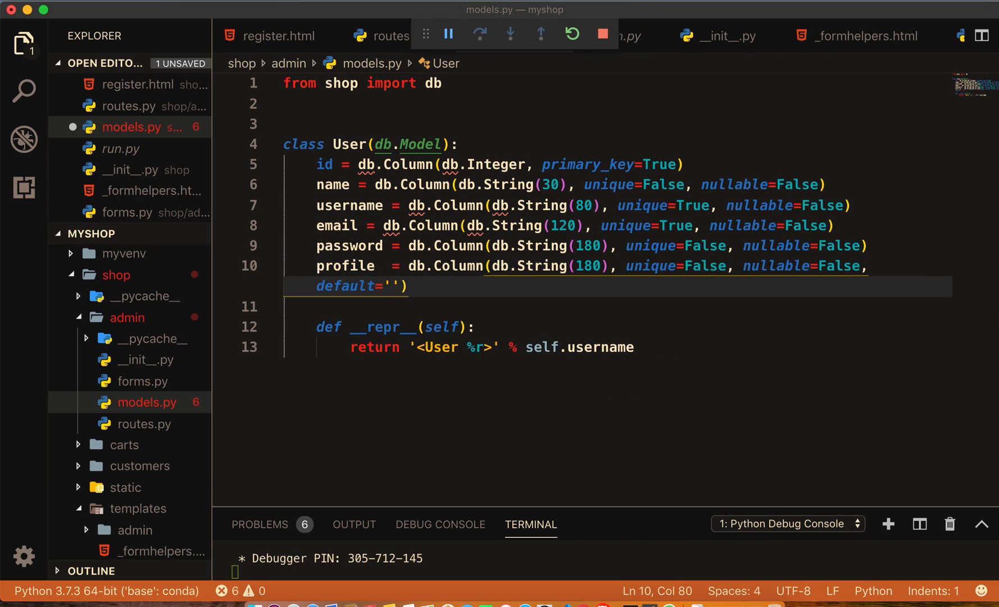
type("pr")
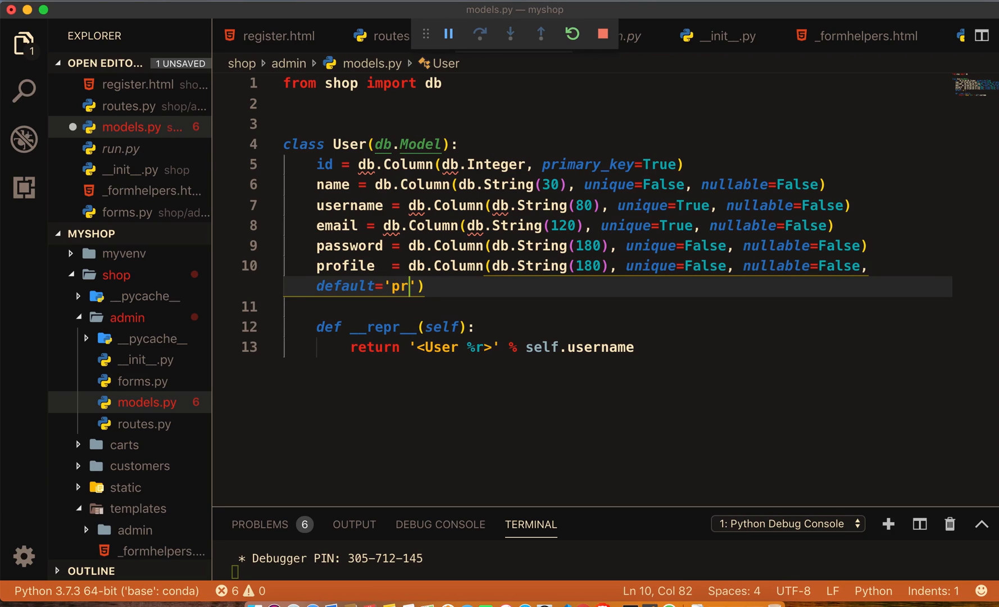
type("ofile")
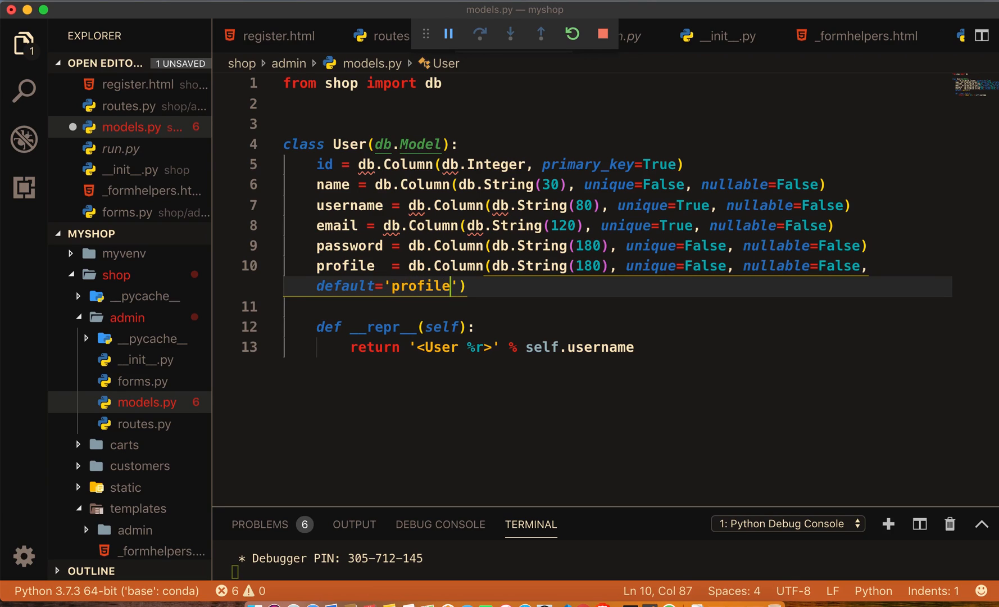
type(".p")
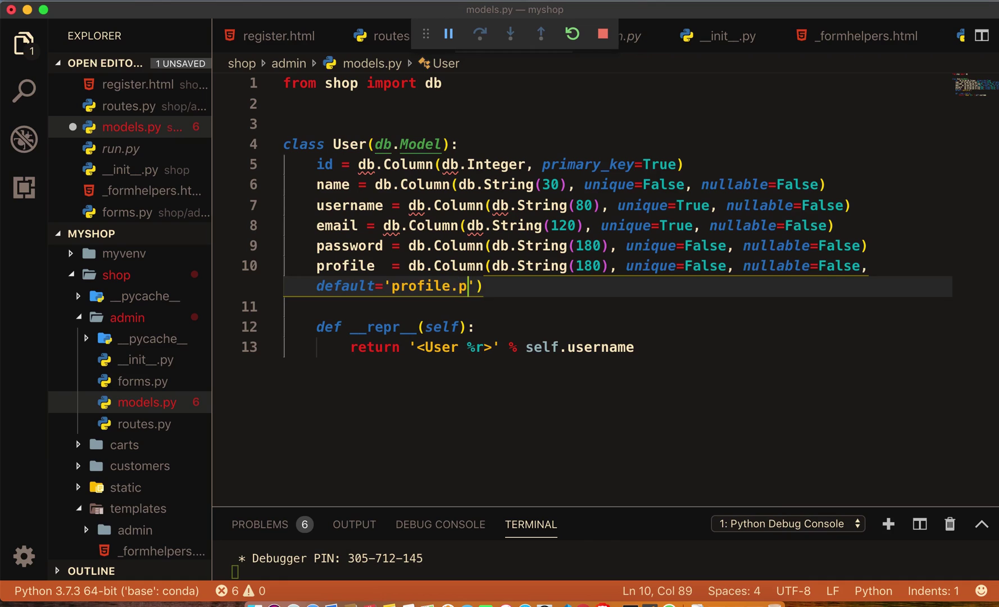
type("j")
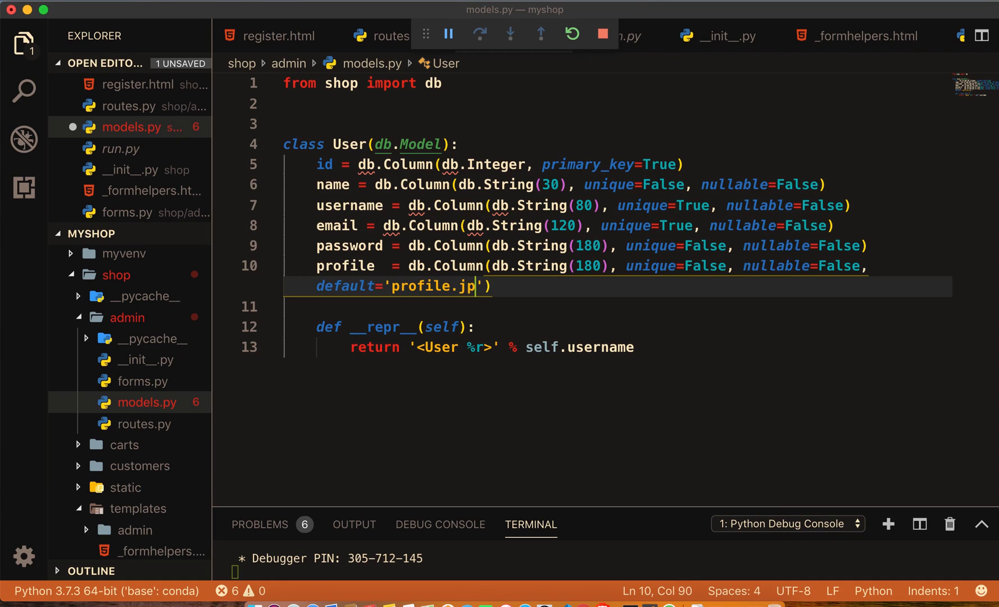
type("g")
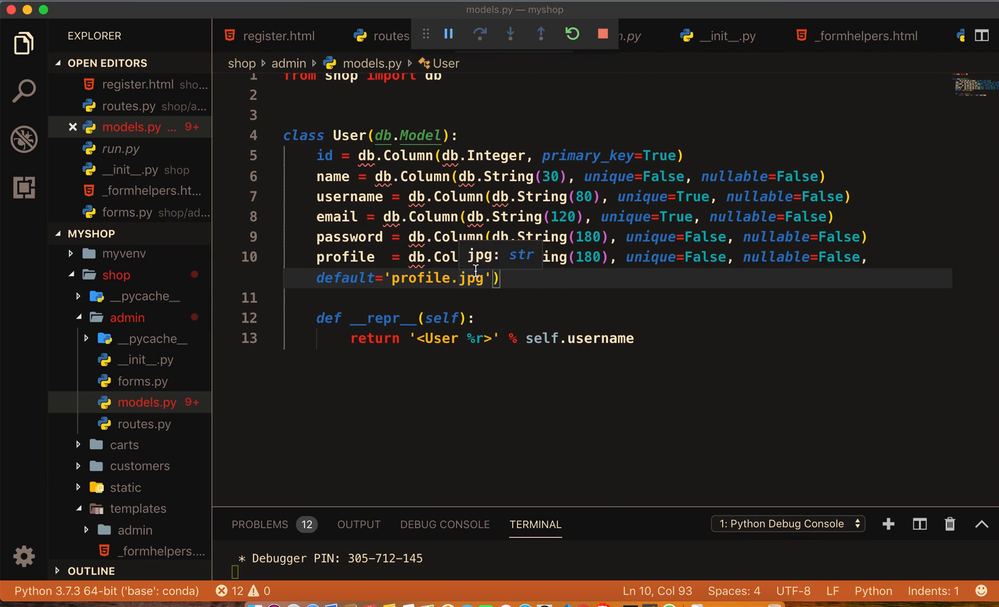
In routes.py, add hash_password = bcrypt.generate_password_hash(form.password.data) above the user line.
left_click(380, 36)
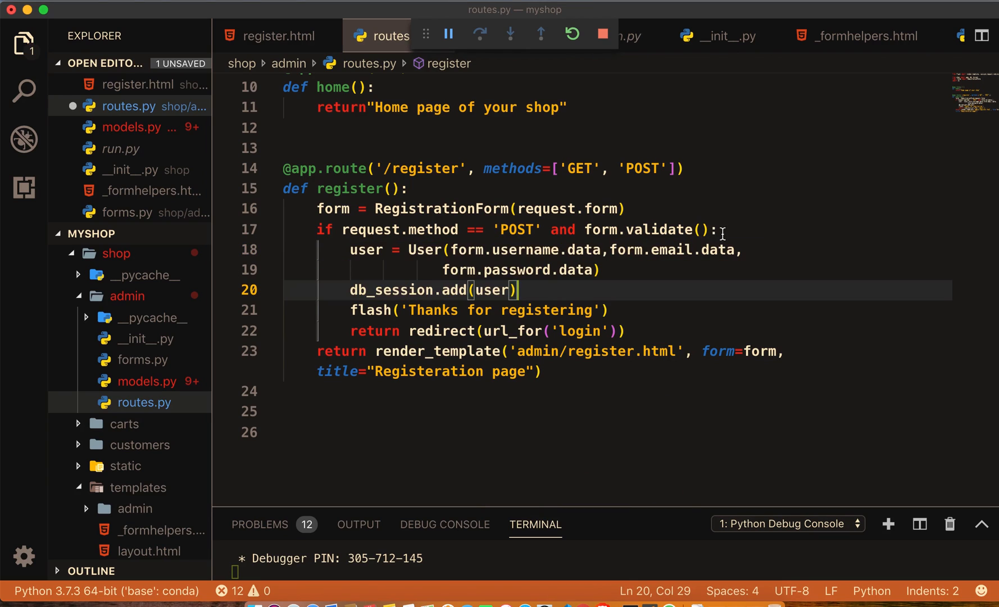
key("enter")
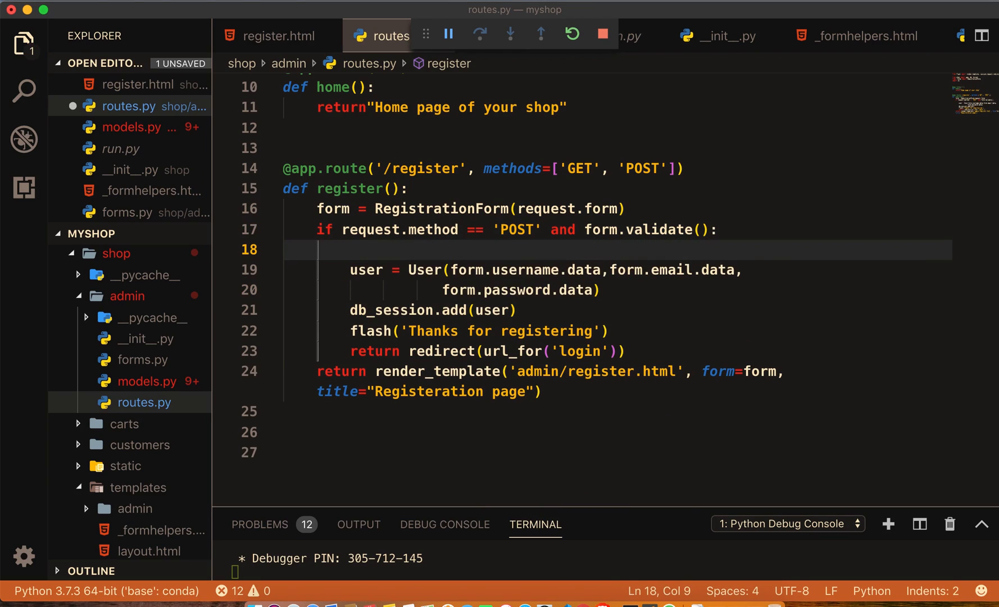
type("hash")
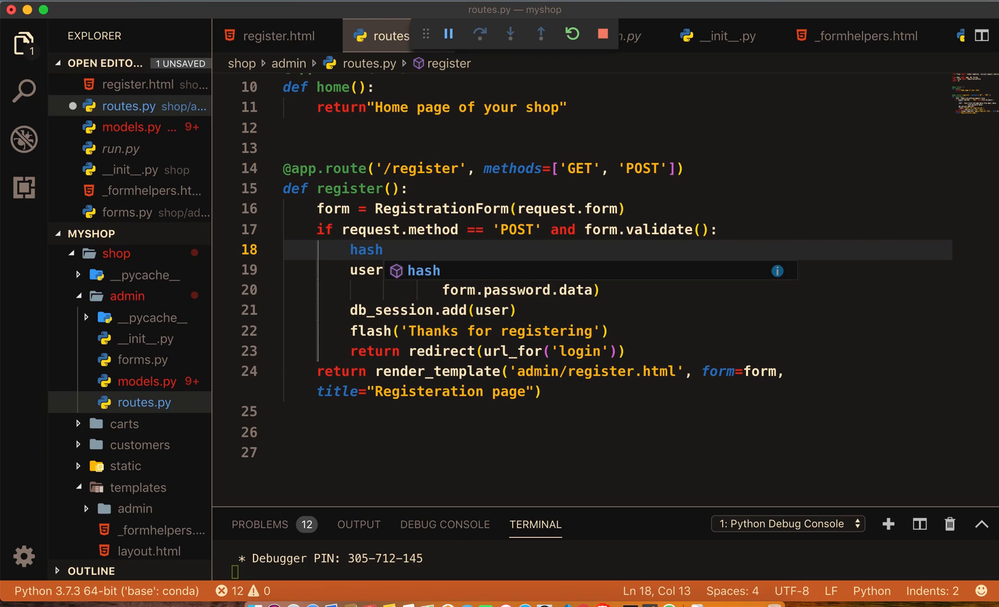
type("_p")
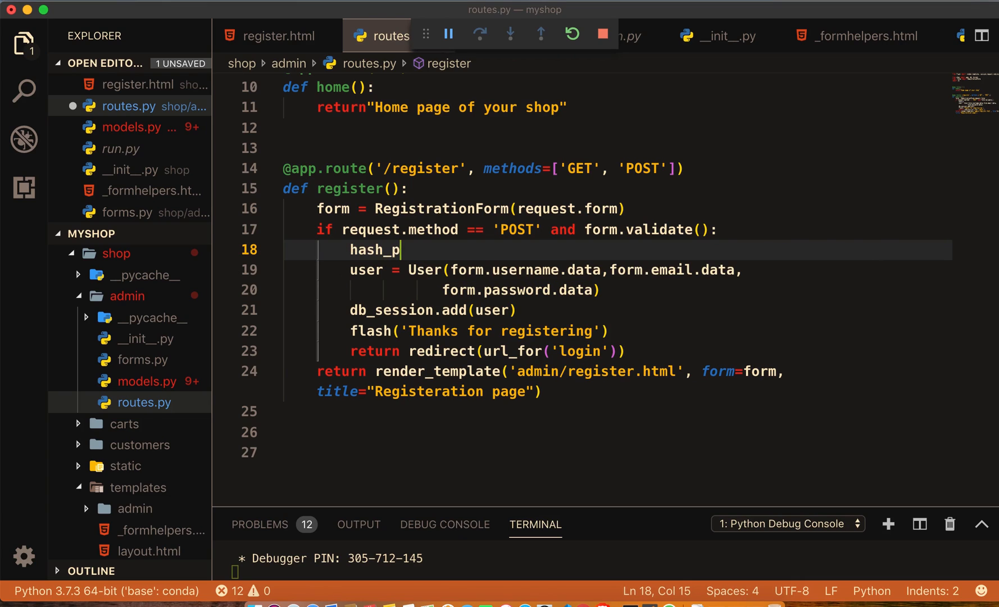
type("assword =")
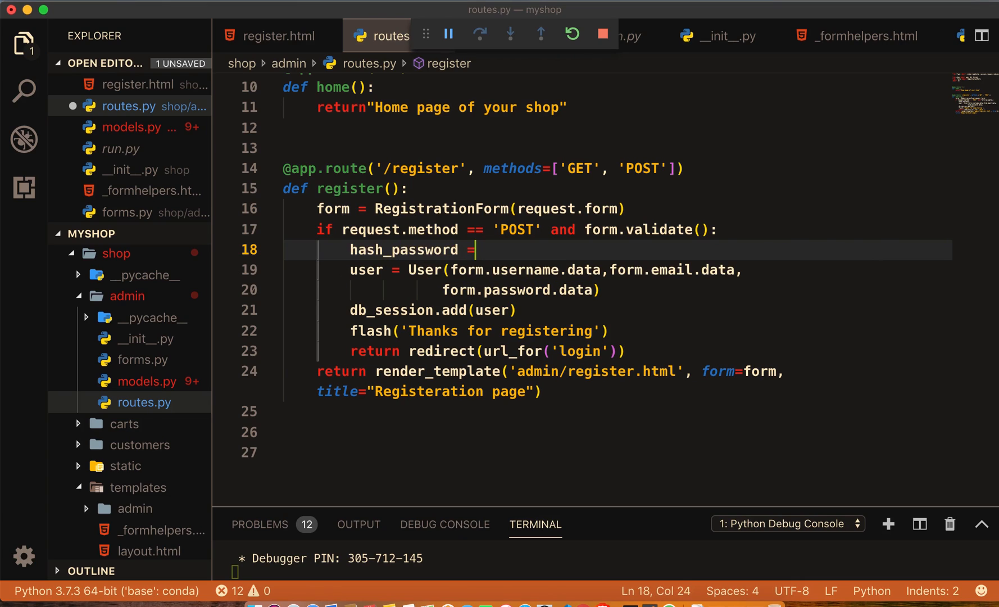
type("b")
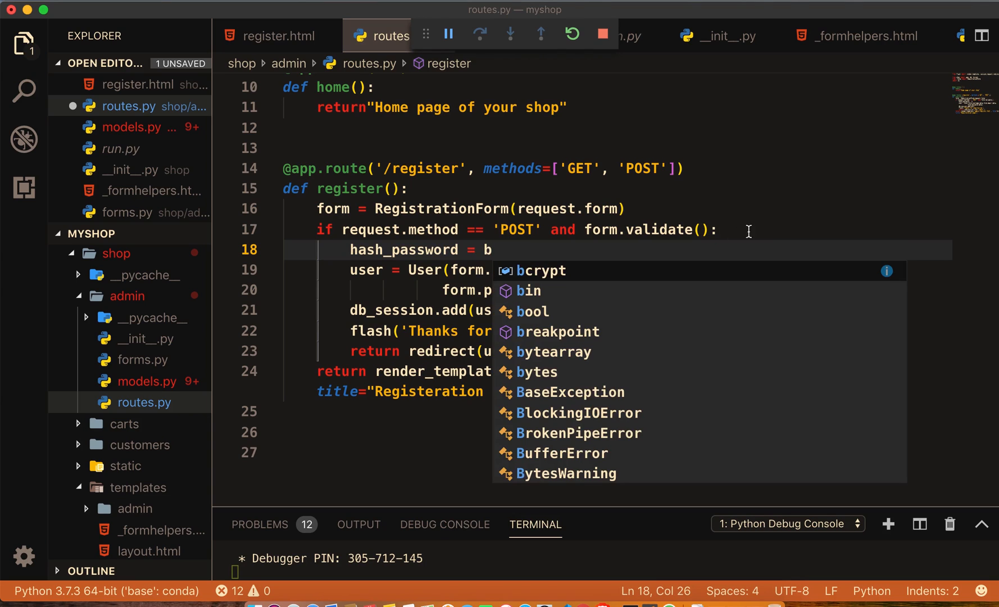
type("crypt.generate_password_hash(form.password.data")
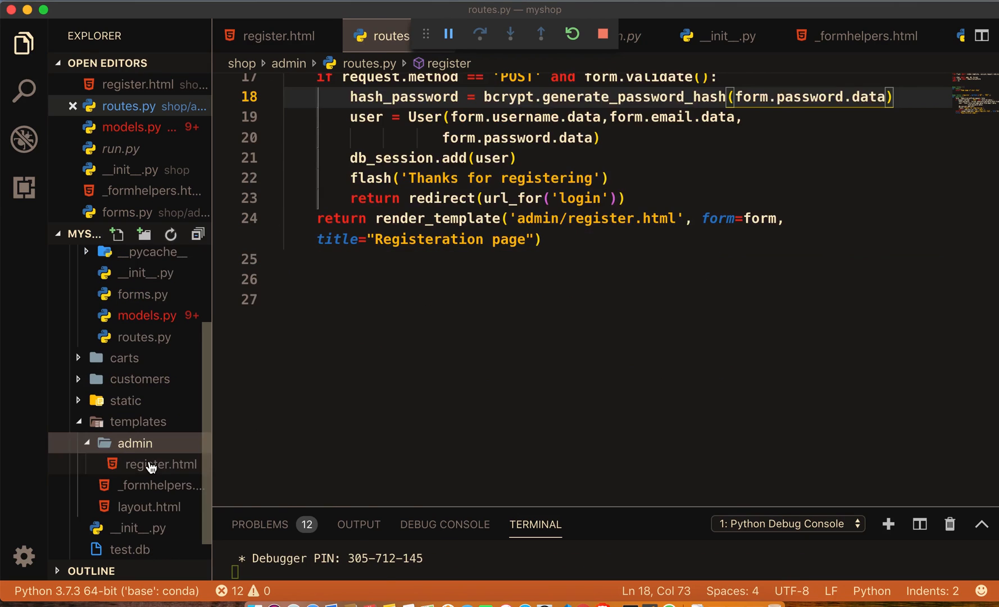
left_click(161, 464)
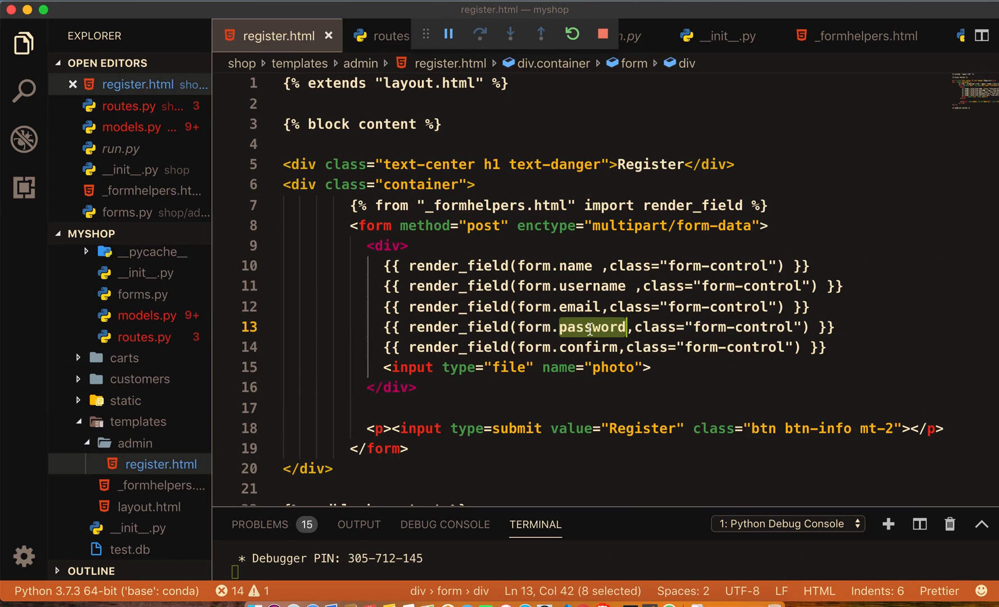
mouse_move(553, 357)
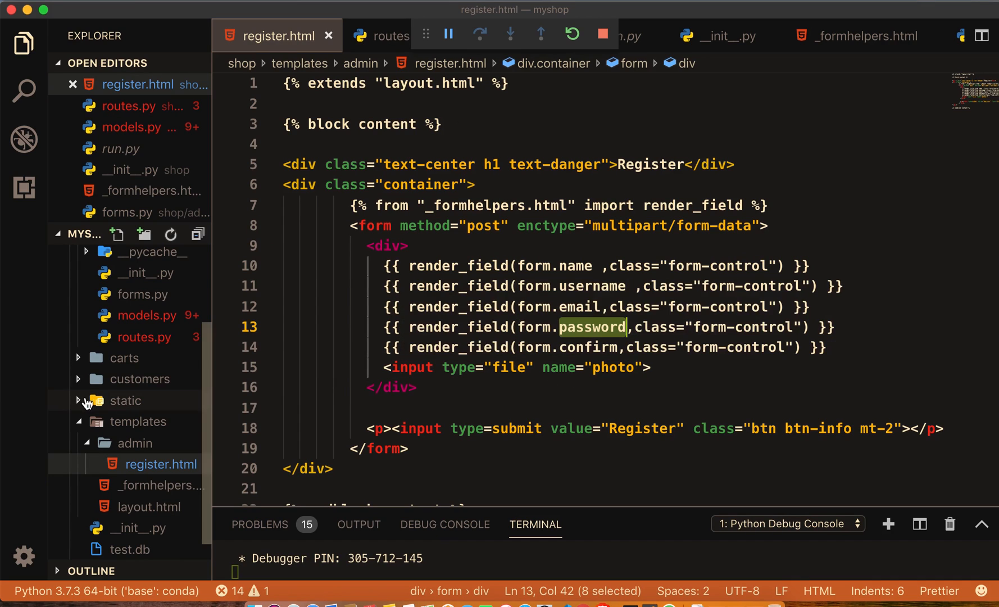
left_click(379, 35)
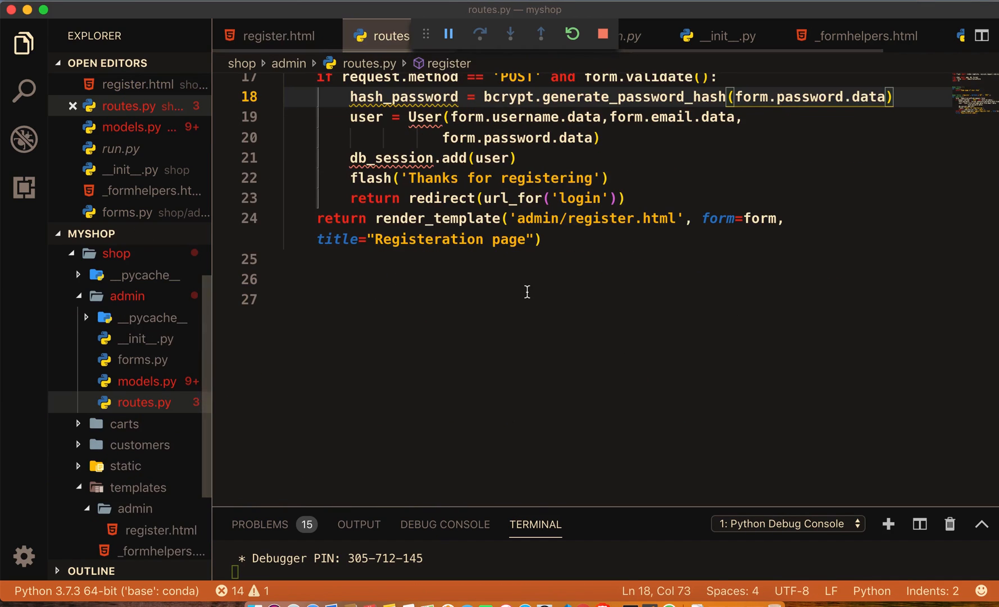
Pass name, username, email and password=hash_password as keyword arguments to User.
scroll("up", 3)
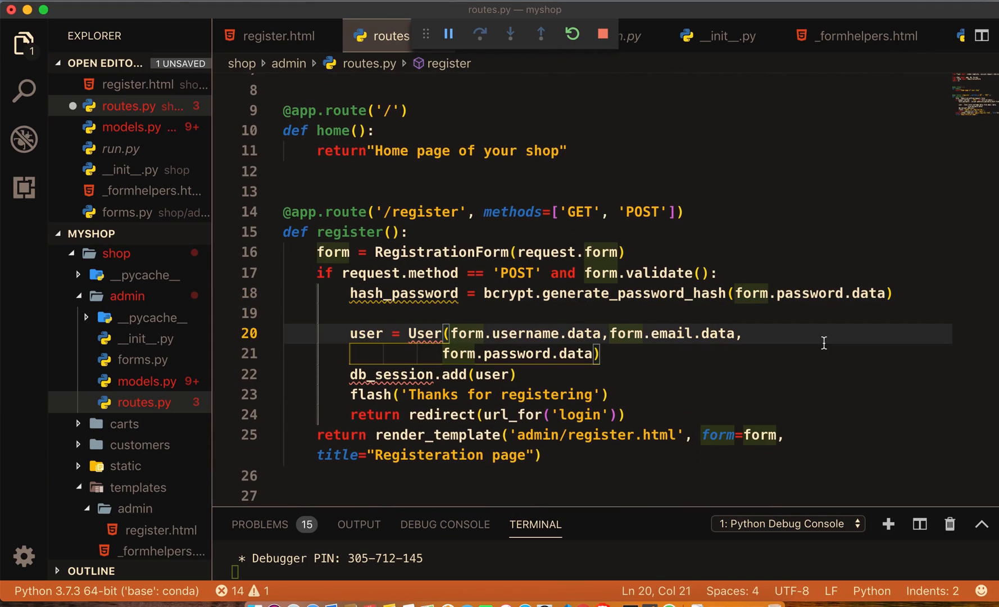
type("name=form.name.data,")
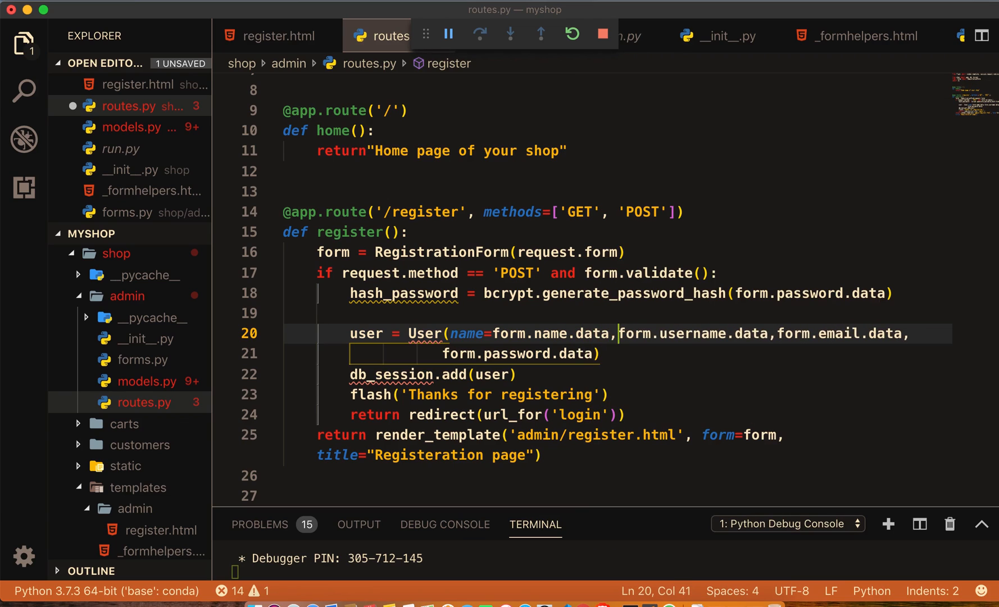
type("username=")
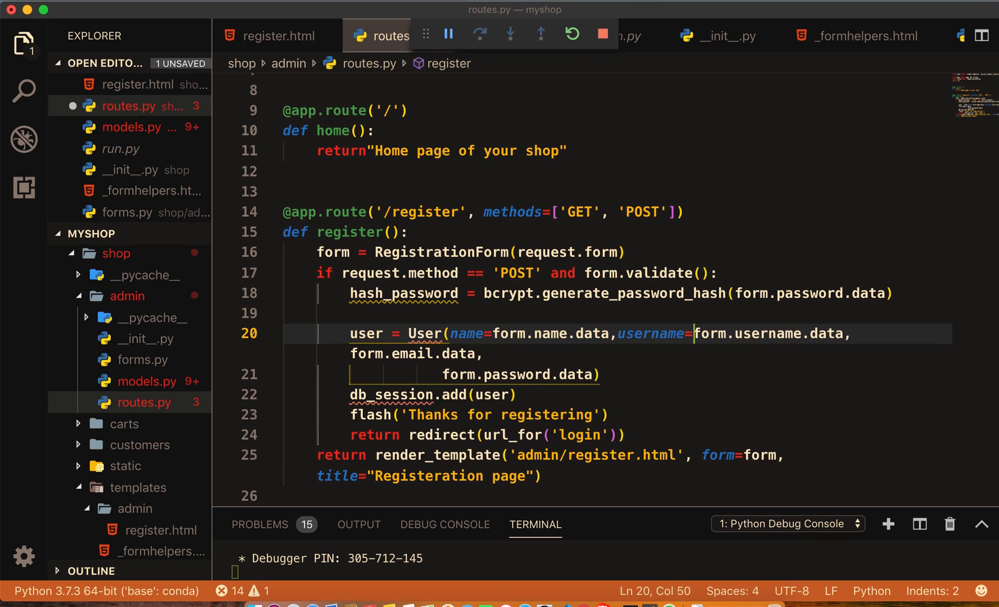
mouse_move(363, 332)
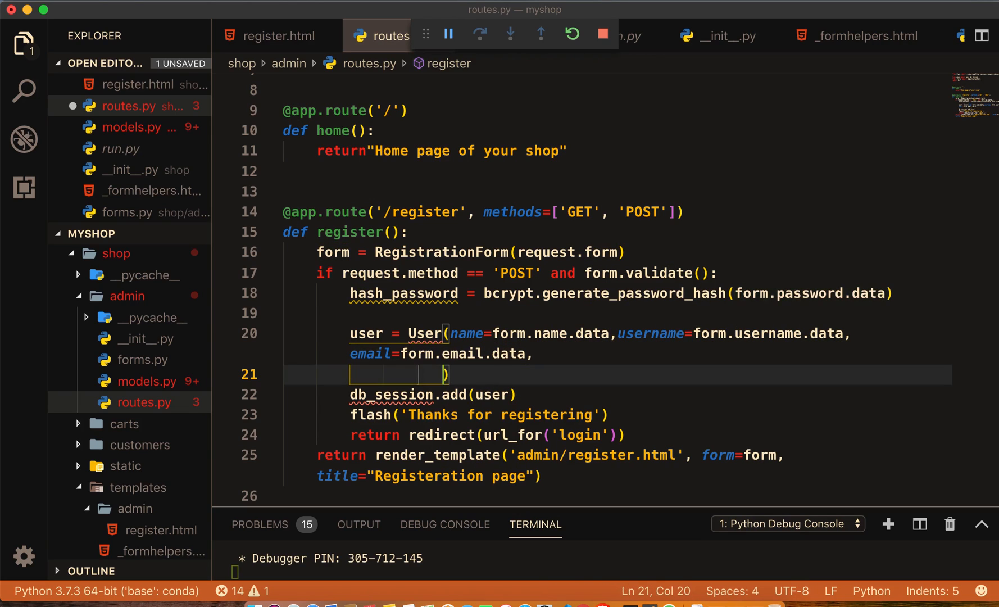
type("ps")
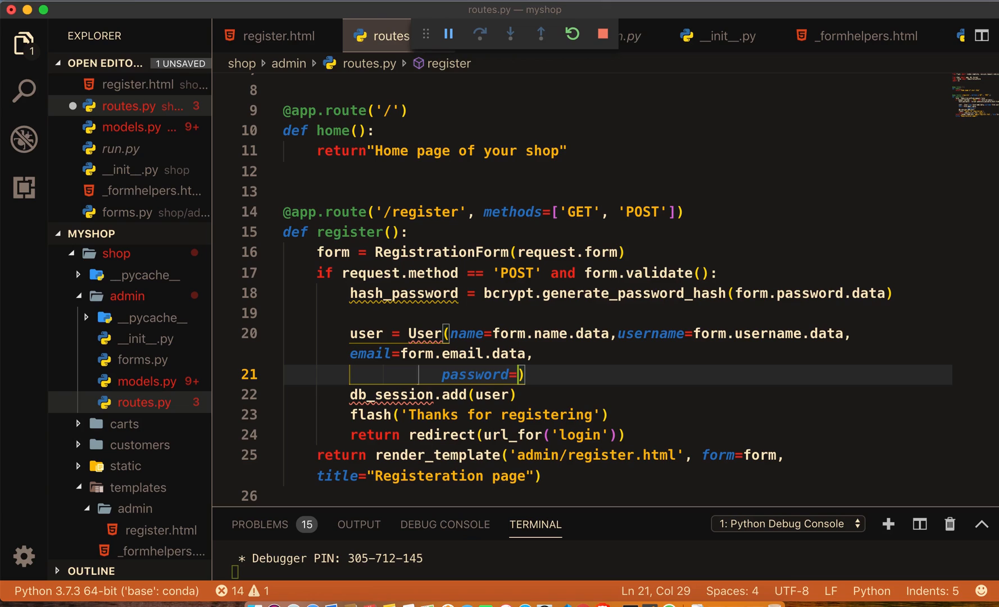
type("has")
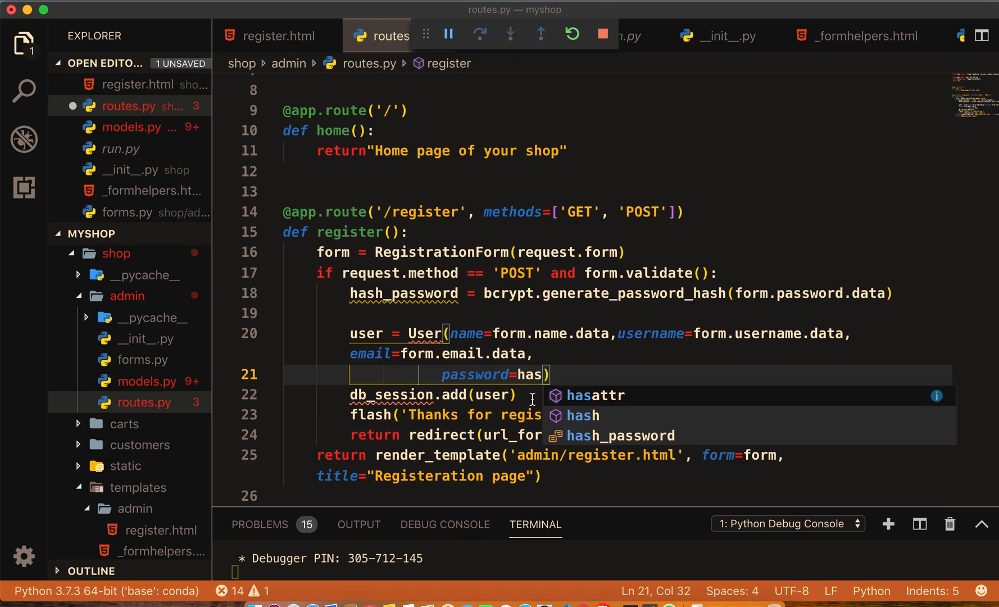
left_click(639, 435)
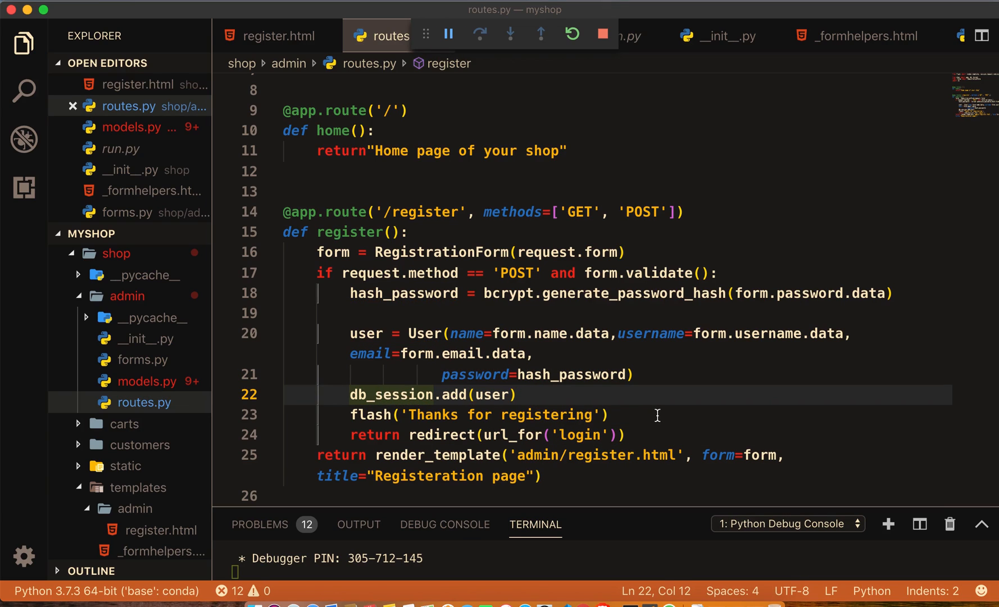
key("Backspace")
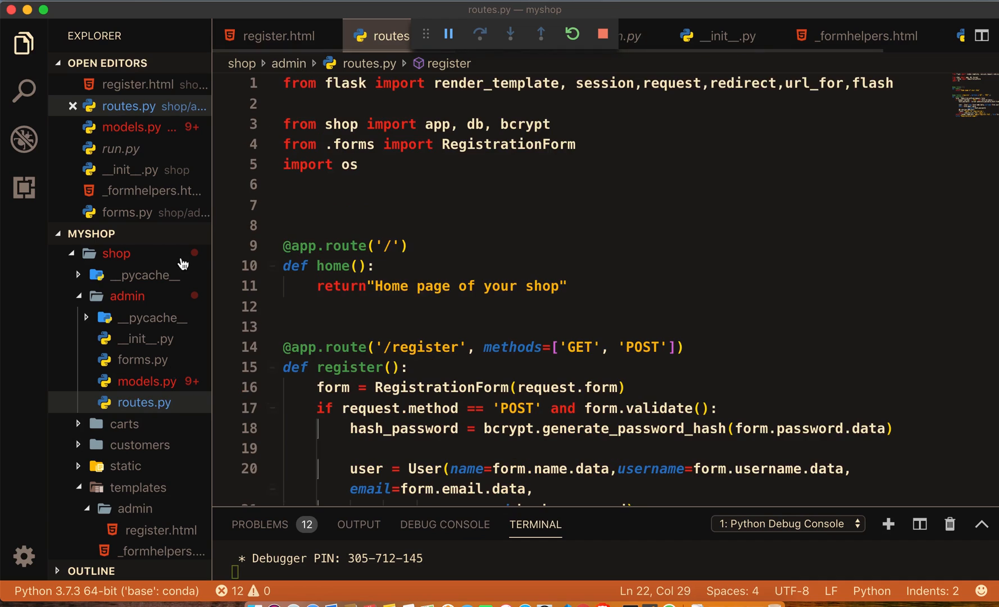
Add db.create_all() at the end of models.py and stop the debug session.
left_click(146, 381)
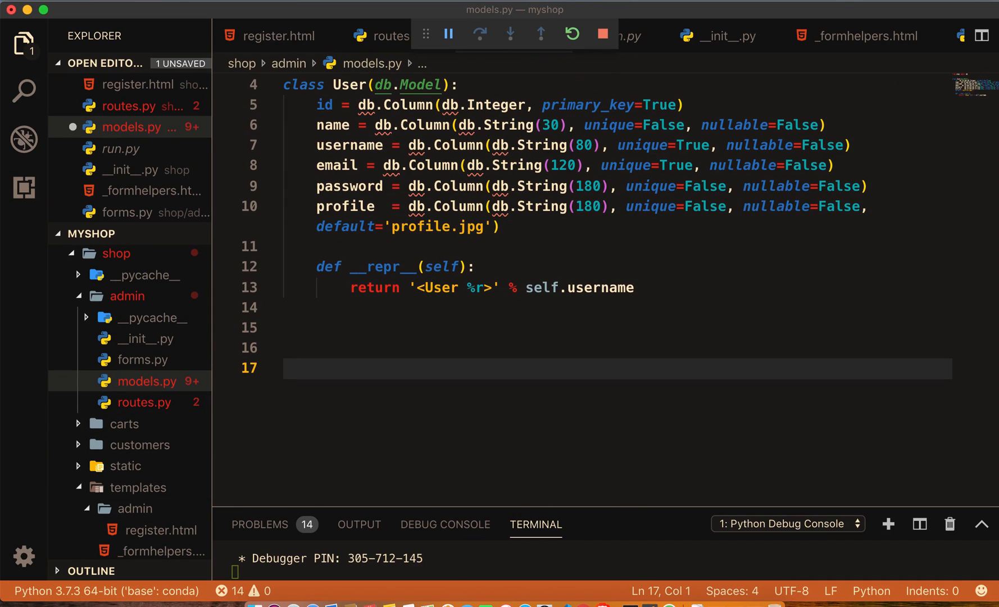
type("db")
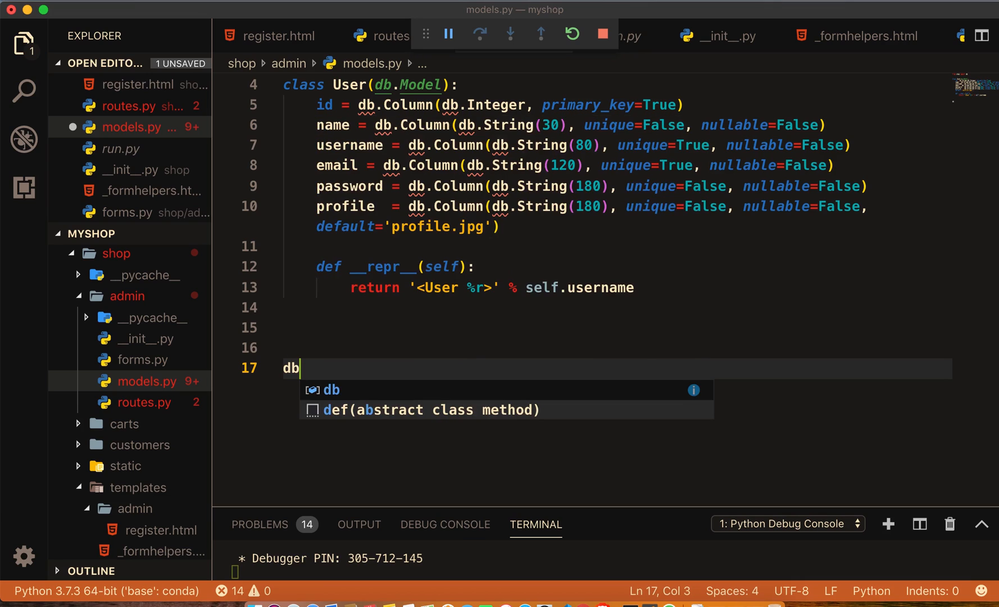
type(".create_all")
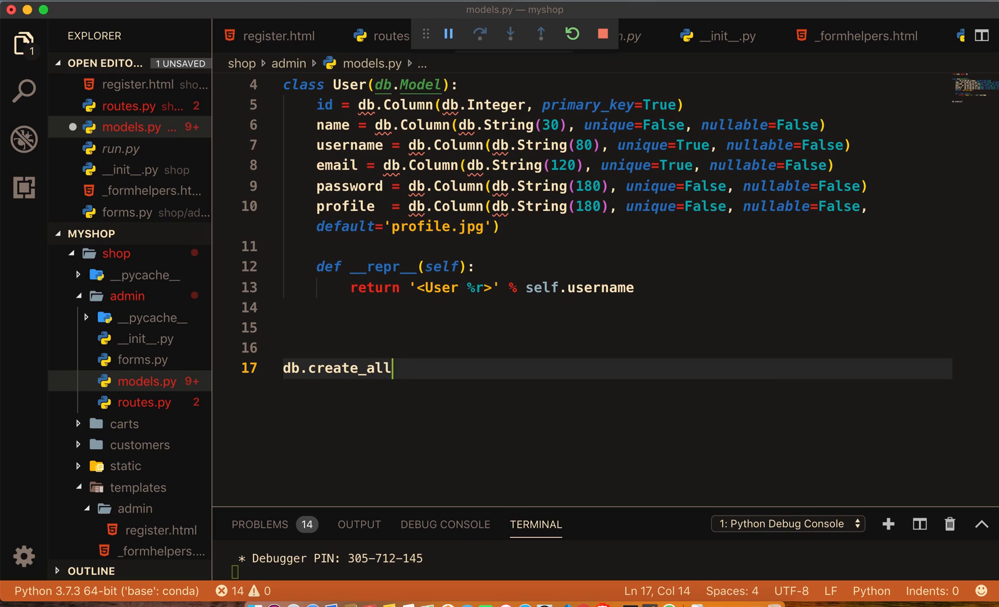
type("()")
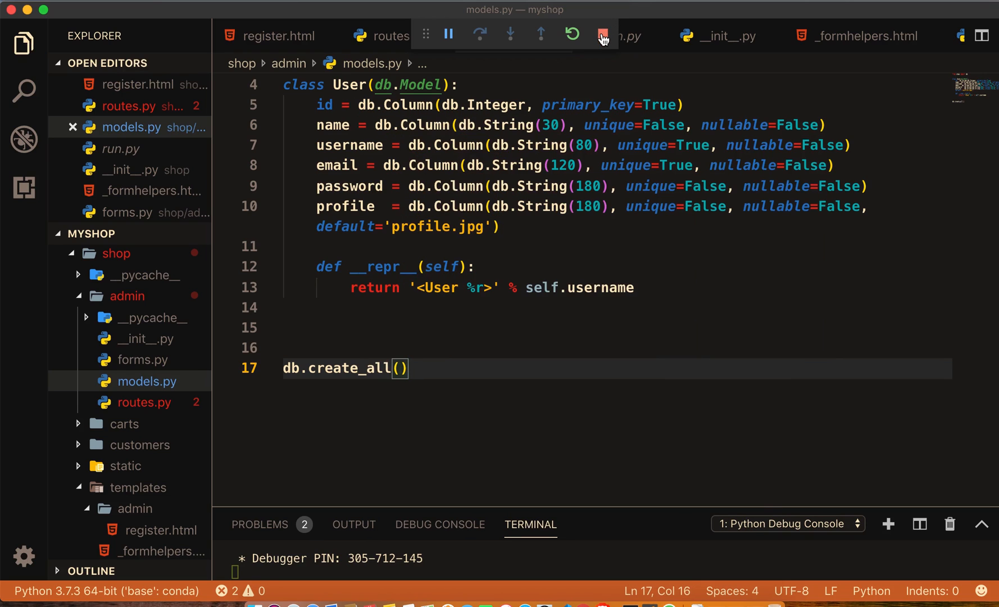
left_click(600, 34)
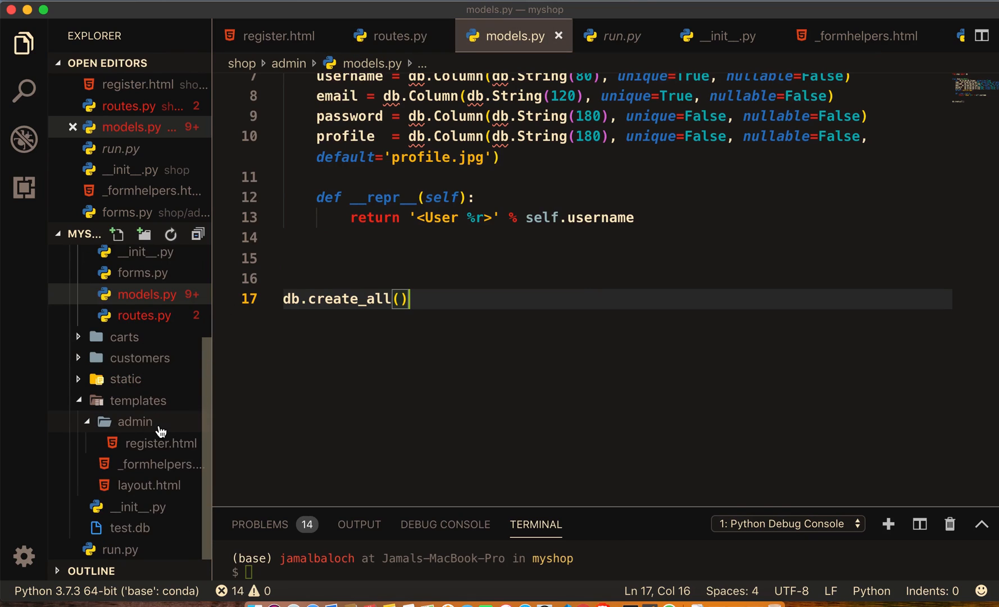
Open run.py and start the Flask app under the debugger.
left_click(615, 36)
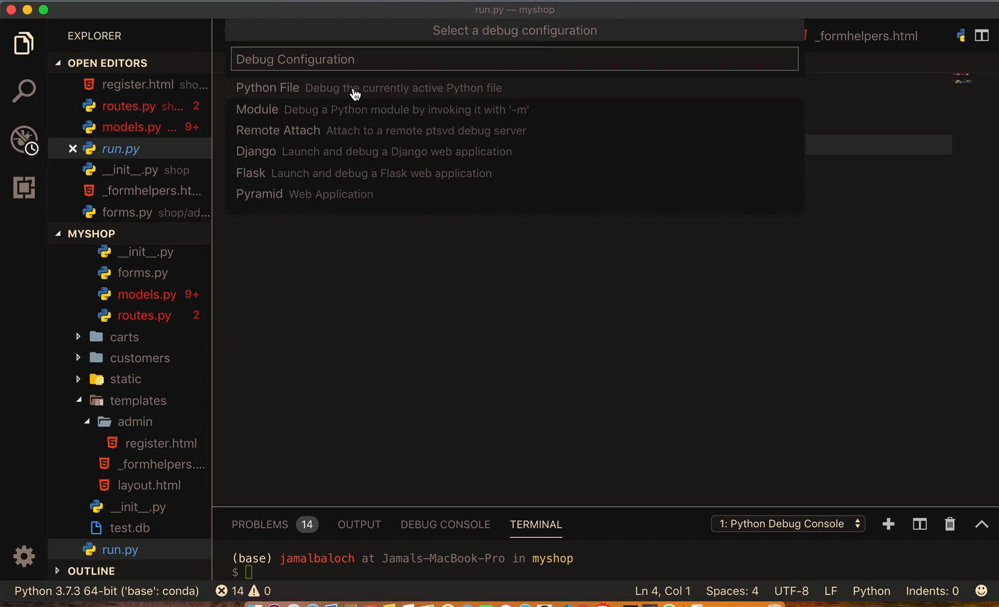
left_click(268, 87)
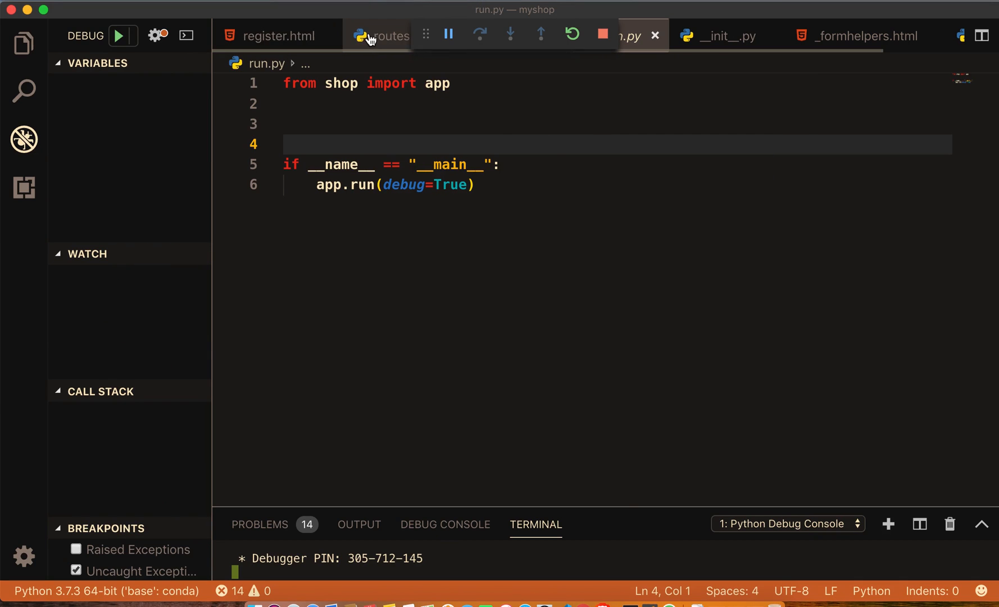
Add 'from .models import User' to routes.py.
left_click(382, 36)
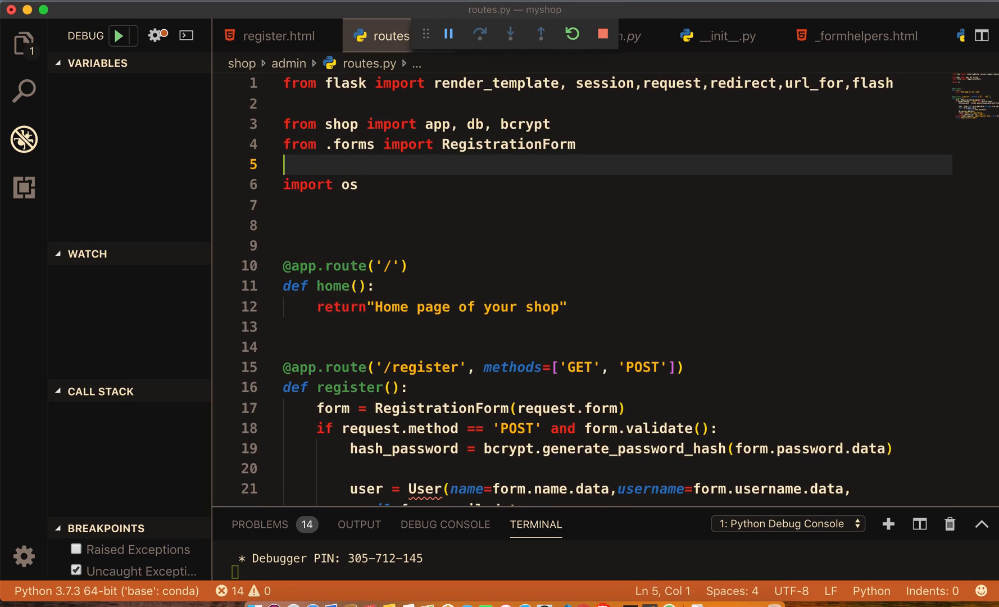
type("from")
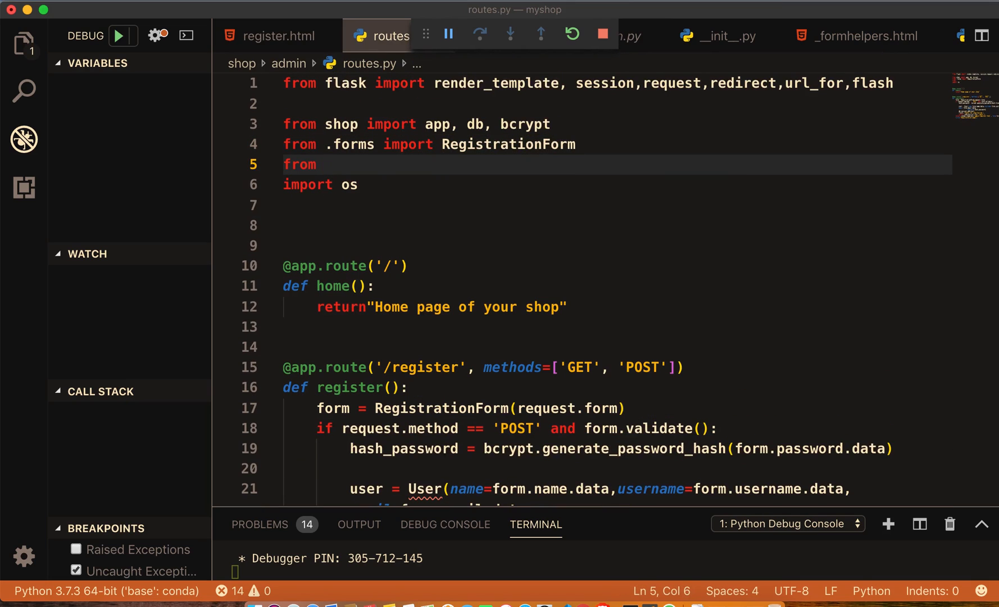
type(".m")
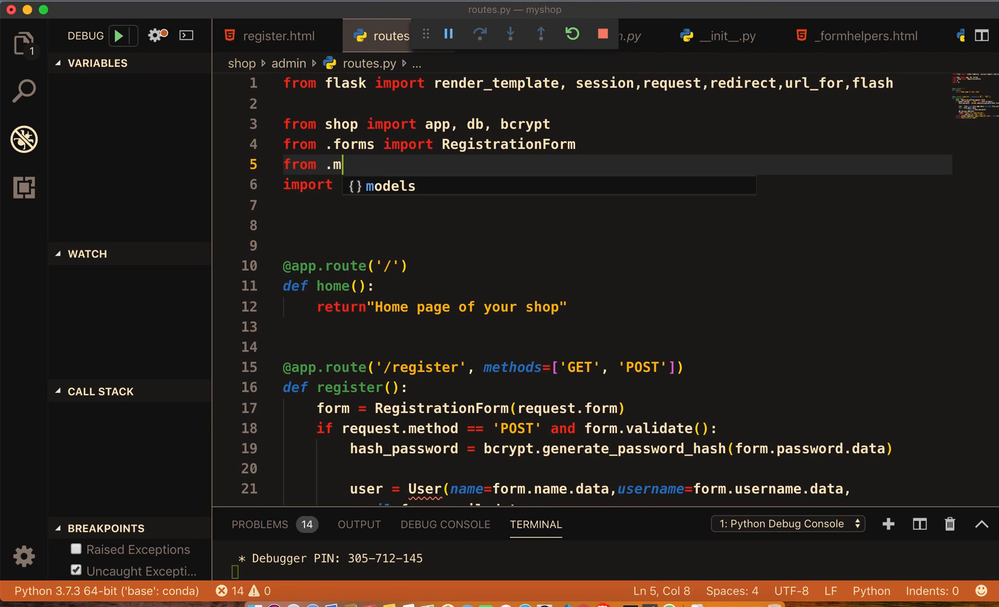
type("odels import")
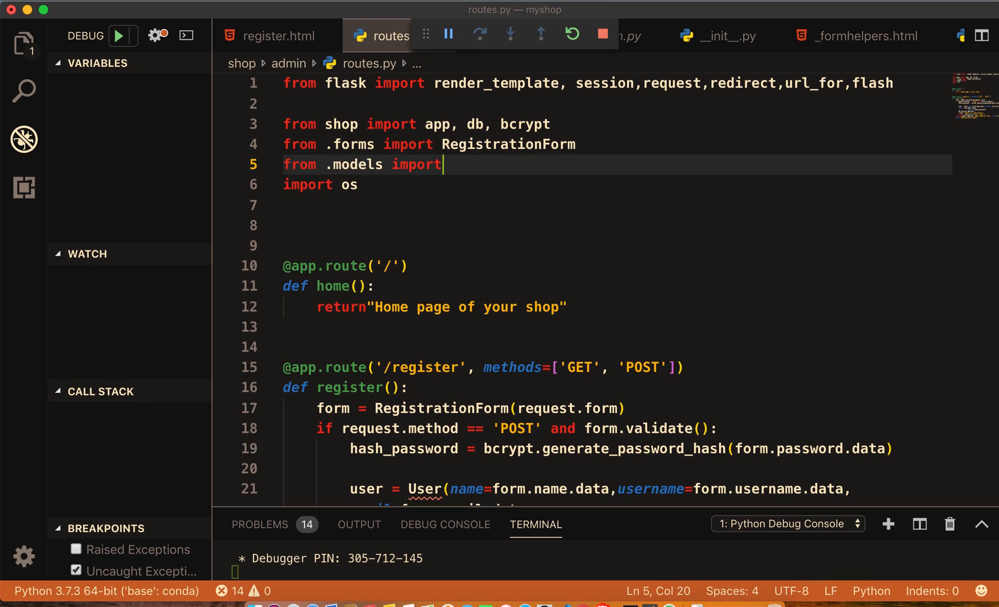
type("U")
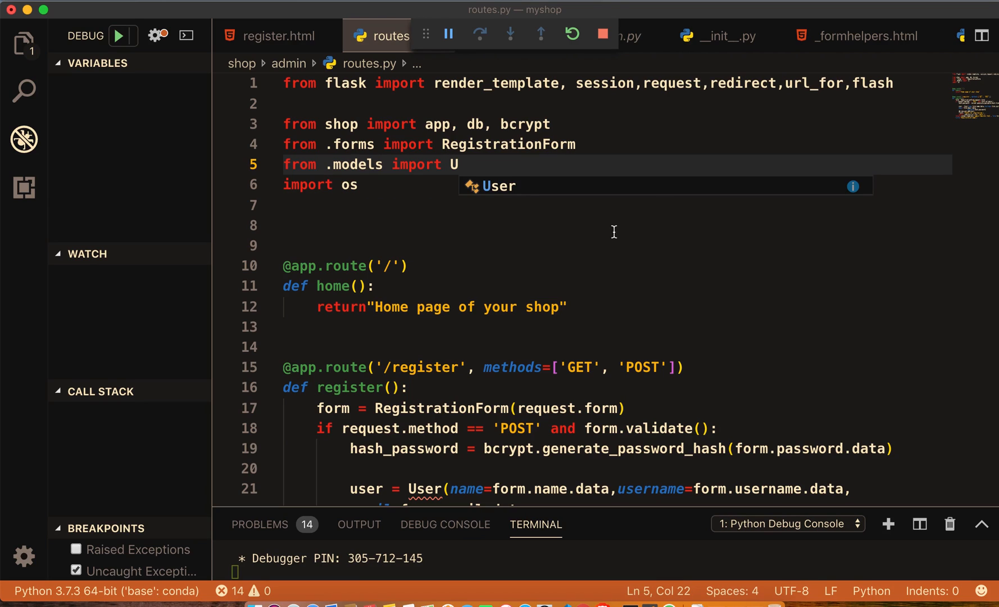
Change the successful-registration redirect from url_for('login') to url_for('home').
left_click(23, 43)
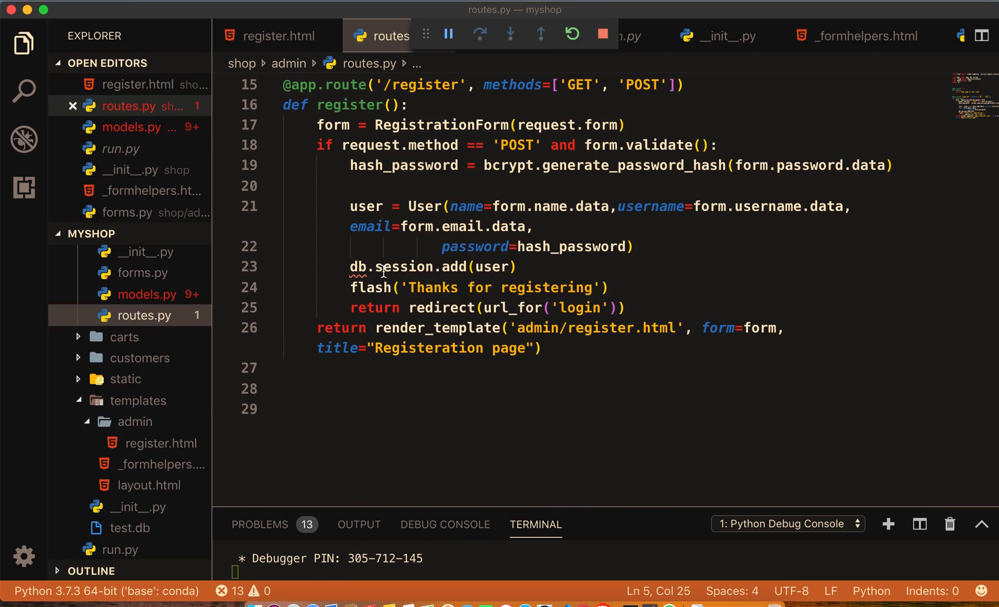
double_click(580, 307)
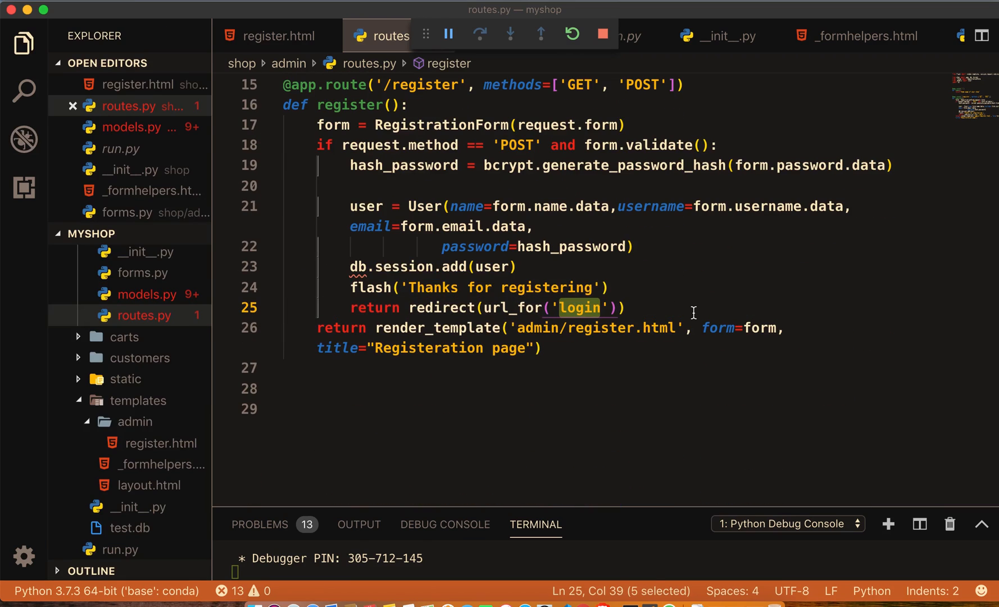
type("home")
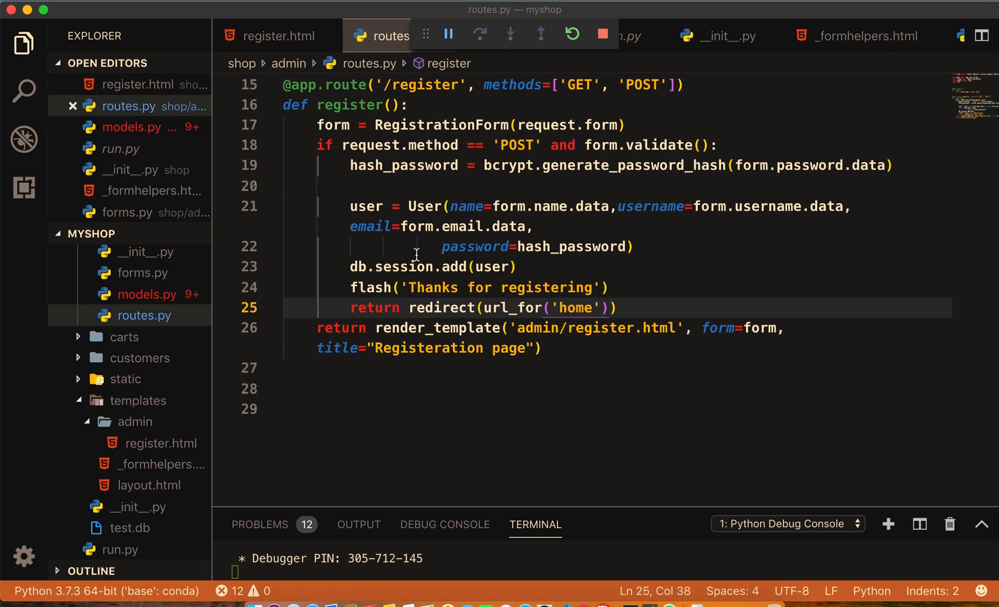
left_click(572, 587)
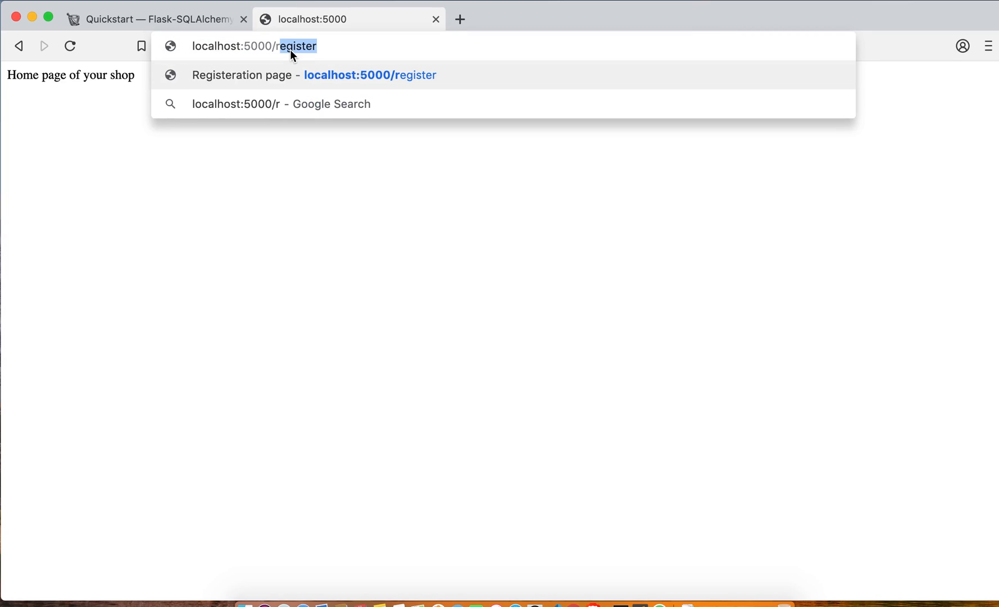
Submit the form at localhost:5000/register and dismiss the save-password prompt.
left_click(299, 75)
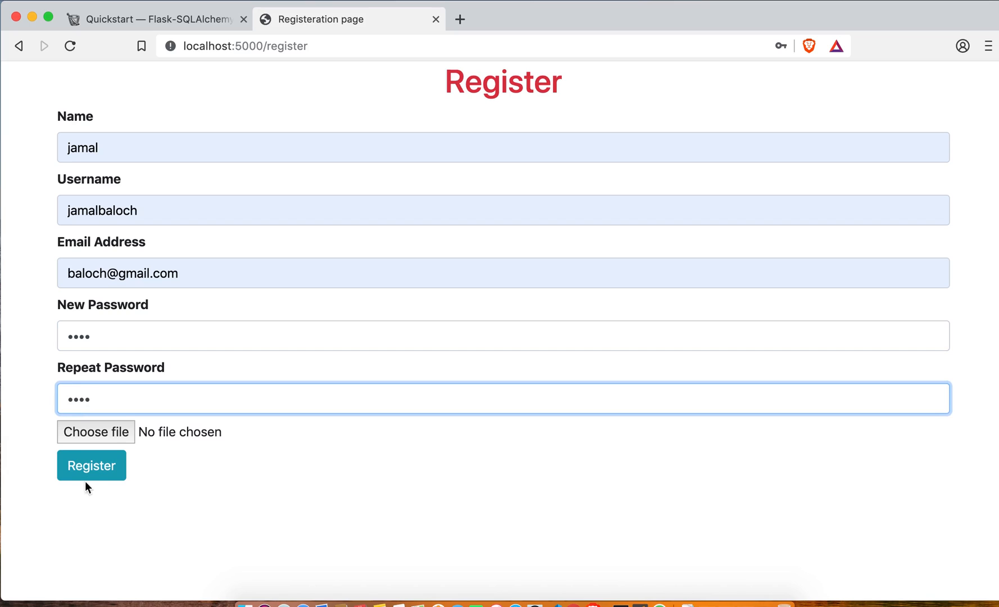
left_click(91, 464)
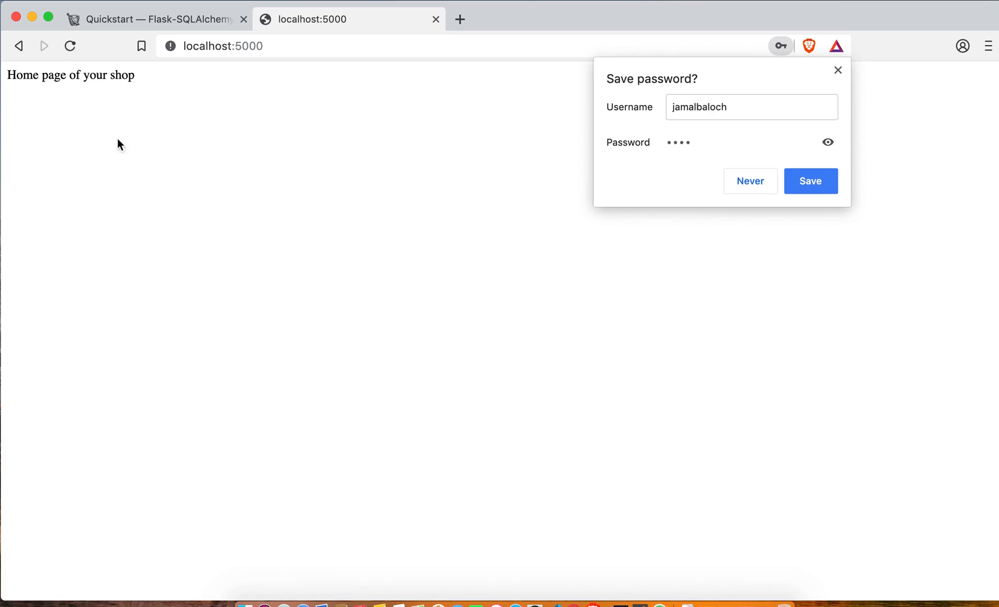
mouse_move(837, 71)
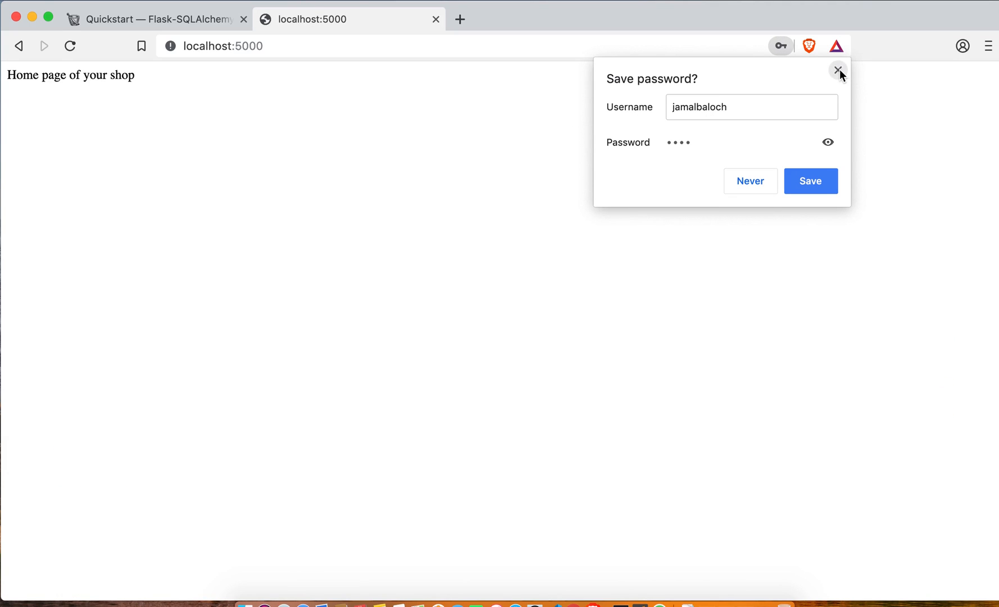
left_click(838, 70)
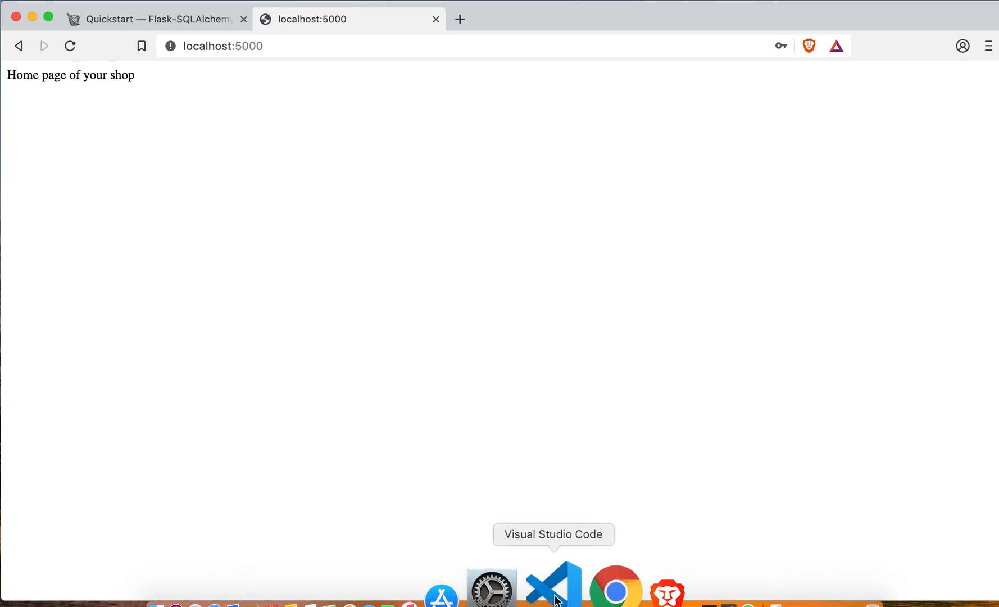
Add 'success' as the flash call's category argument.
left_click(552, 583)
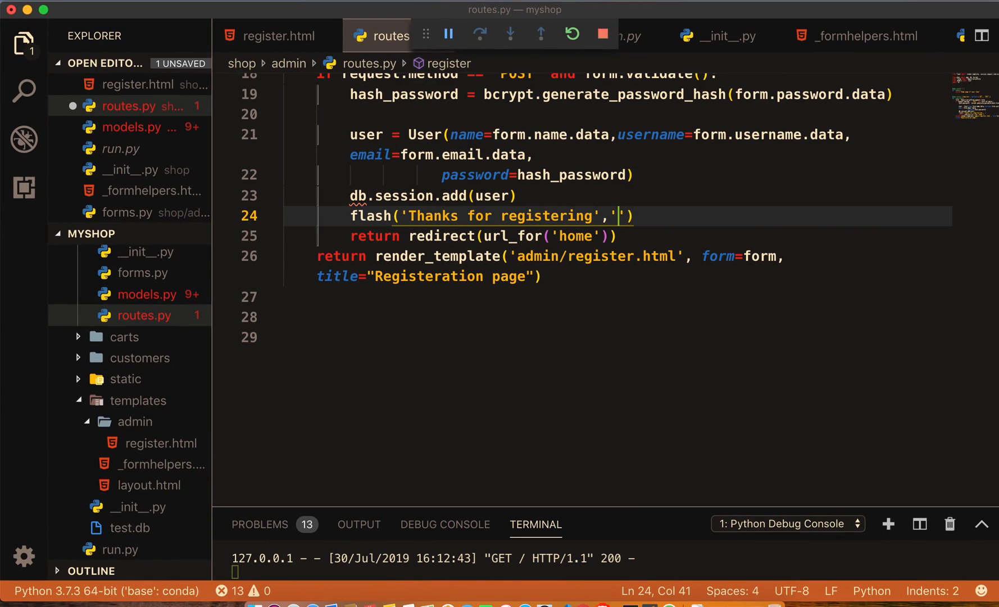
type("suce")
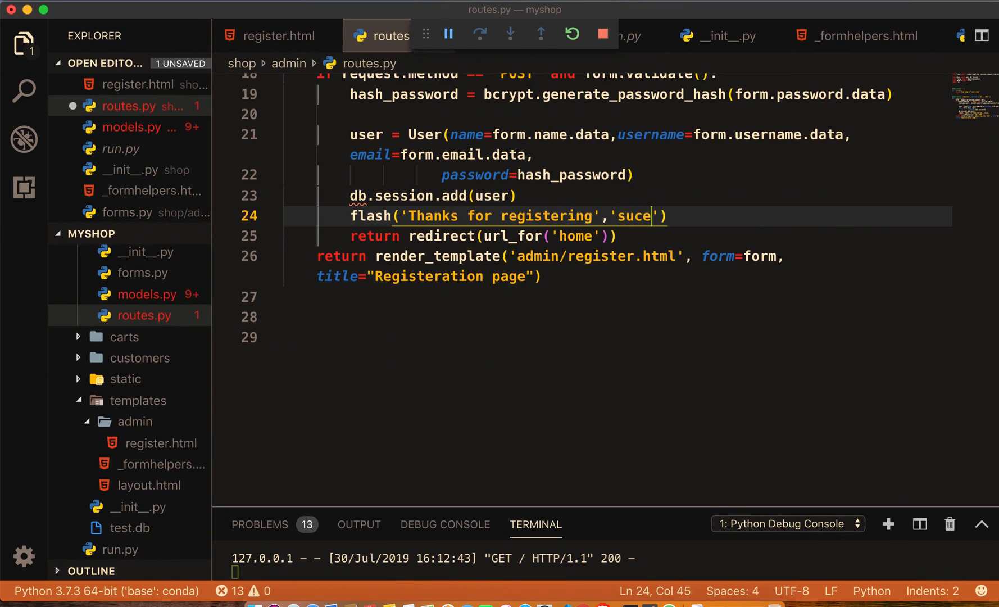
type("ss")
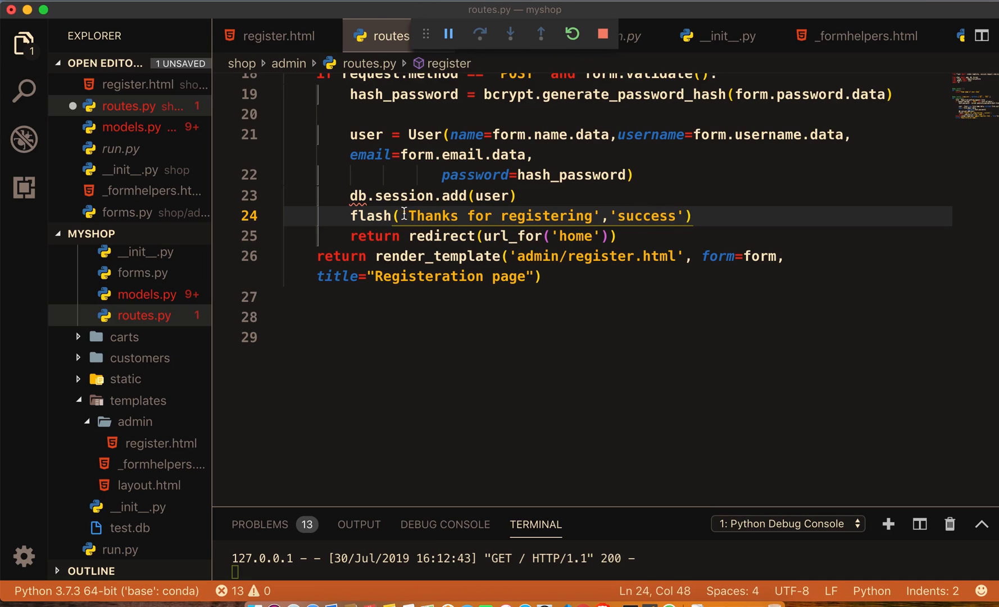
Make the flash message f'Welcome {form.name.data} Thank you for registering'.
left_click(395, 216)
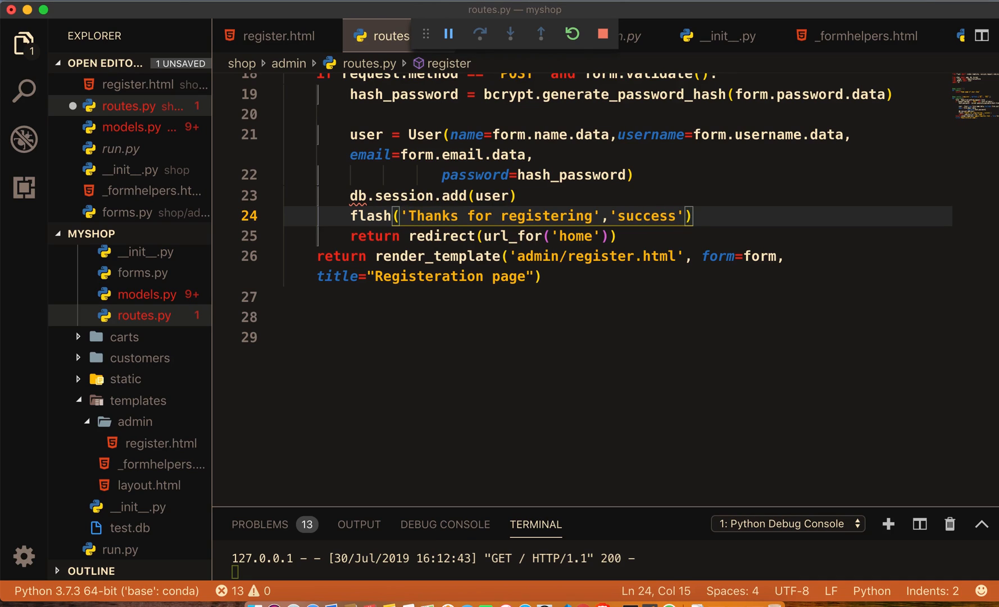
type("f'{}")
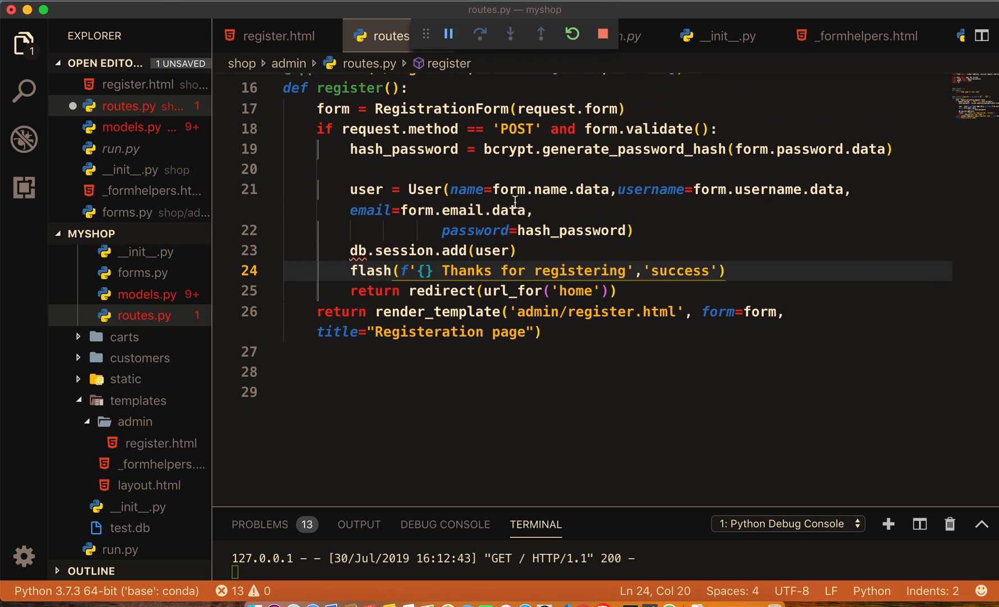
type("form.name.data")
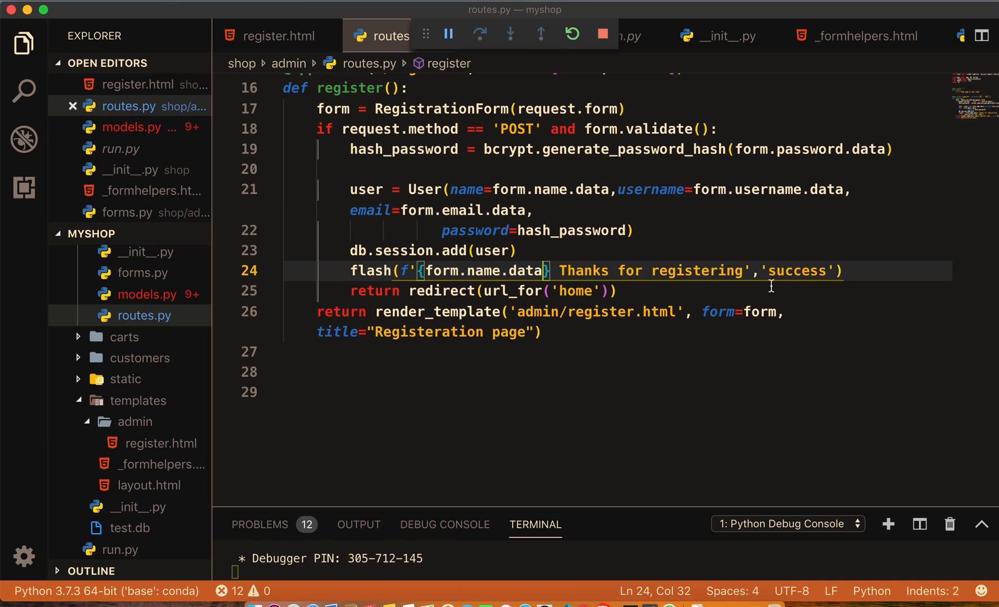
type("Thank you")
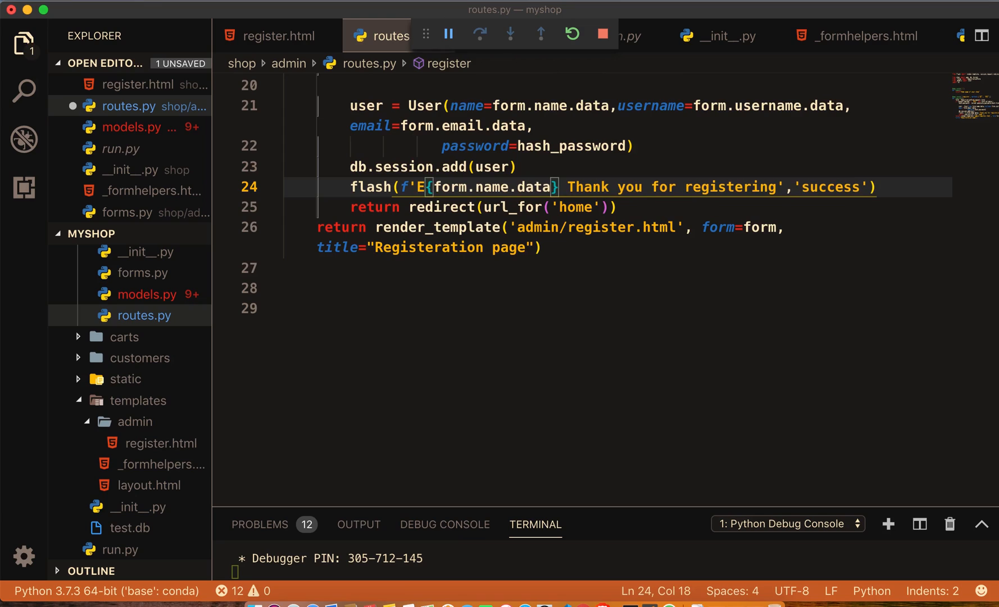
type("W")
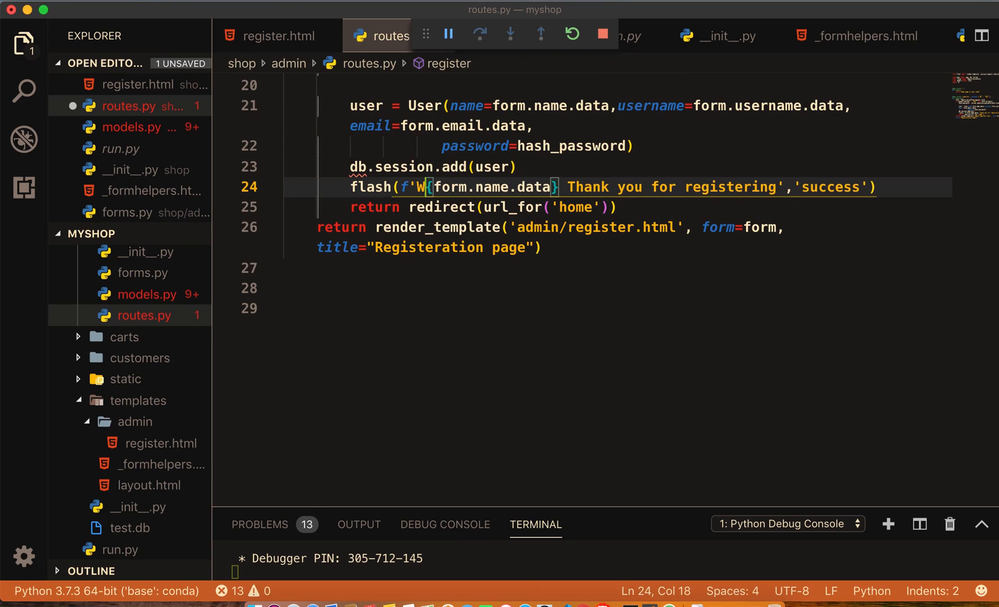
type("elcome")
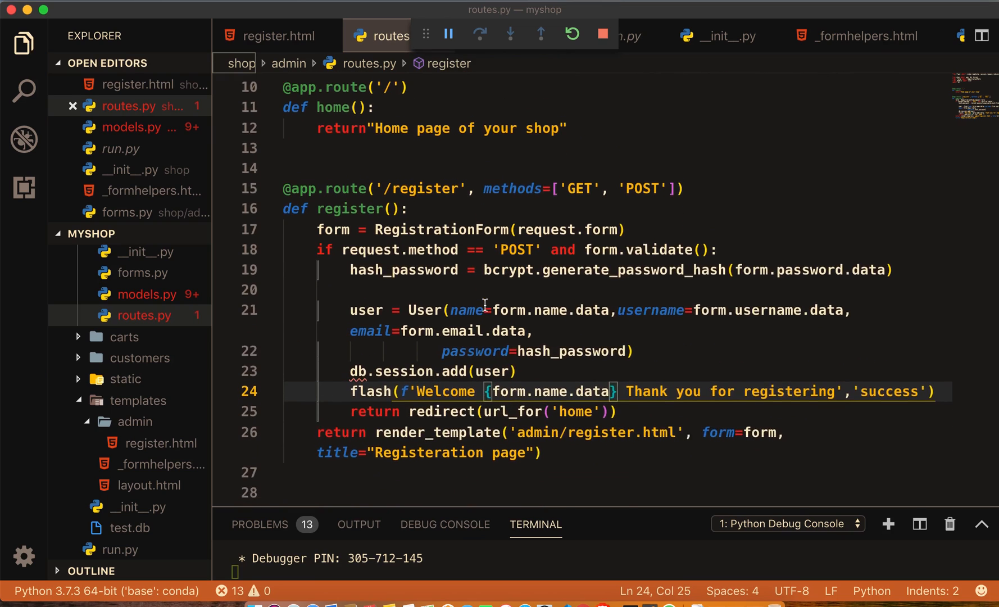
scroll("down", 3)
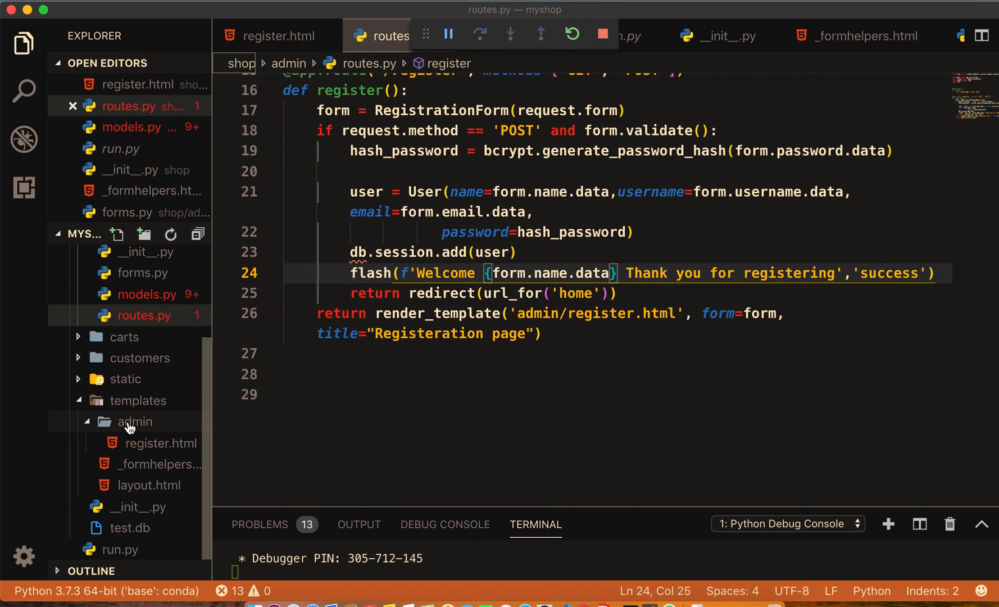
Make home() return render_template('admin/index.html', title='Admin Page').
left_click(116, 234)
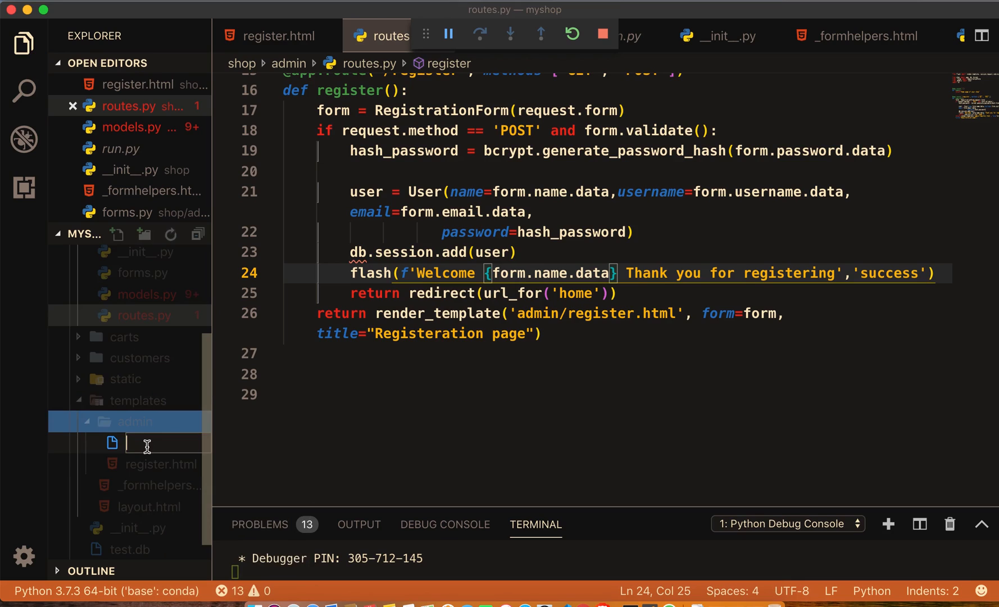
type("index.html")
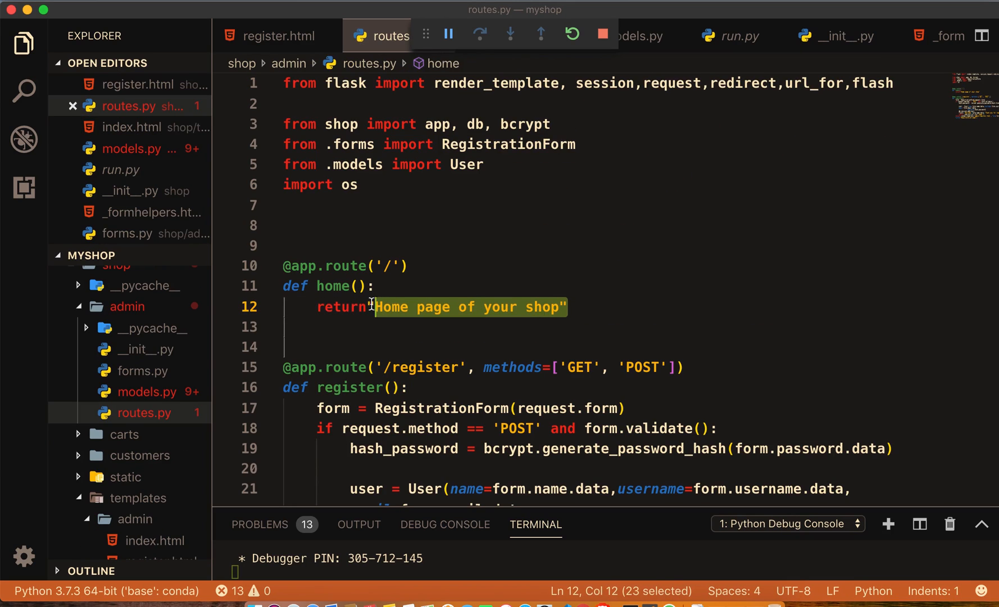
type("return render_template('admin/")
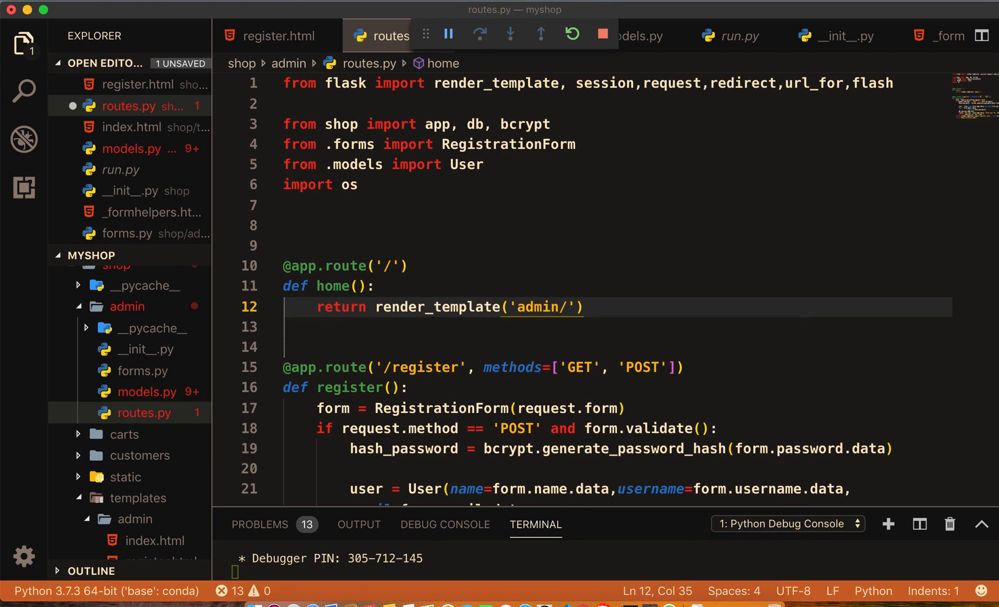
type("index.")
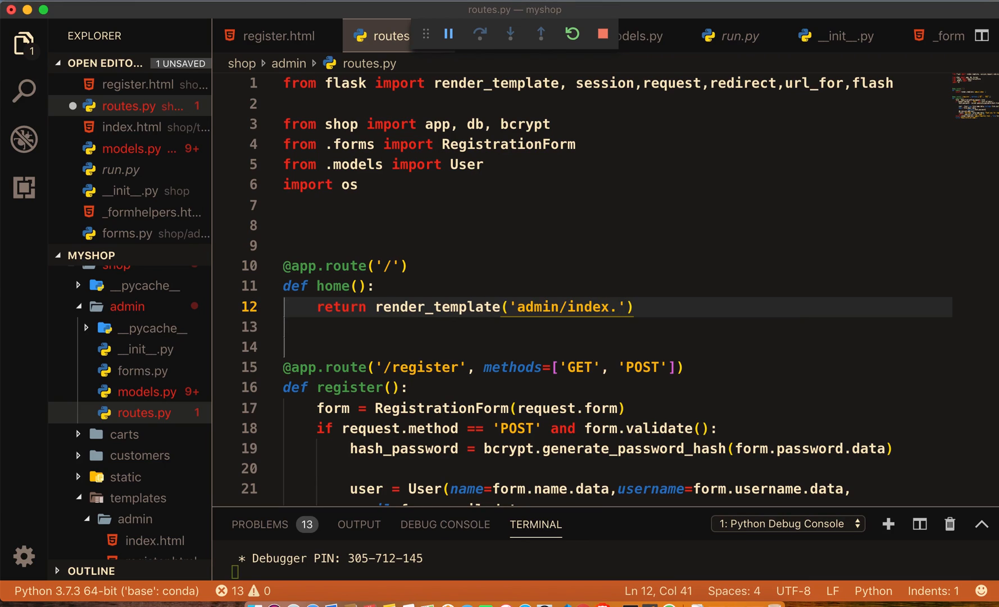
type("html")
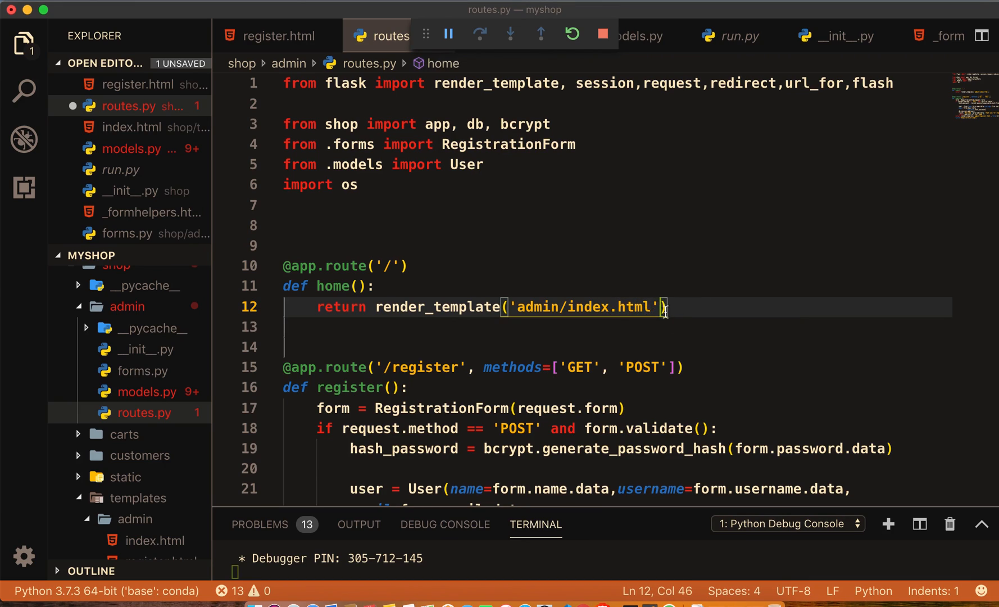
type(",")
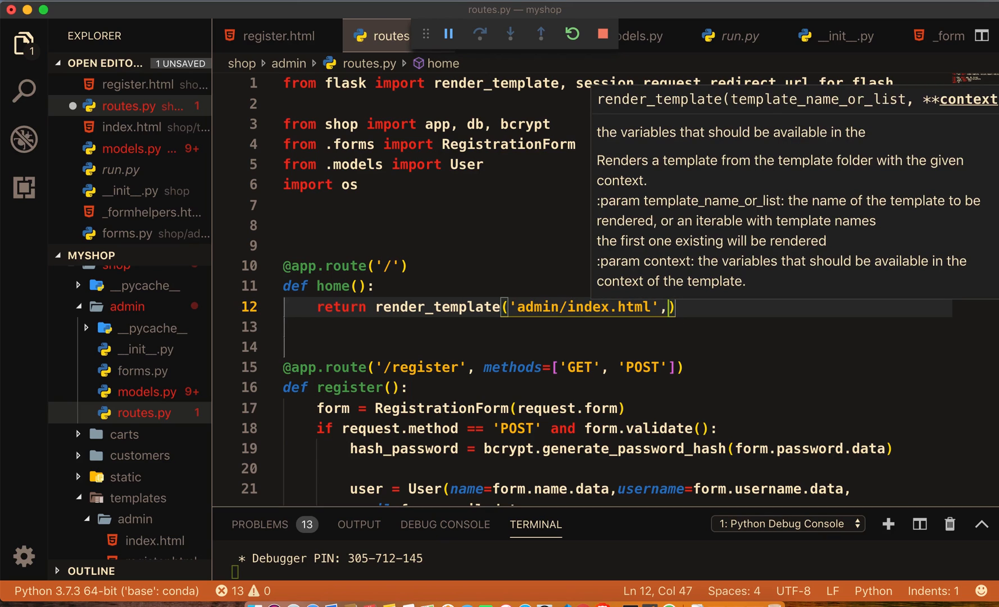
type("title")
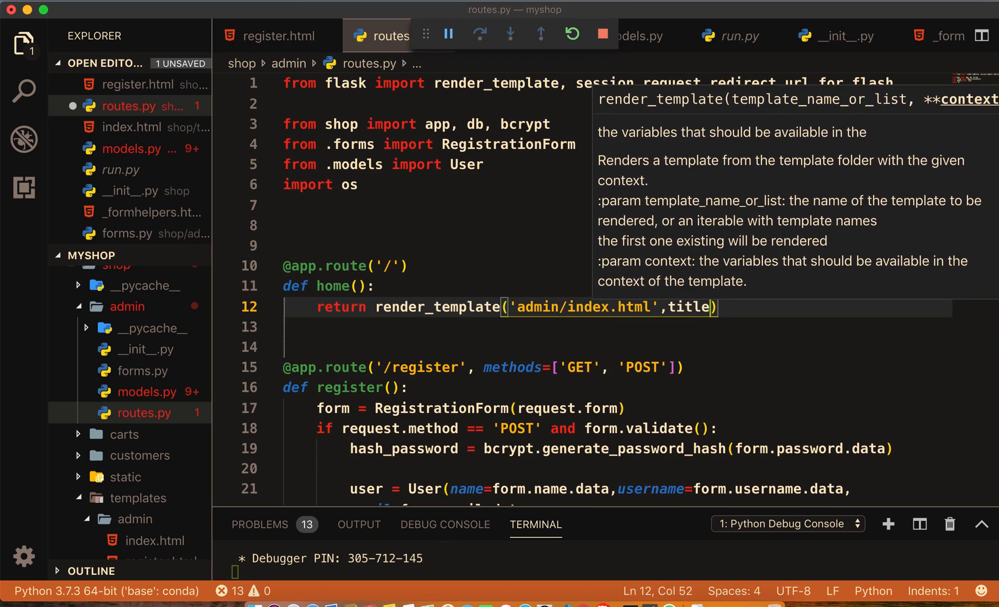
type("=")
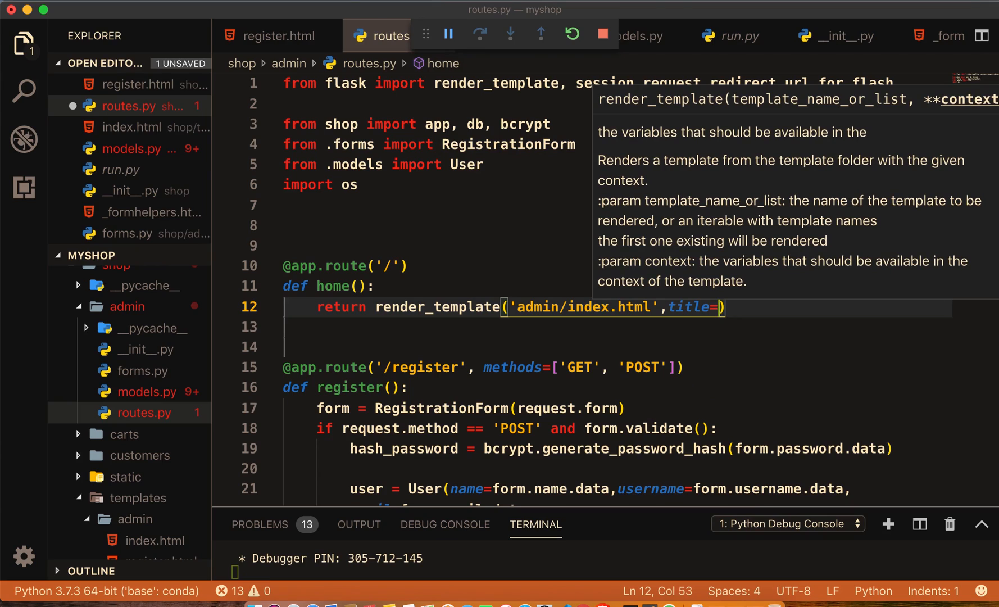
type("'Admin'")
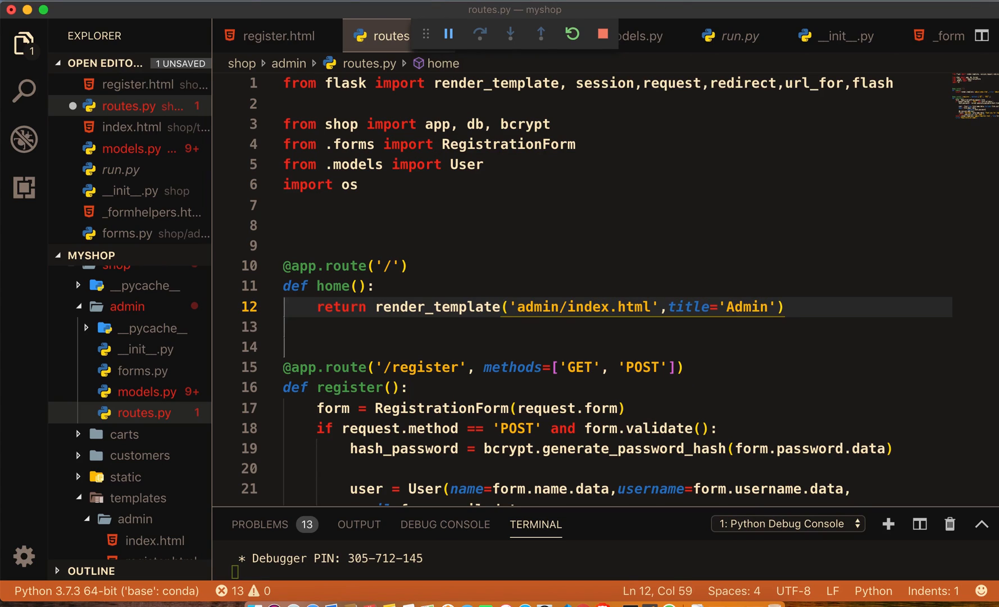
type("Page")
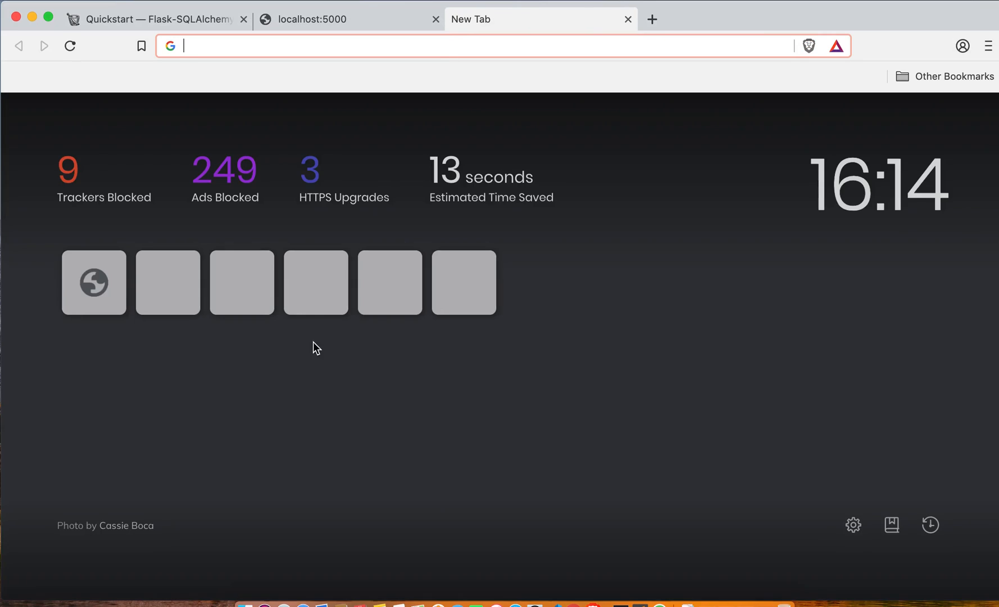
Search Google for 'flask flash' using the suggestion.
type("flask fla")
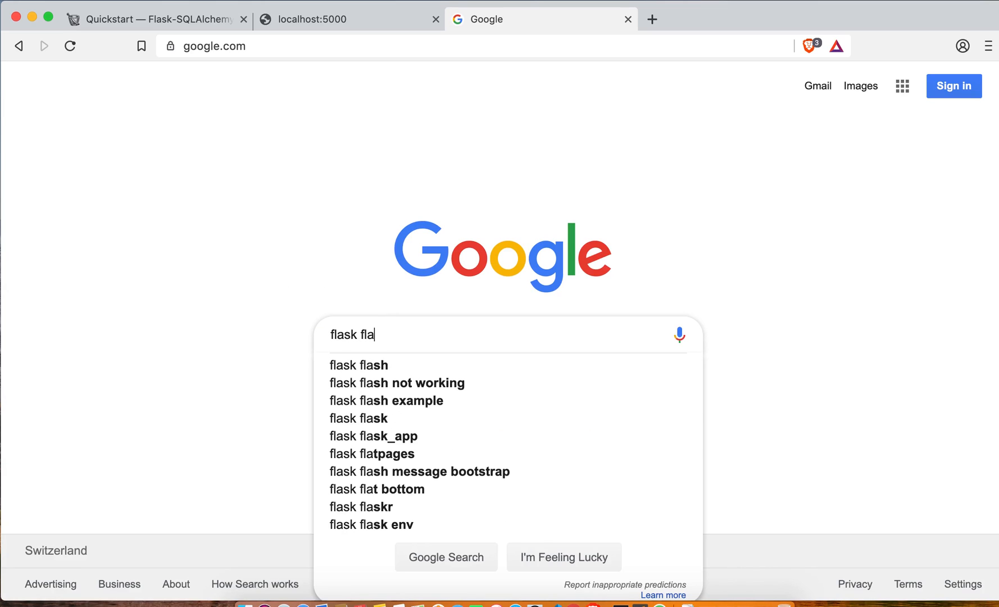
left_click(358, 365)
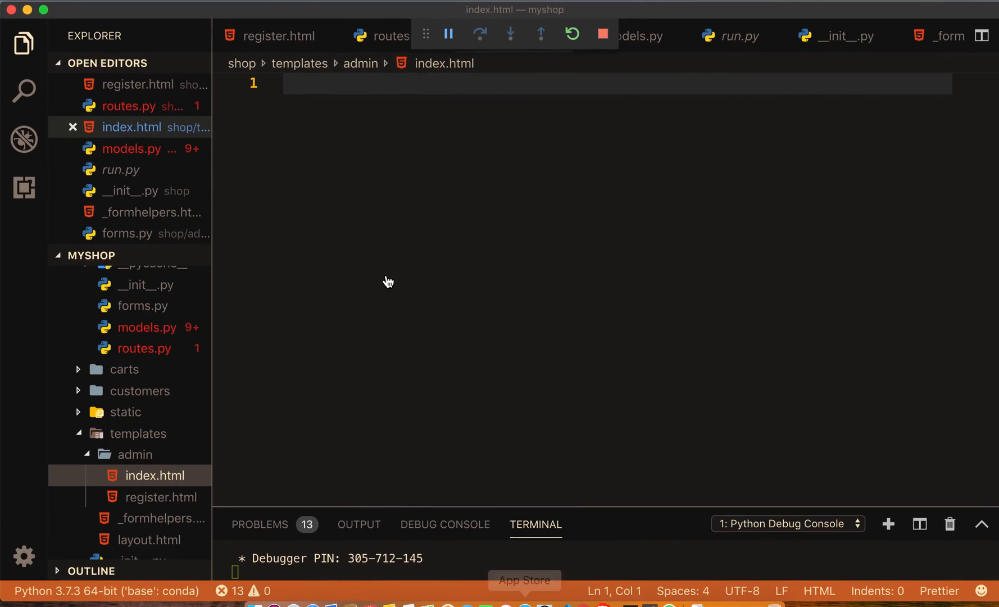
Add the get_flashed_messages(with_categories=true) alert loop and extend 'layout.html'.
type("{% with messages = get_flashed_messages(with_categories=true) %}")
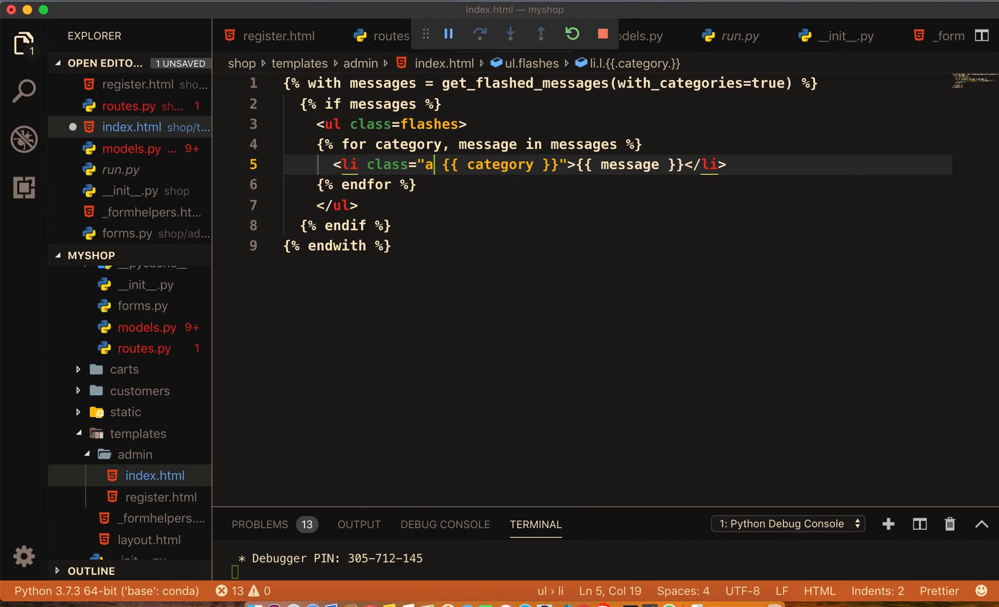
type("lert")
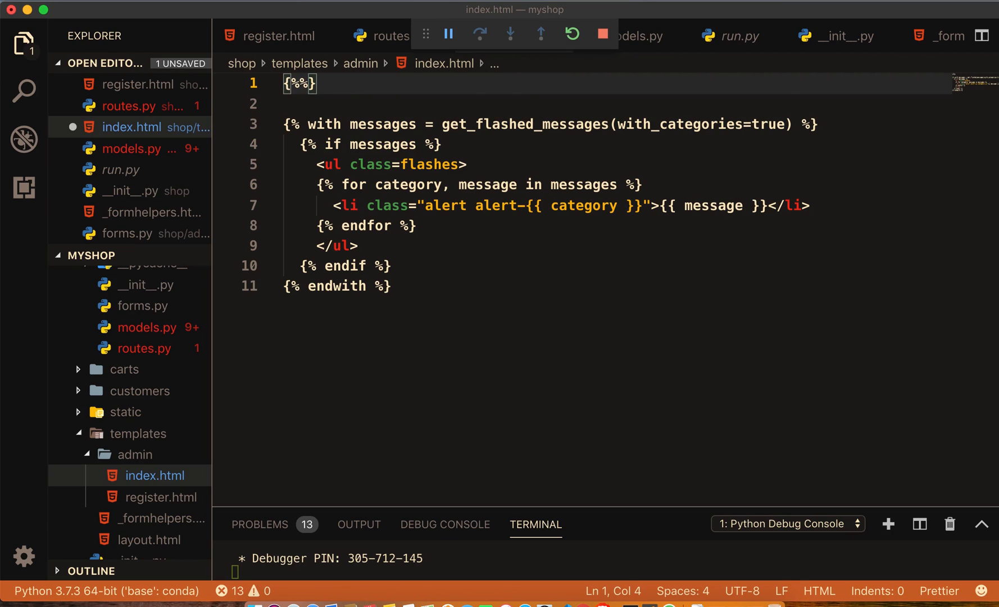
type("extends")
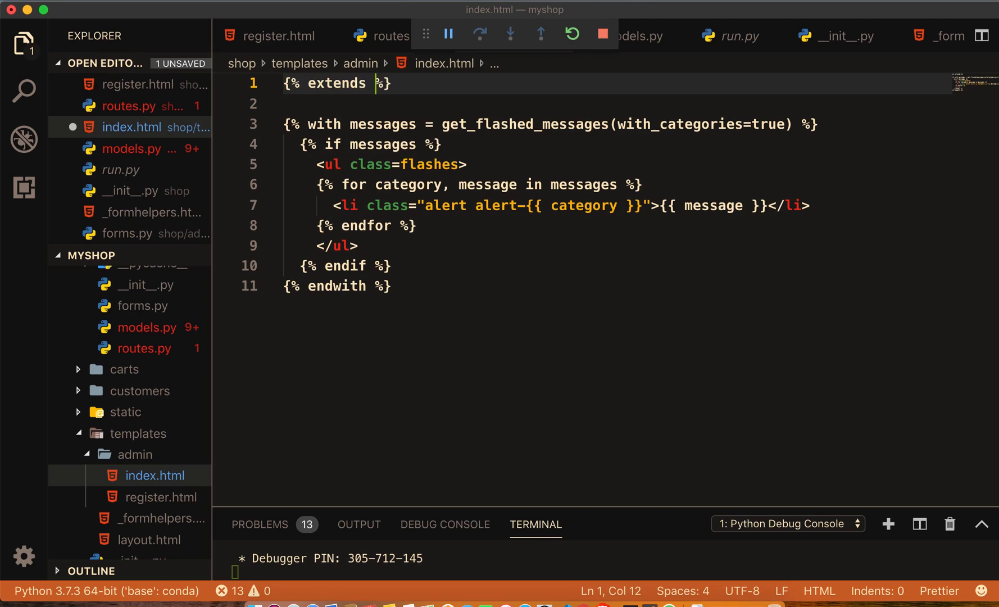
type("'layout'")
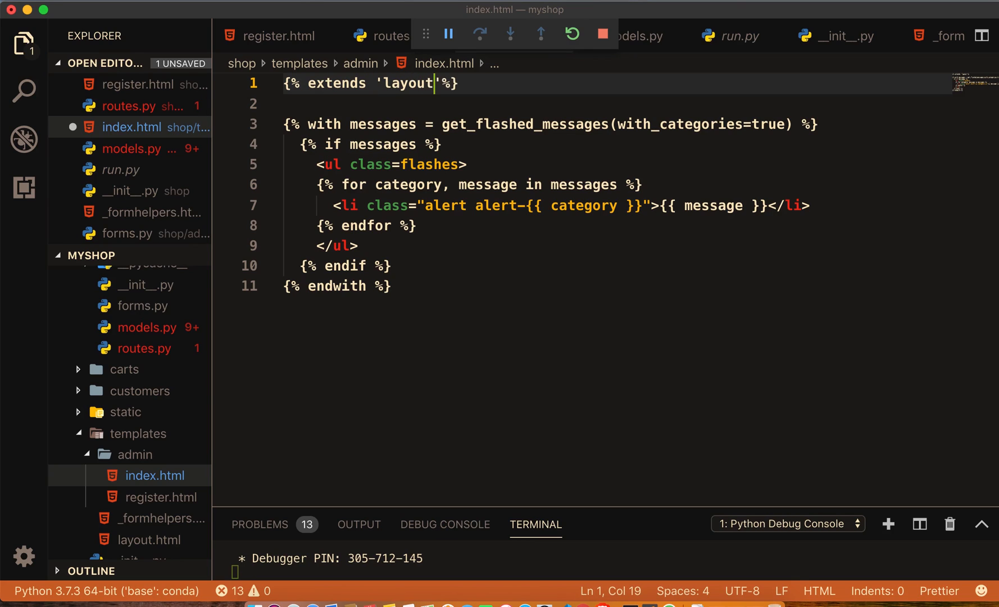
type(".html")
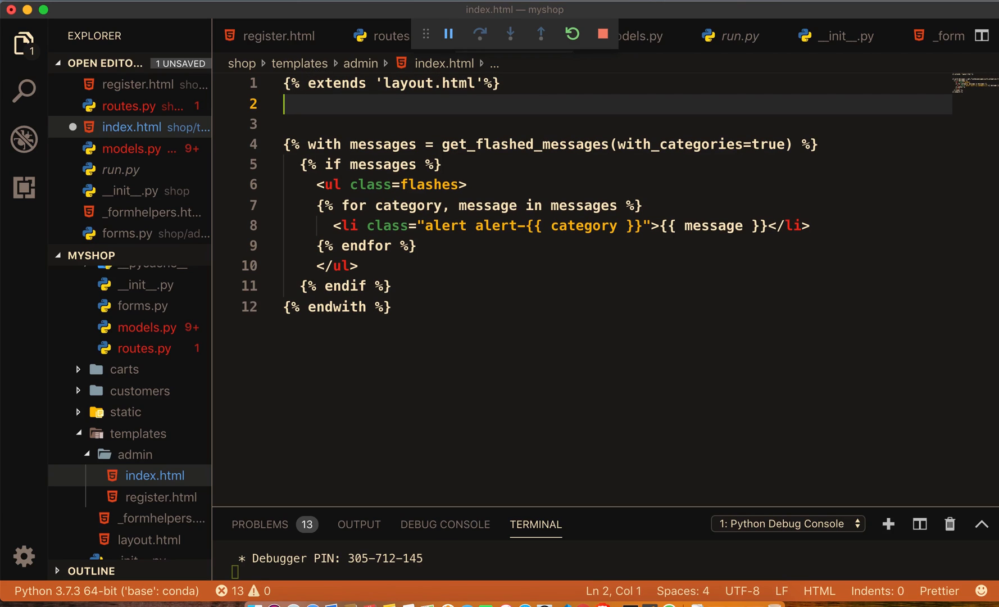
Wrap the template markup in {% block content %} … {% endblock %}.
type("{% block %}")
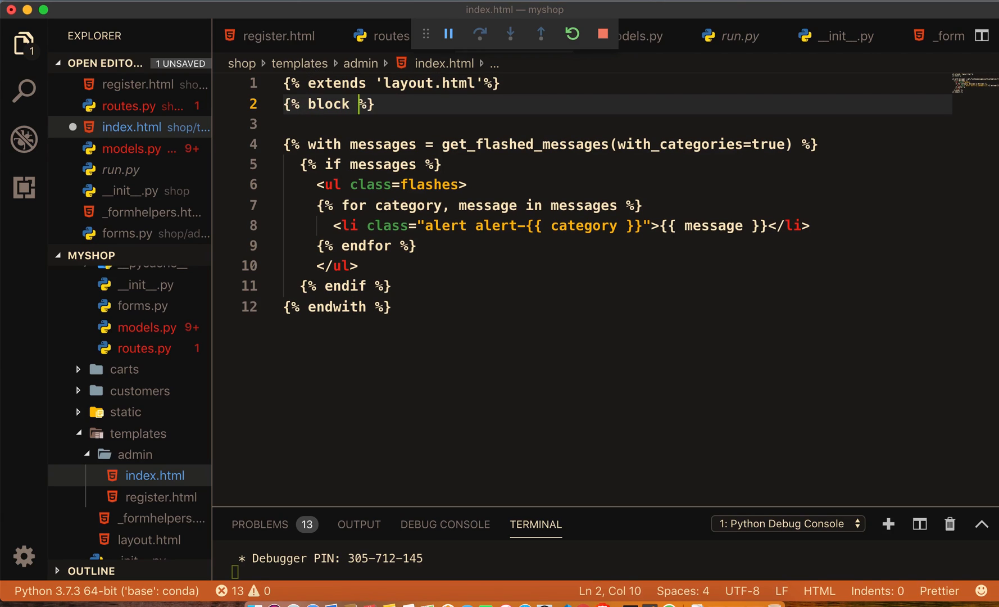
type("content")
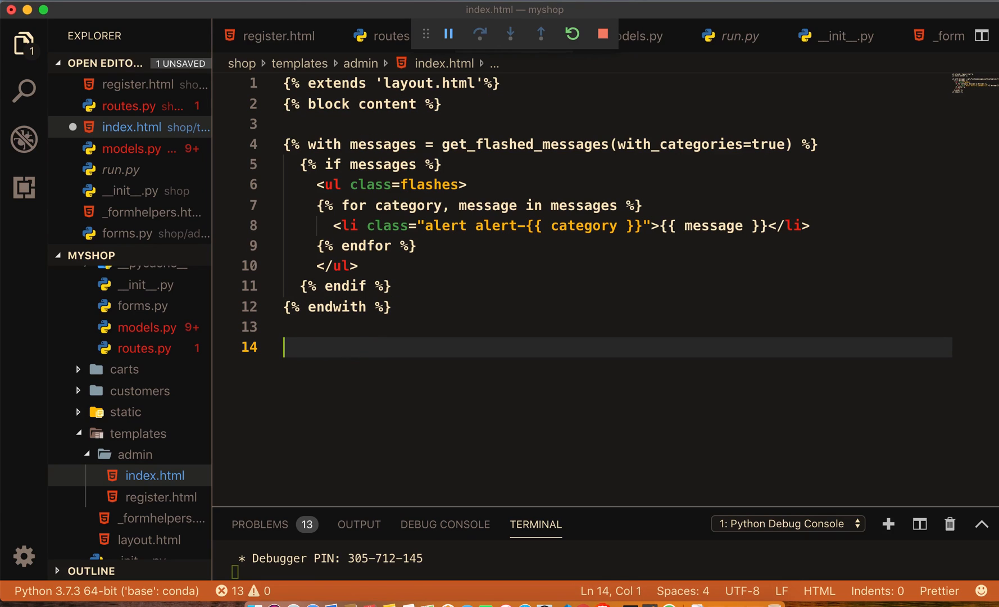
type("{")
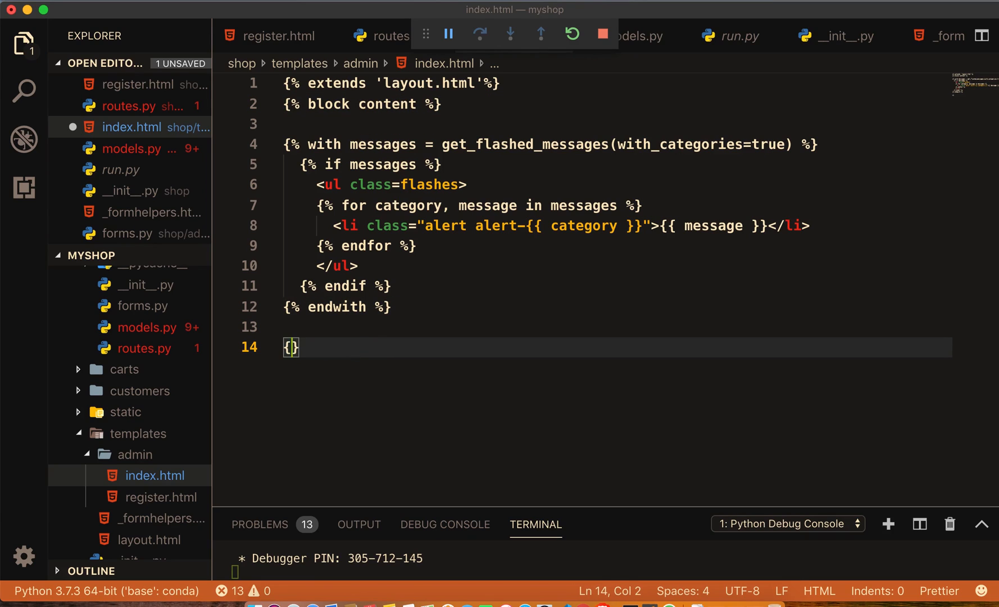
type("%%")
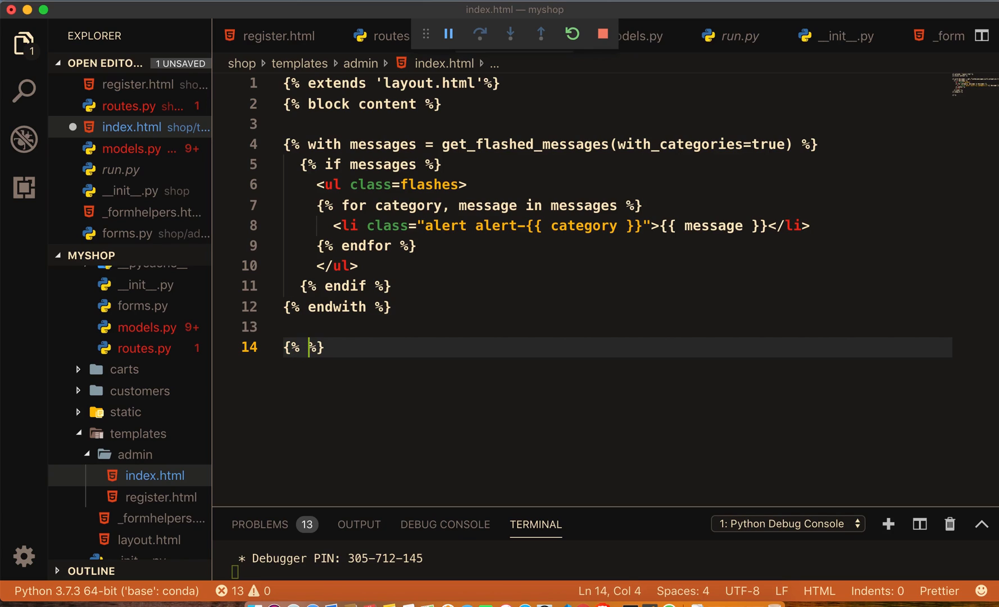
type("endblock")
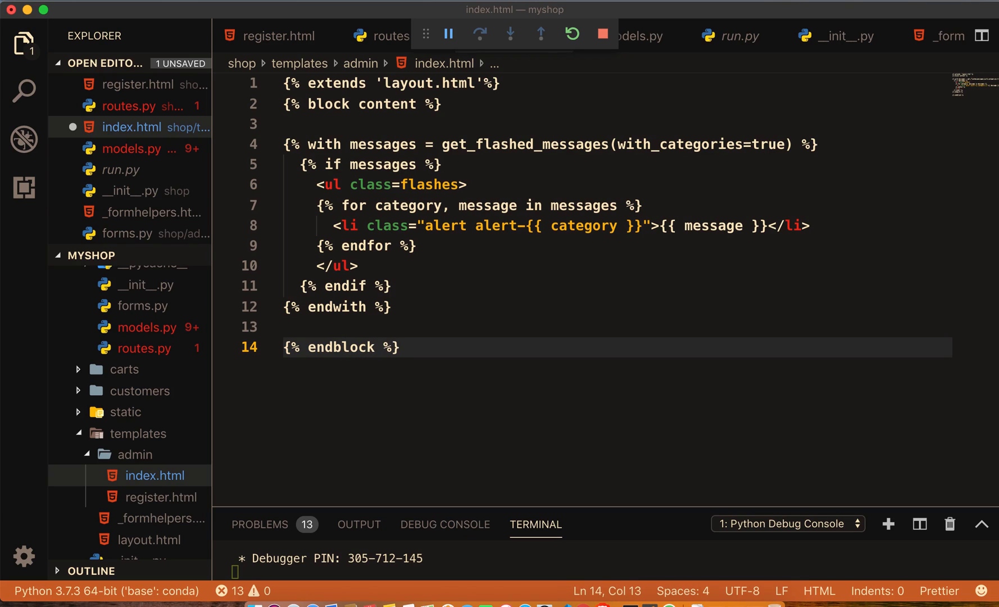
type("content")
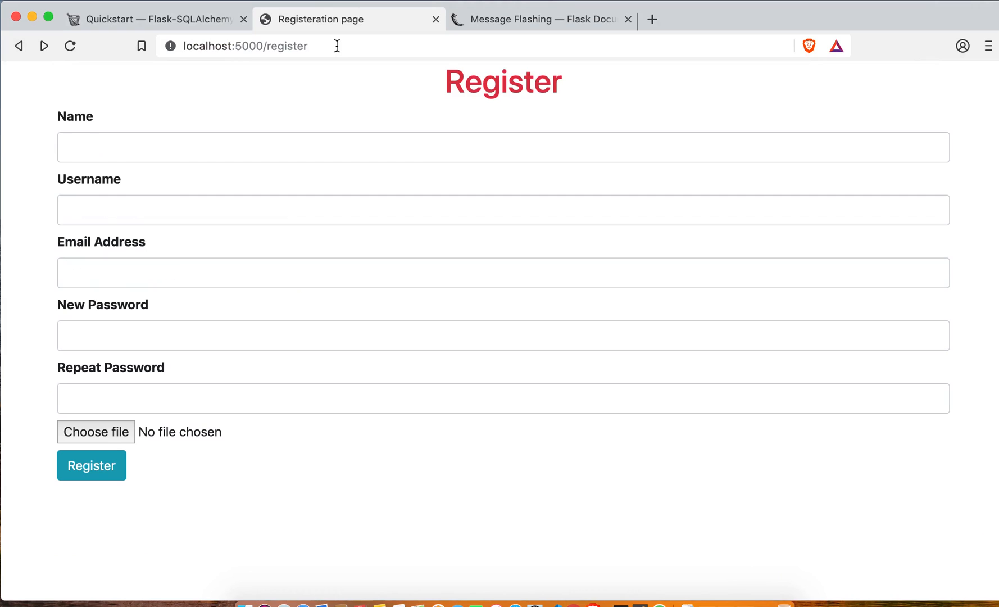
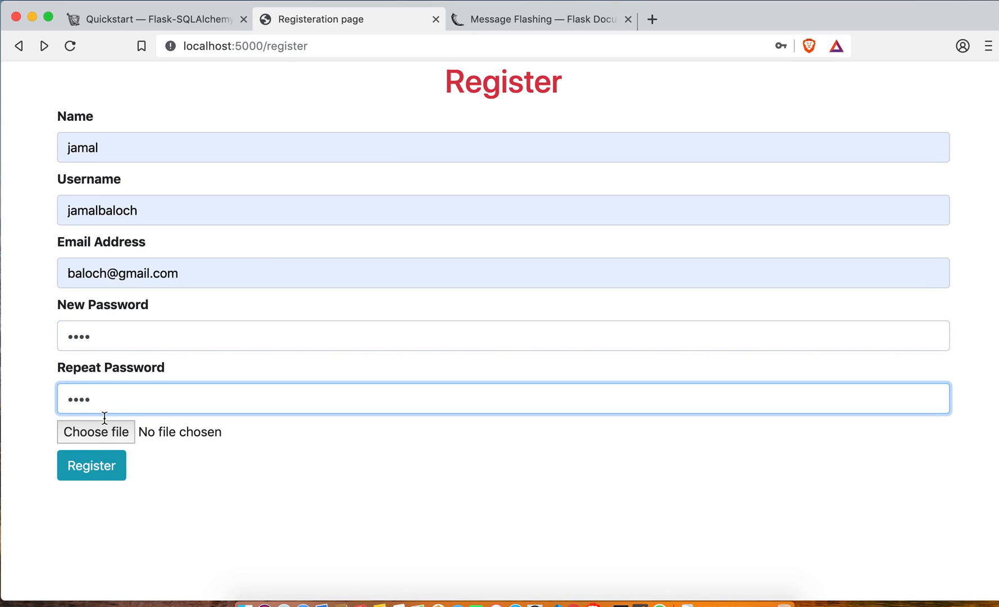
left_click(91, 465)
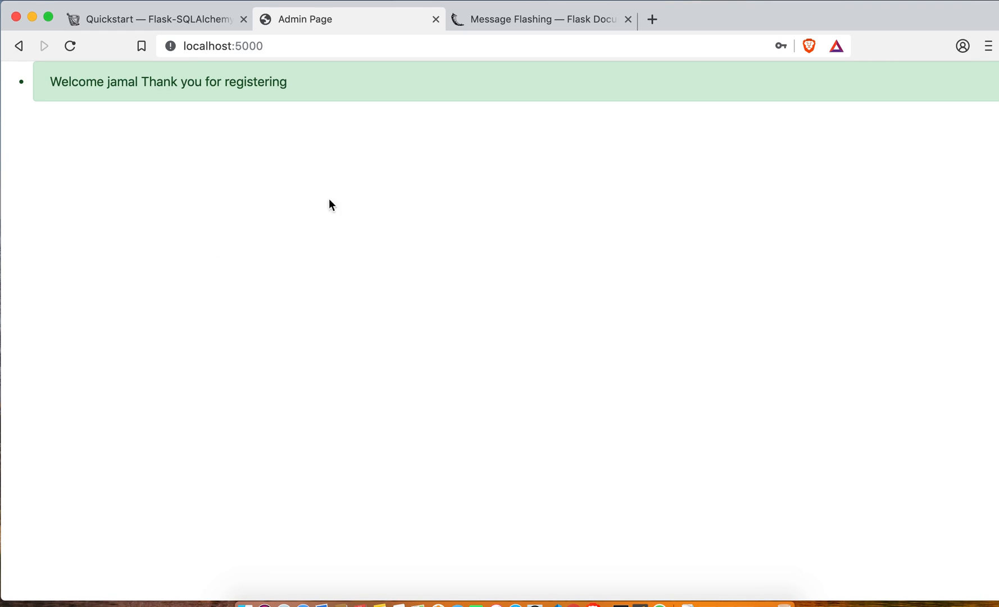
mouse_move(401, 297)
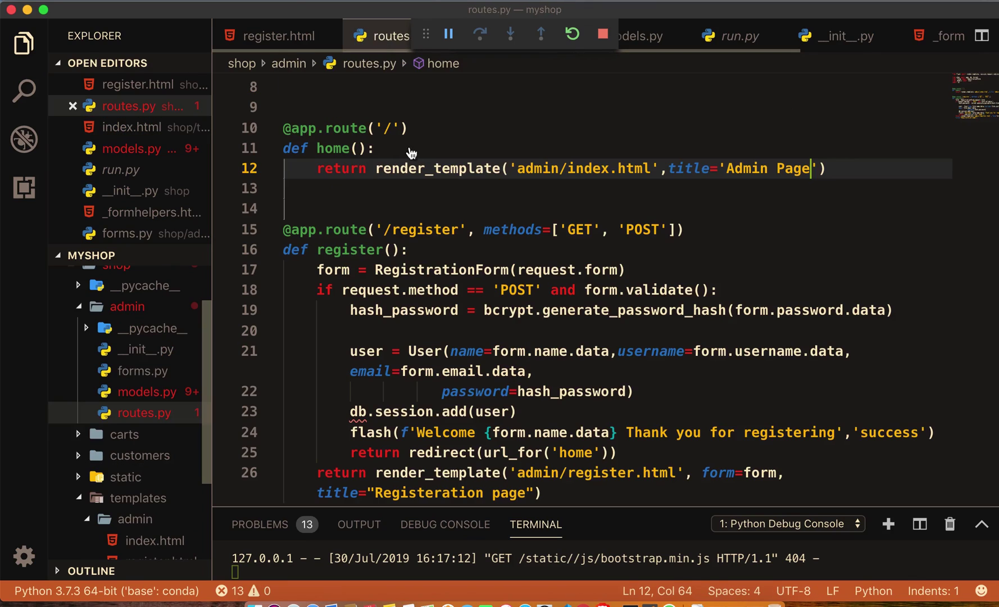
Add db.session.commit() after db.session.add(user) in the register route.
scroll("down", 3)
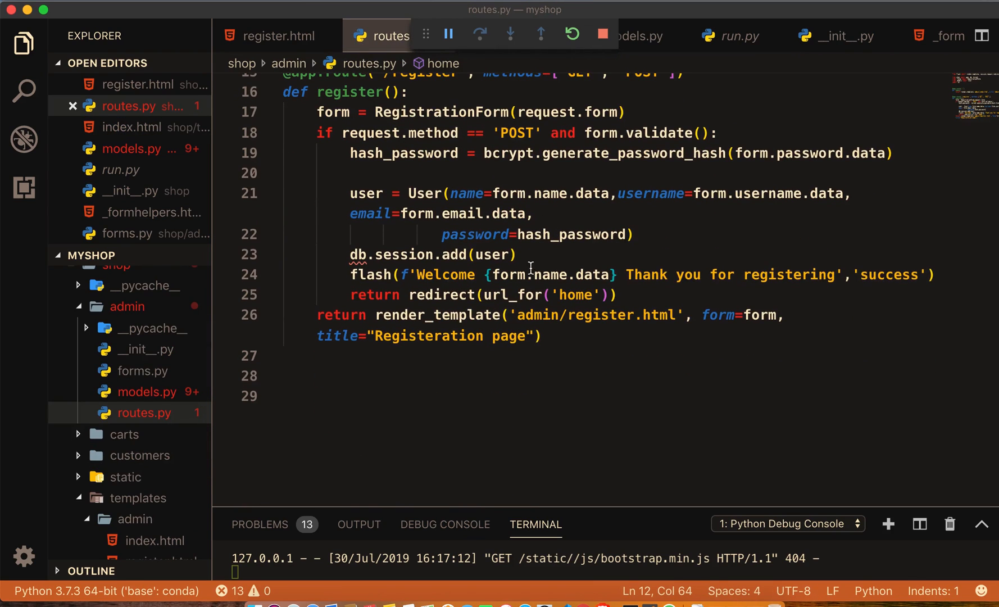
type("d")
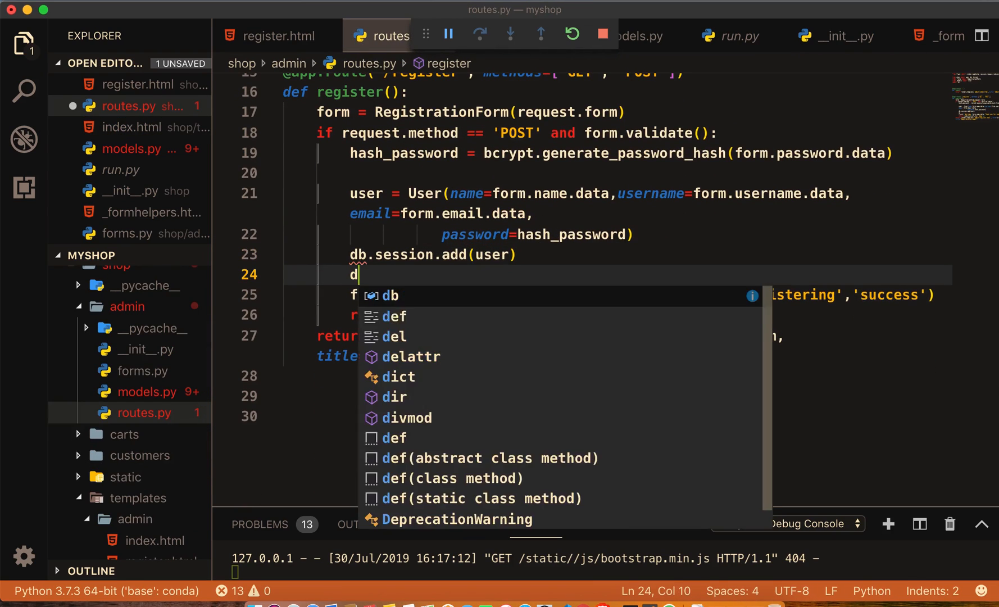
type(".s")
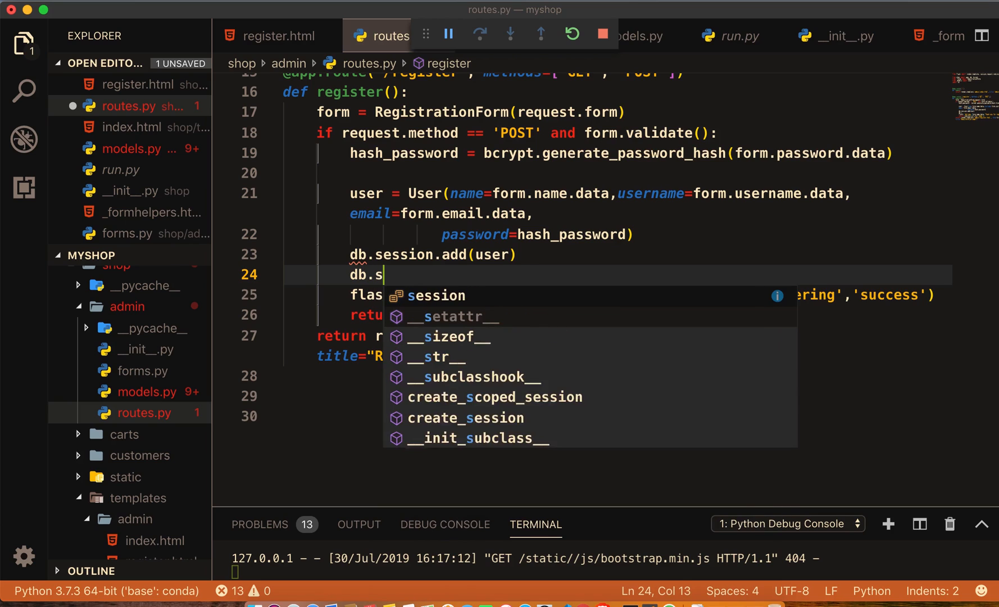
type("ession.c")
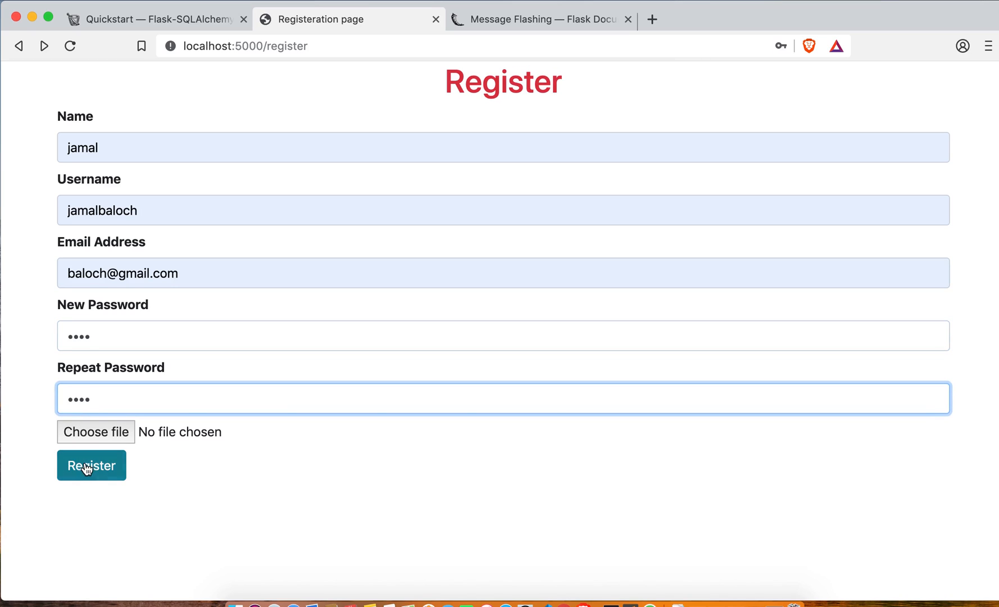
Resubmit jamal's filled registration form to reach the Admin Page.
left_click(91, 464)
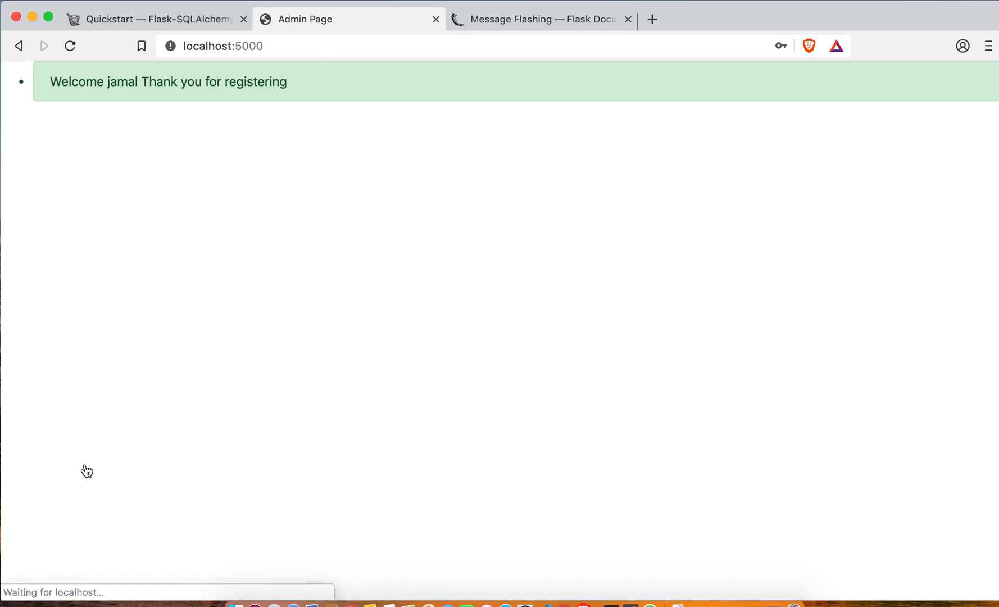